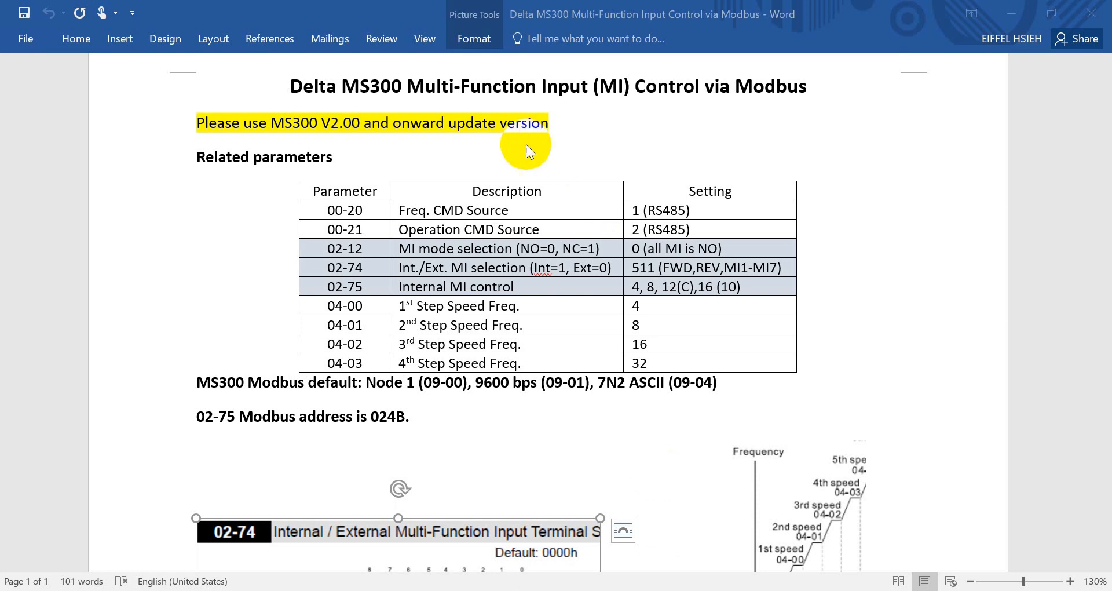
{"action": "mouse_move", "coordinate": [592, 93]}
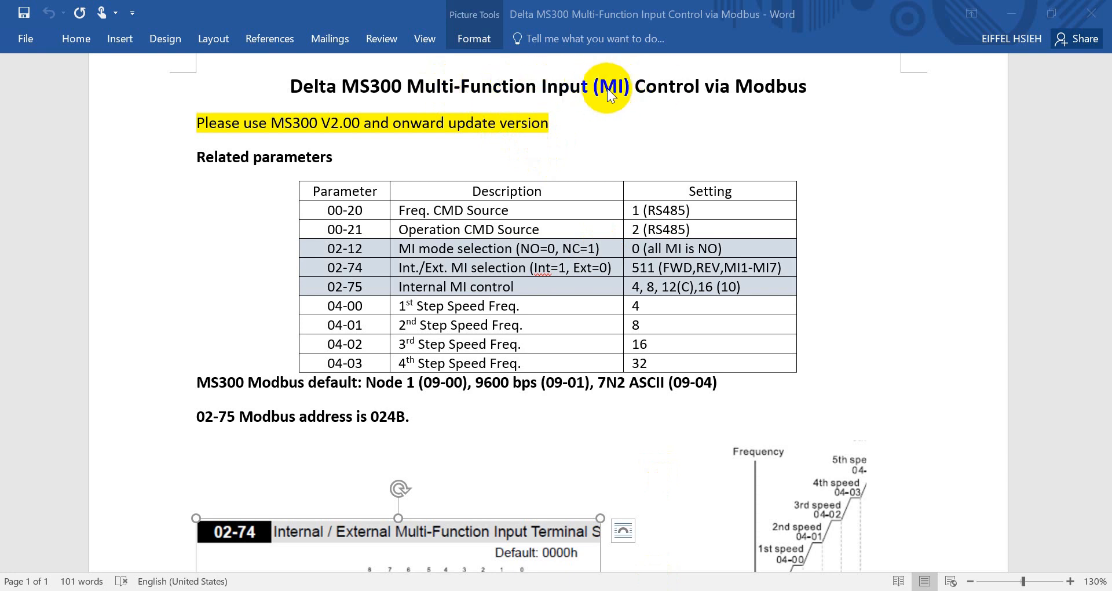
{"action": "mouse_move", "coordinate": [235, 140]}
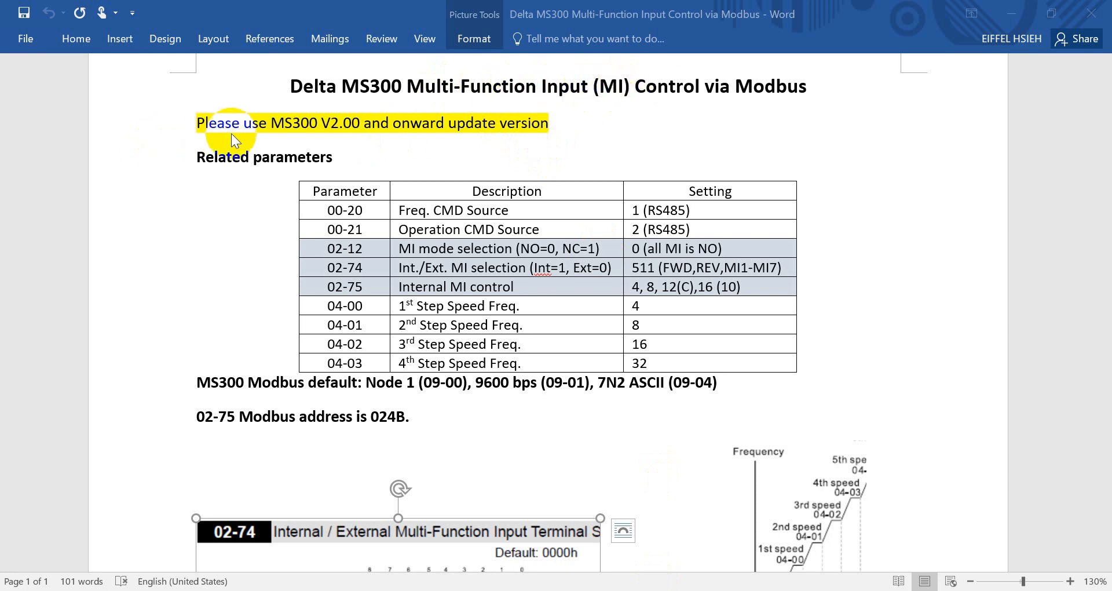
{"action": "mouse_move", "coordinate": [533, 117]}
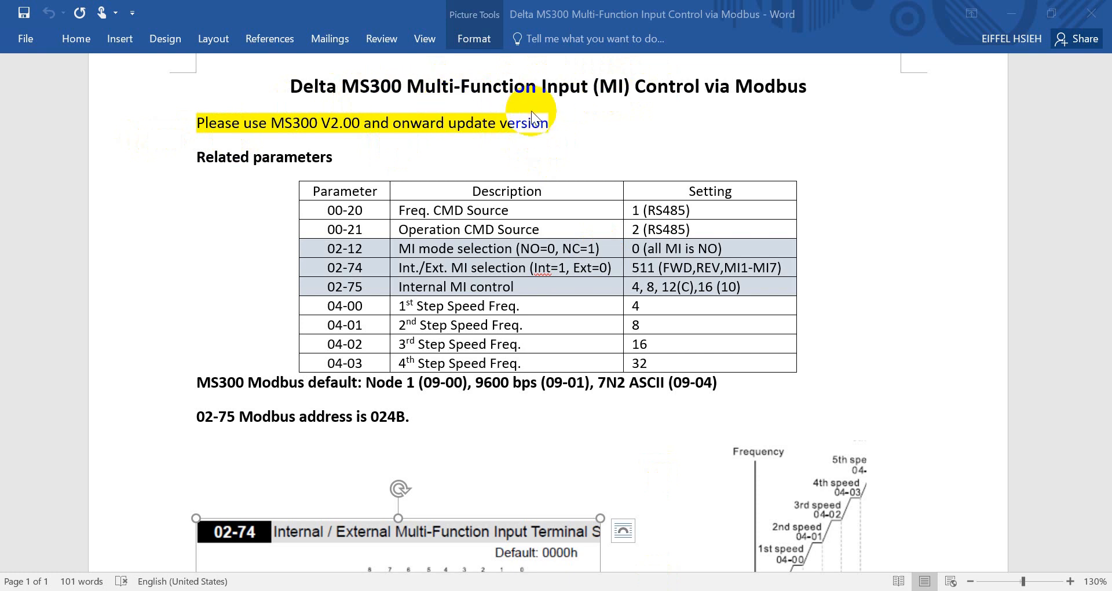
{"action": "mouse_move", "coordinate": [567, 86]}
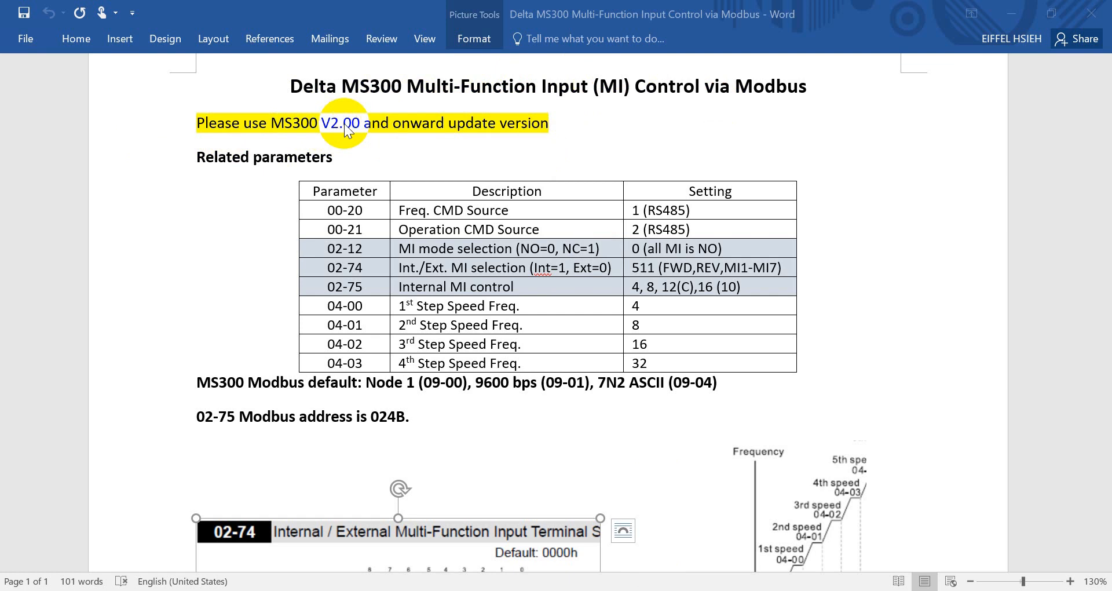
{"action": "mouse_move", "coordinate": [346, 131]}
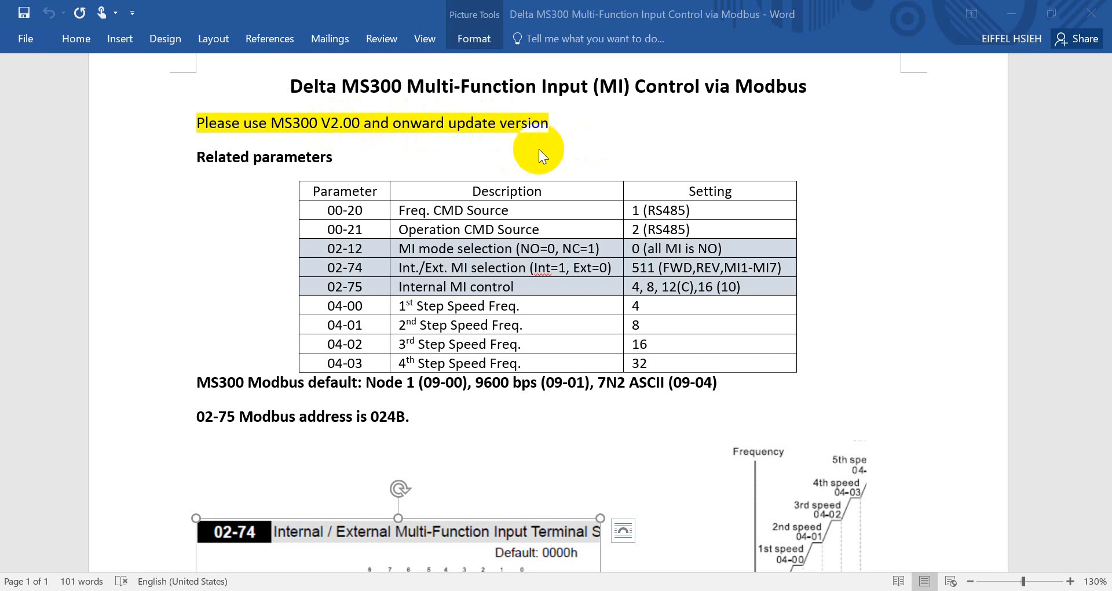
{"action": "mouse_move", "coordinate": [334, 170]}
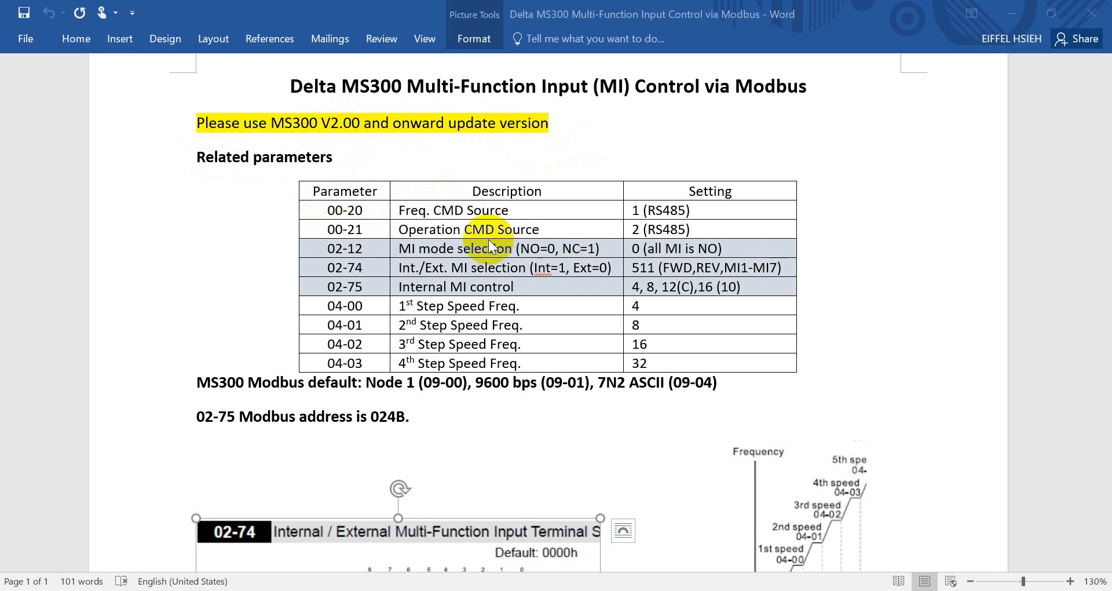
{"action": "mouse_move", "coordinate": [364, 241]}
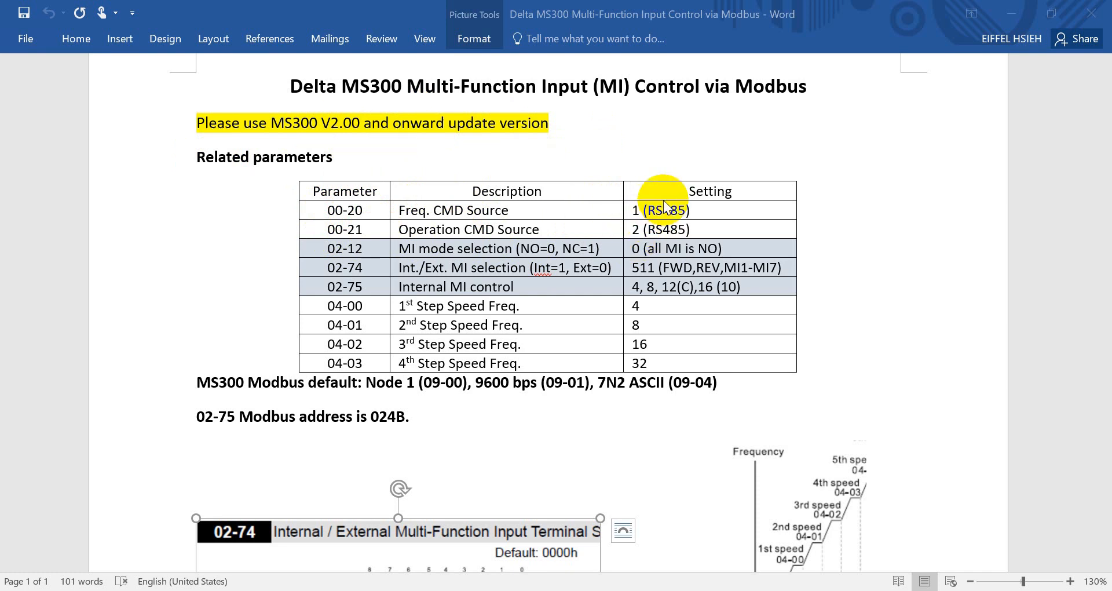
{"action": "mouse_move", "coordinate": [641, 234]}
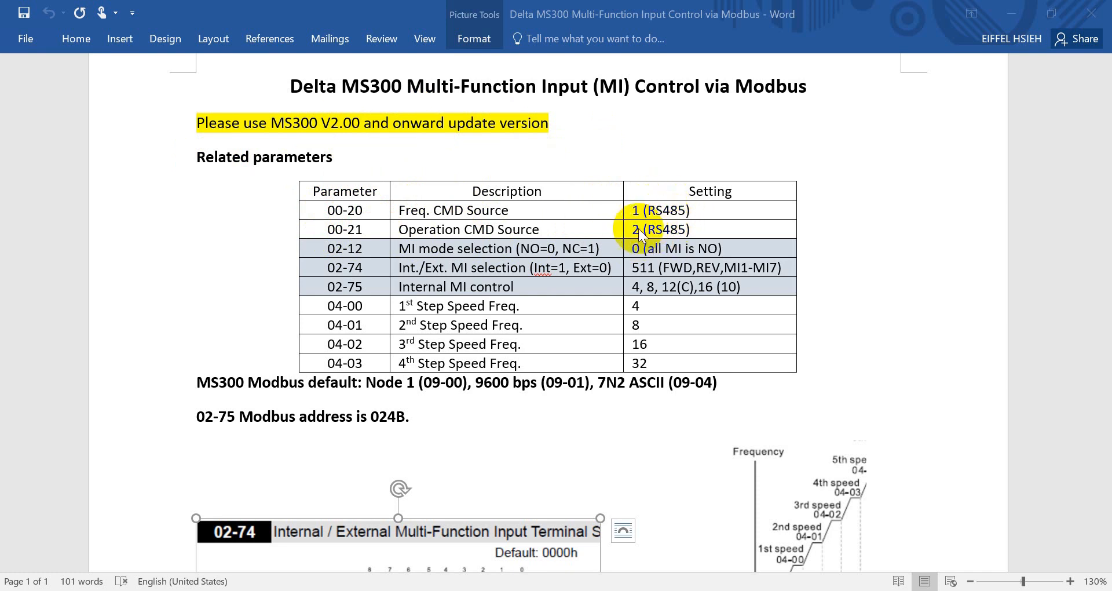
{"action": "mouse_move", "coordinate": [440, 230]}
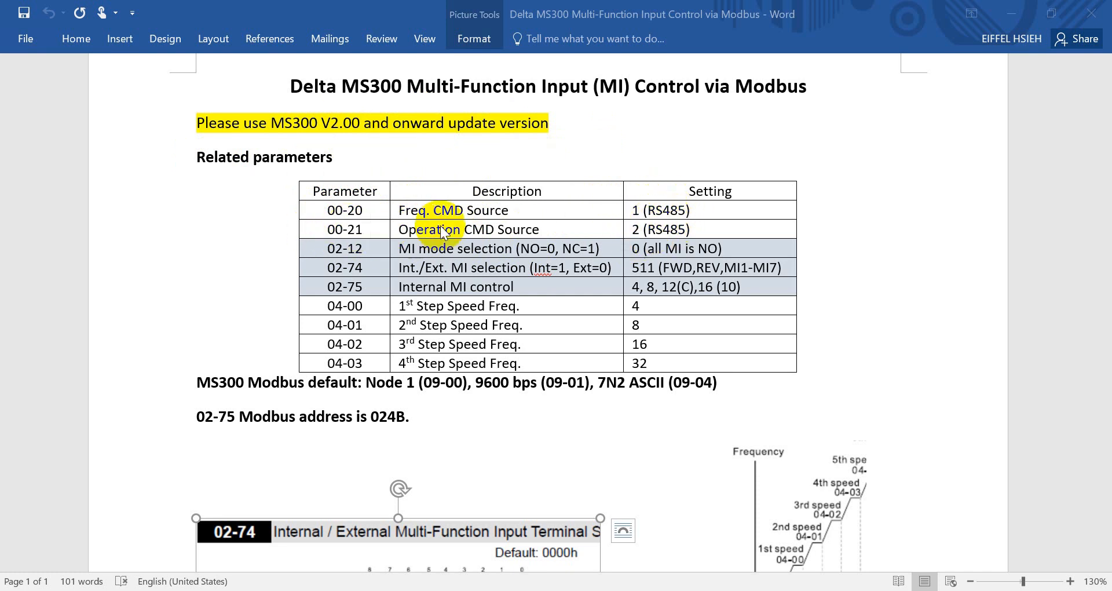
{"action": "mouse_move", "coordinate": [635, 235]}
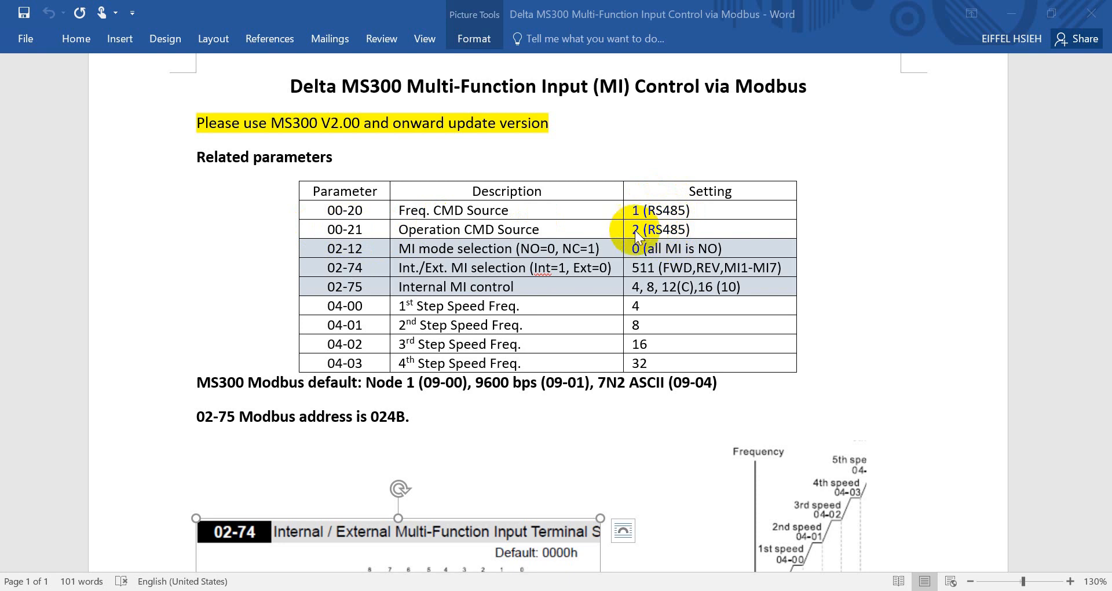
{"action": "mouse_move", "coordinate": [575, 218]}
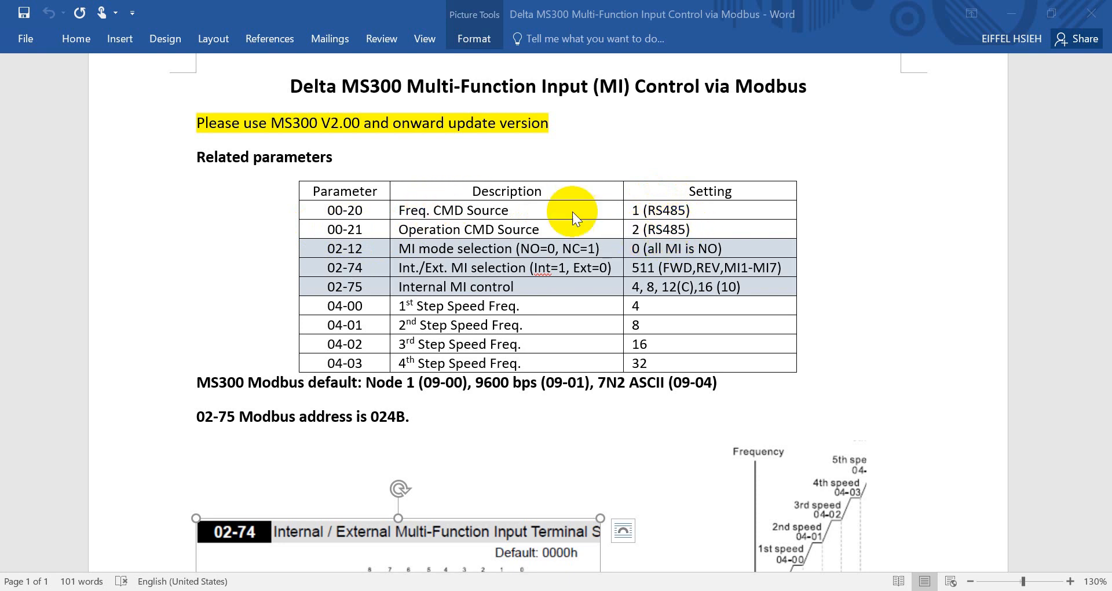
{"action": "mouse_move", "coordinate": [623, 217]}
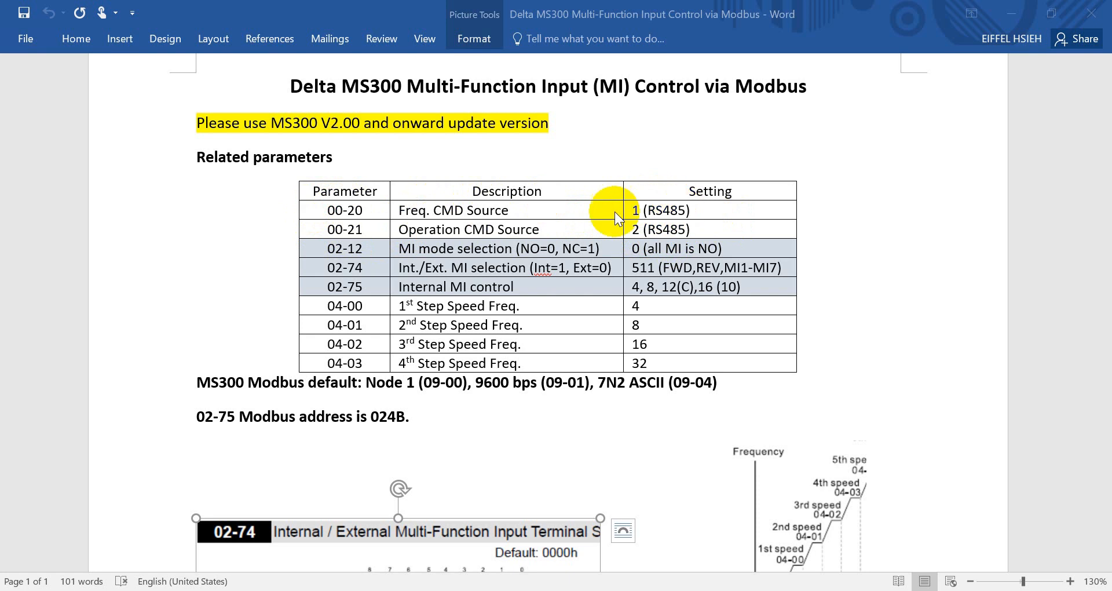
{"action": "mouse_move", "coordinate": [347, 190]}
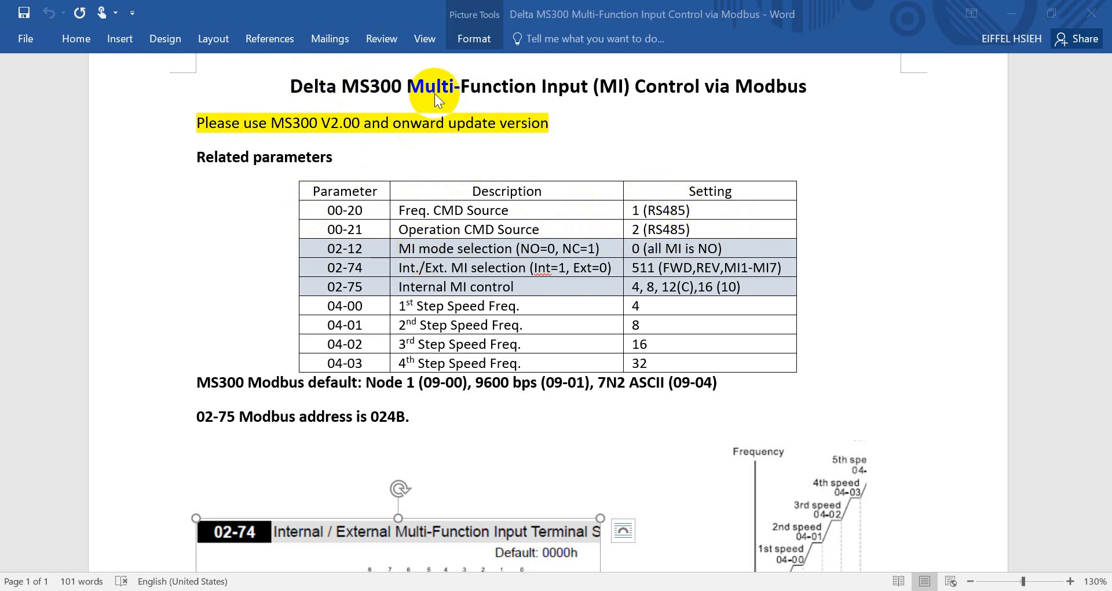
{"action": "mouse_move", "coordinate": [390, 221]}
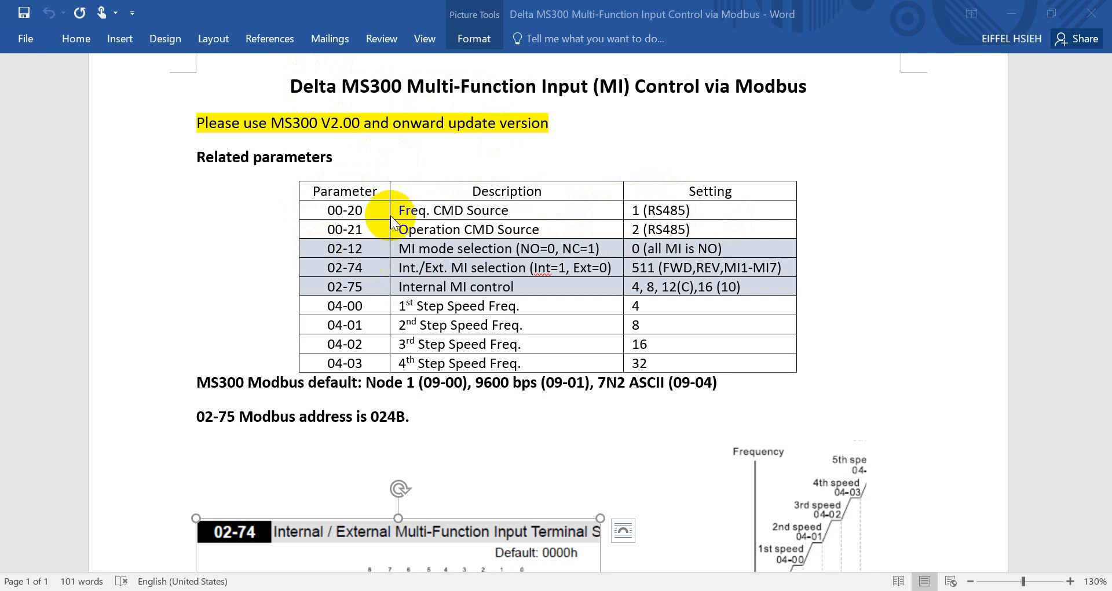
{"action": "mouse_move", "coordinate": [387, 257]}
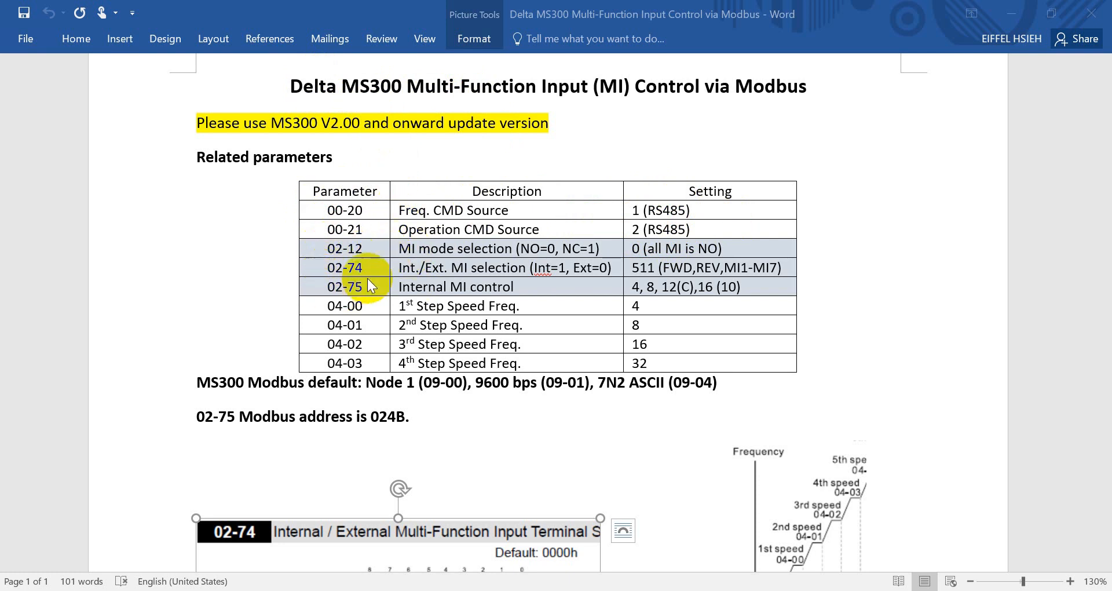
{"action": "mouse_move", "coordinate": [369, 248]}
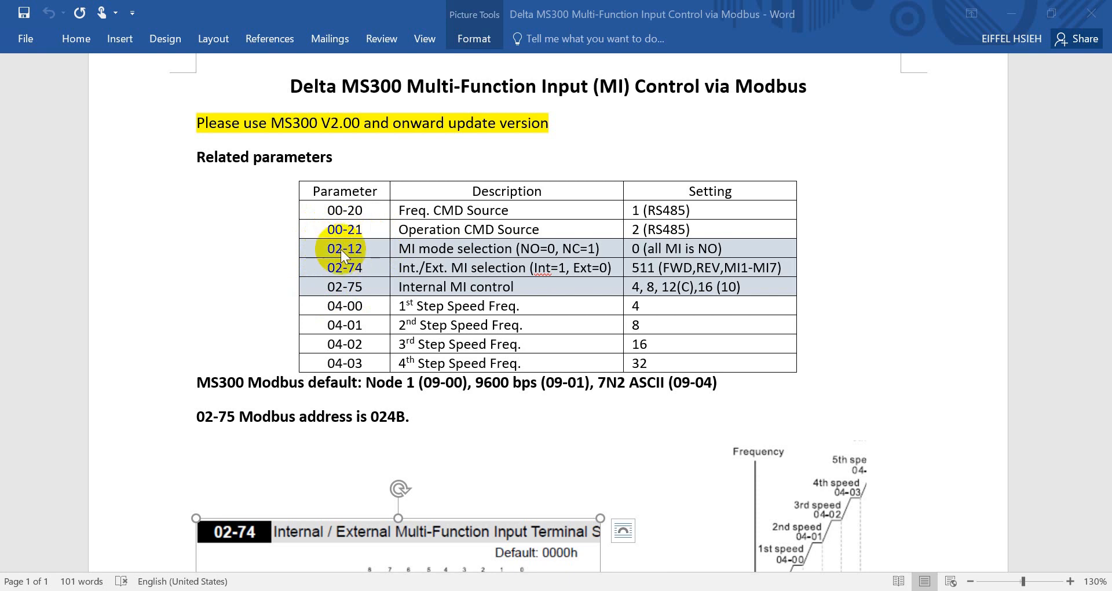
{"action": "mouse_move", "coordinate": [347, 274]}
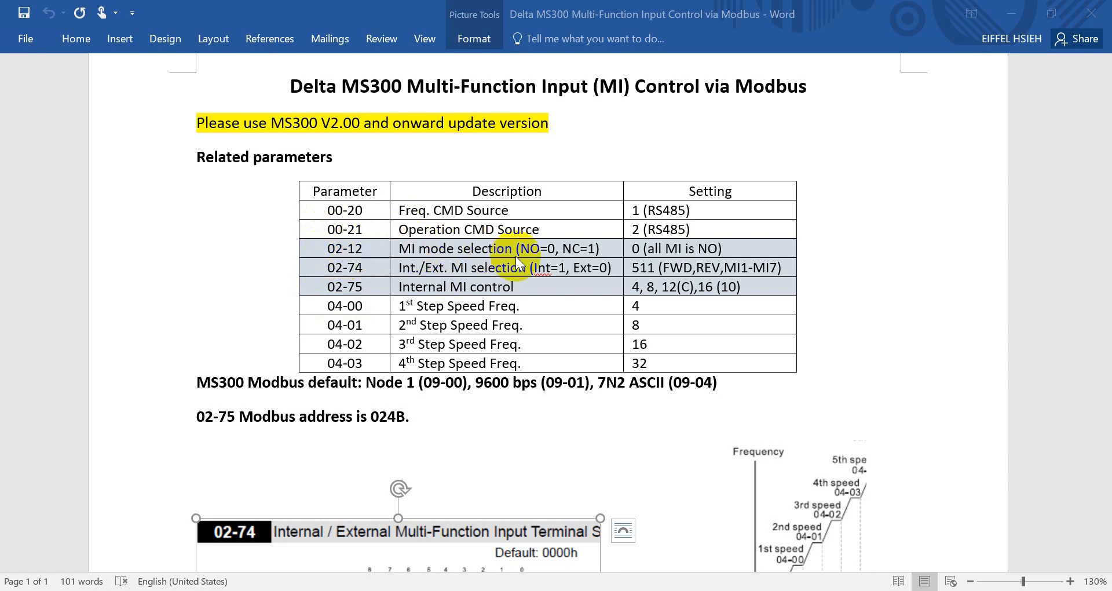
{"action": "mouse_move", "coordinate": [447, 257]}
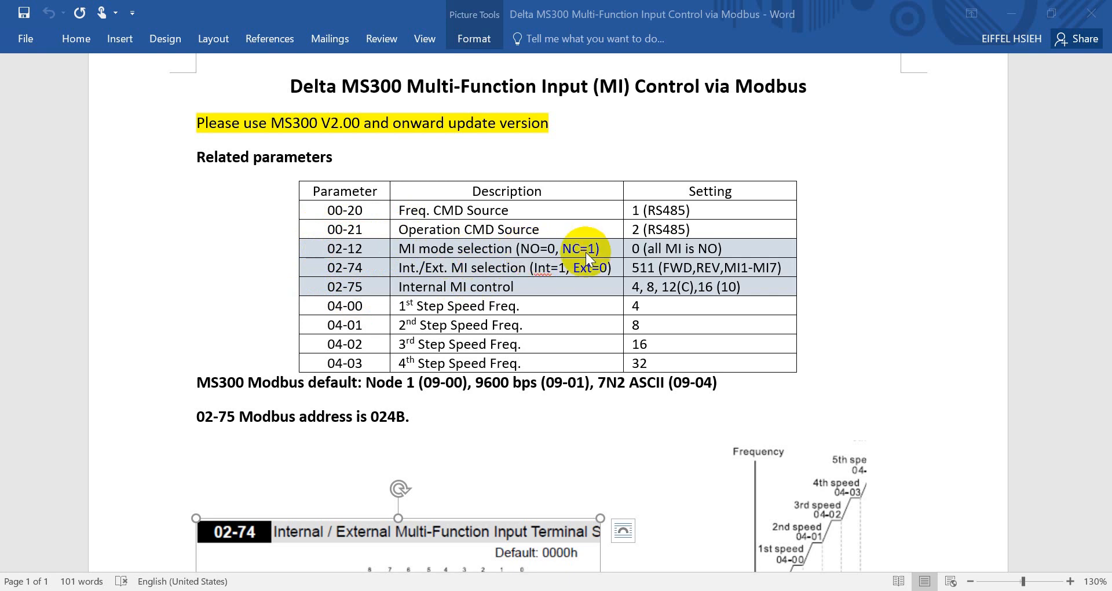
{"action": "mouse_move", "coordinate": [646, 248]}
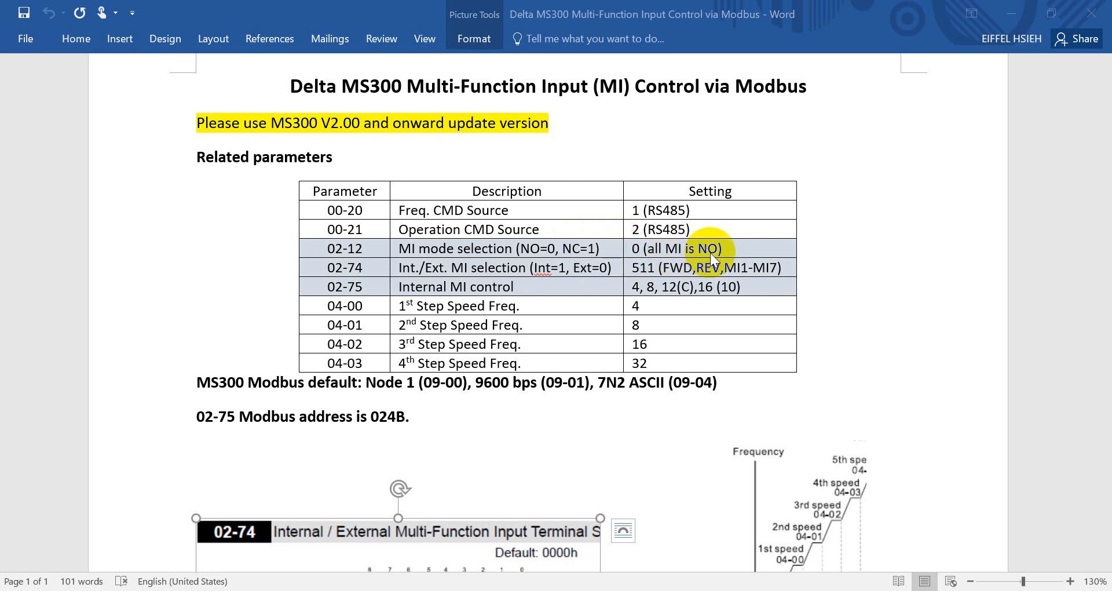
{"action": "mouse_move", "coordinate": [347, 273]}
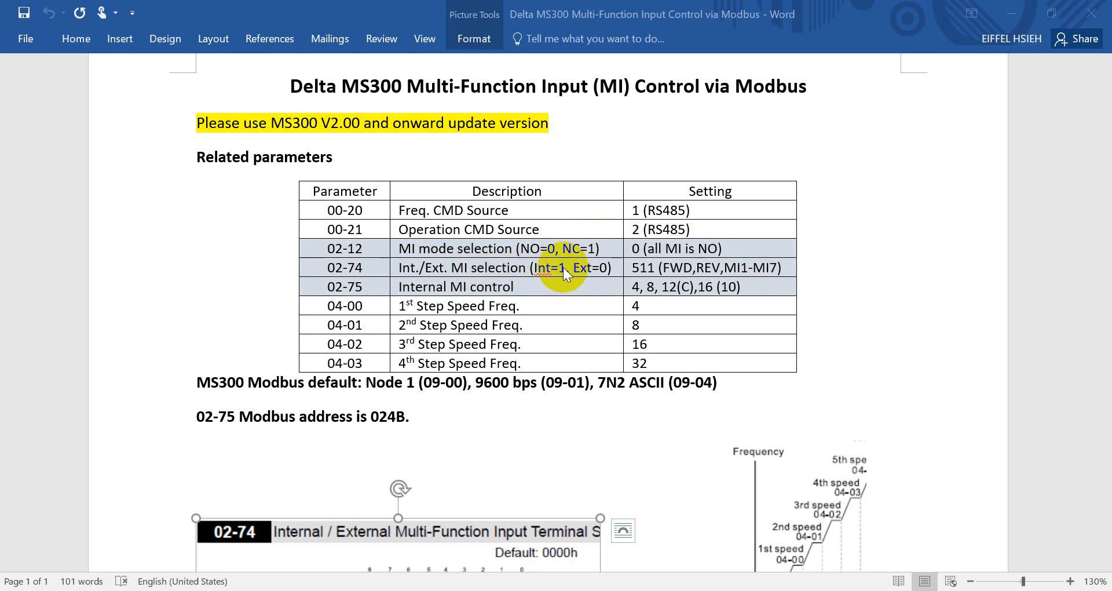
{"action": "mouse_move", "coordinate": [444, 277]}
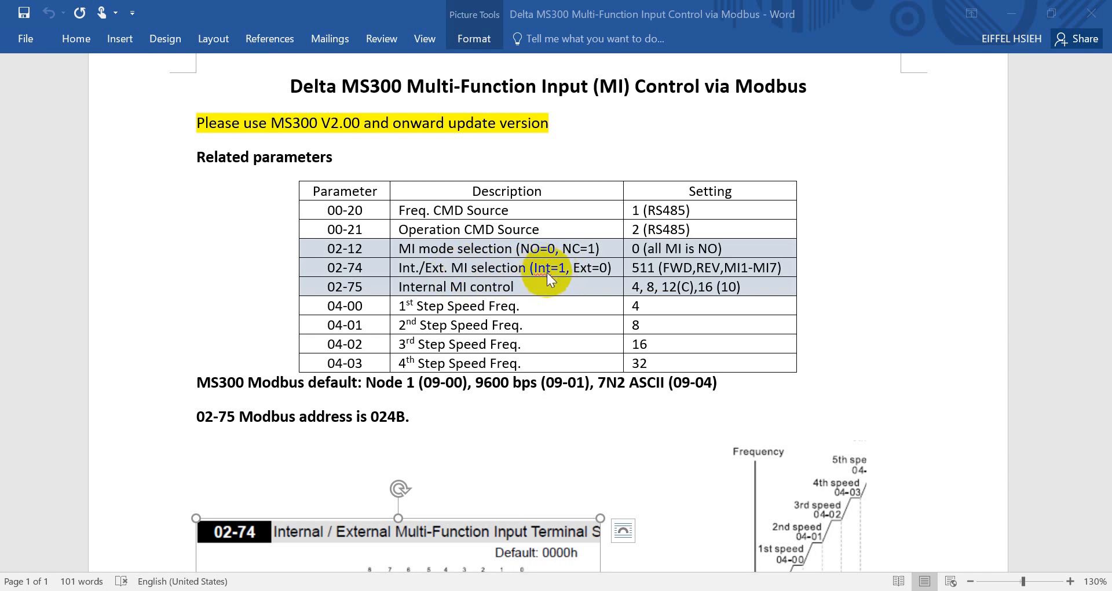
{"action": "mouse_move", "coordinate": [549, 117]}
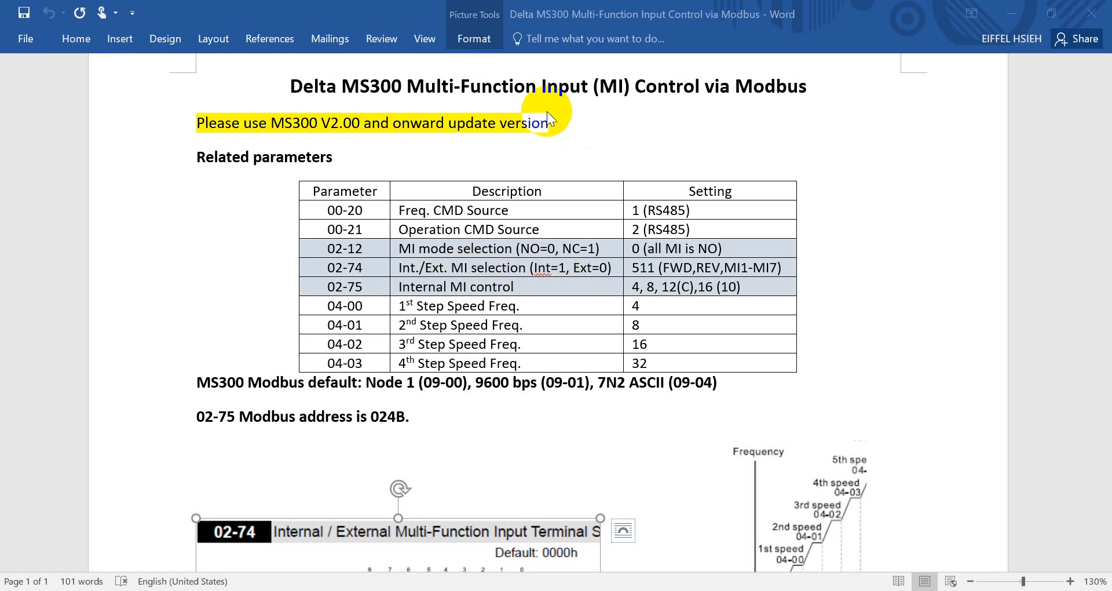
{"action": "mouse_move", "coordinate": [581, 277]}
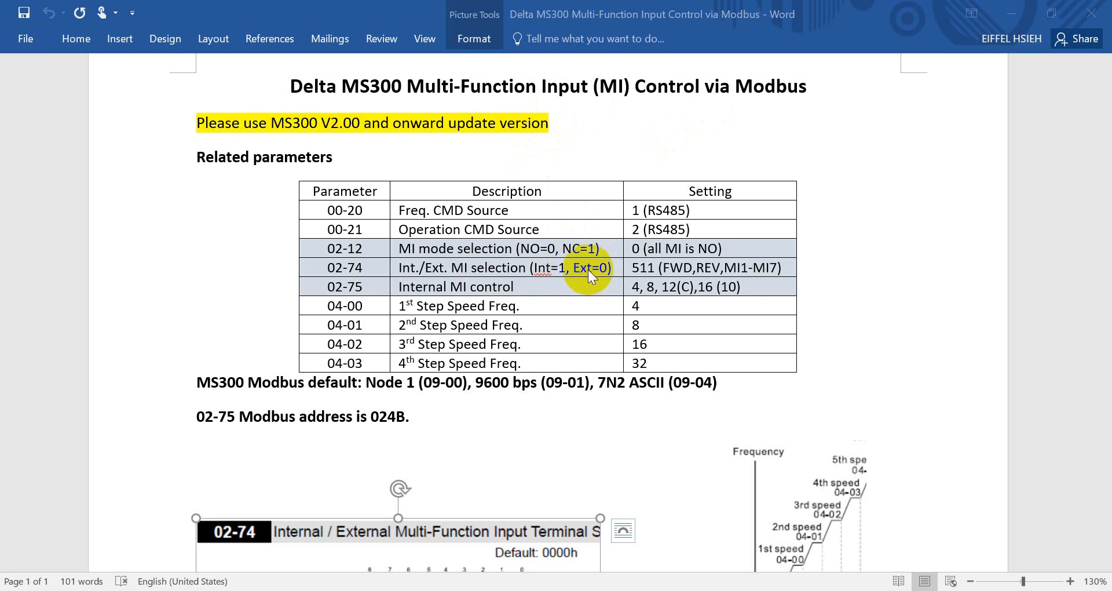
{"action": "mouse_move", "coordinate": [343, 276]}
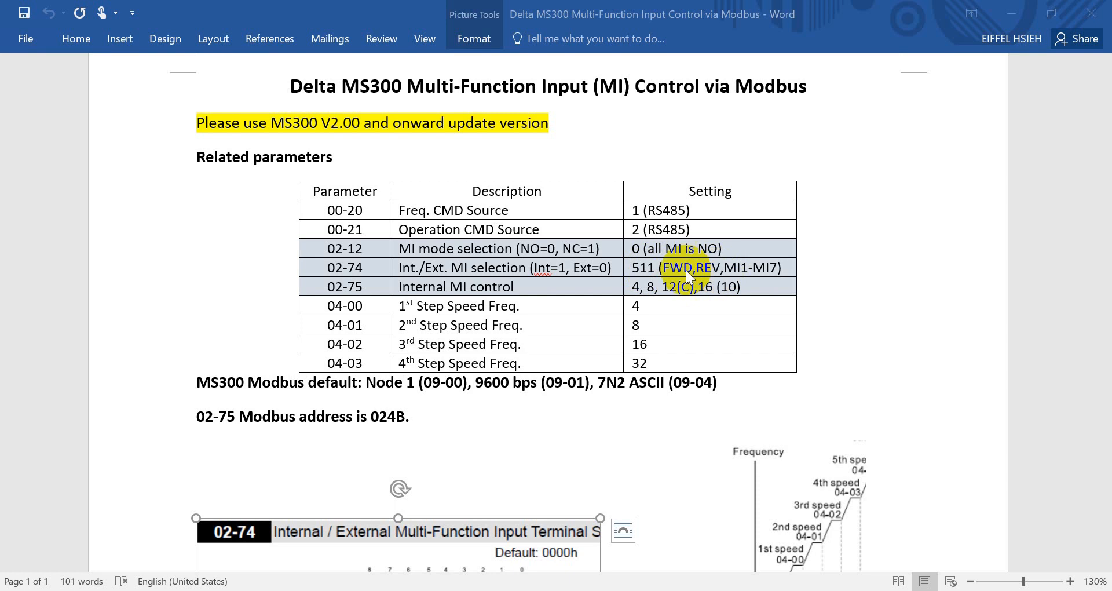
Scroll the MS300 manual around Appendix A-3 to view the GGnnH Modbus address table.
{"action": "scroll", "scroll_direction": "down", "scroll_amount": 3}
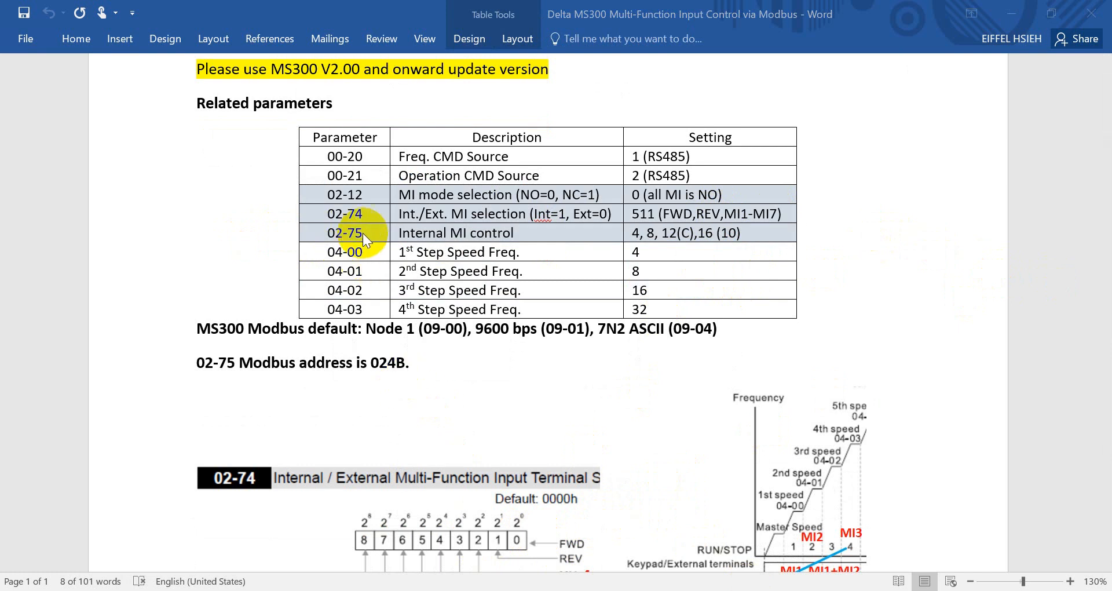
{"action": "mouse_move", "coordinate": [475, 244]}
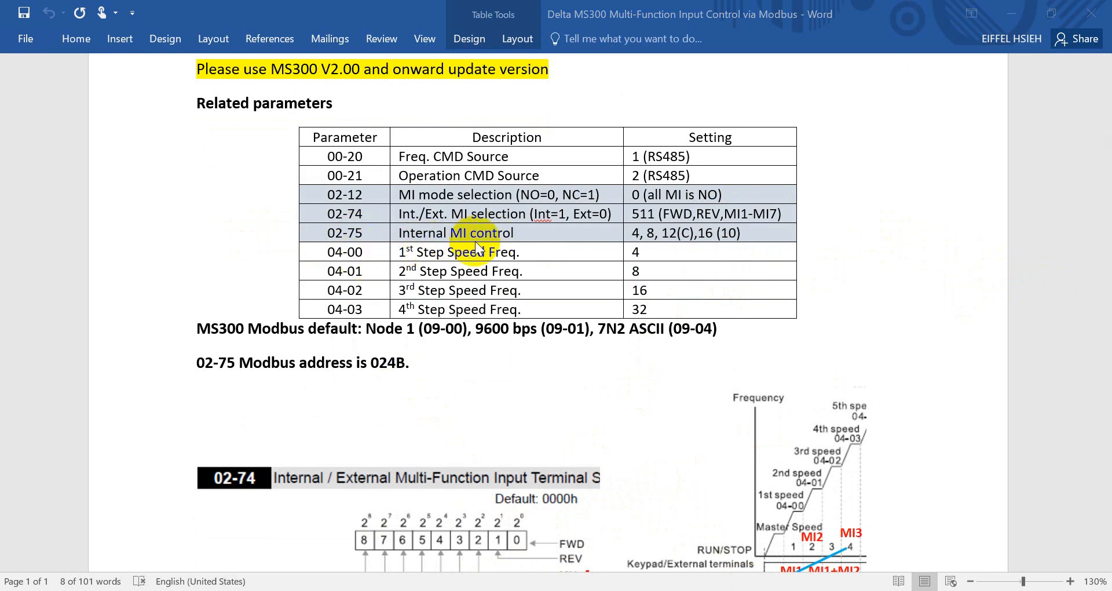
{"action": "mouse_move", "coordinate": [341, 224]}
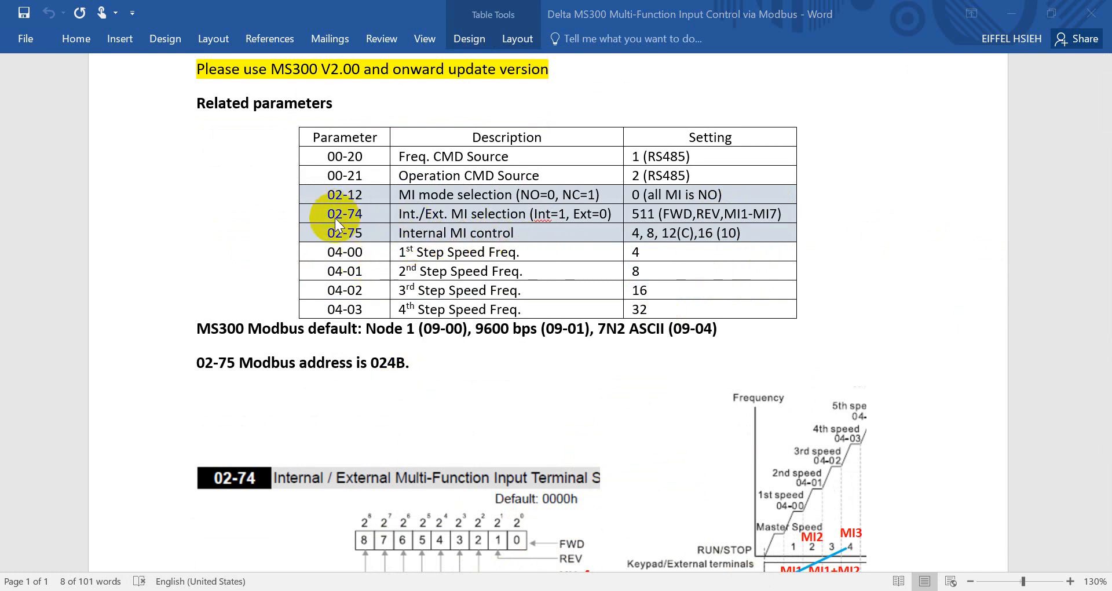
{"action": "mouse_move", "coordinate": [545, 221]}
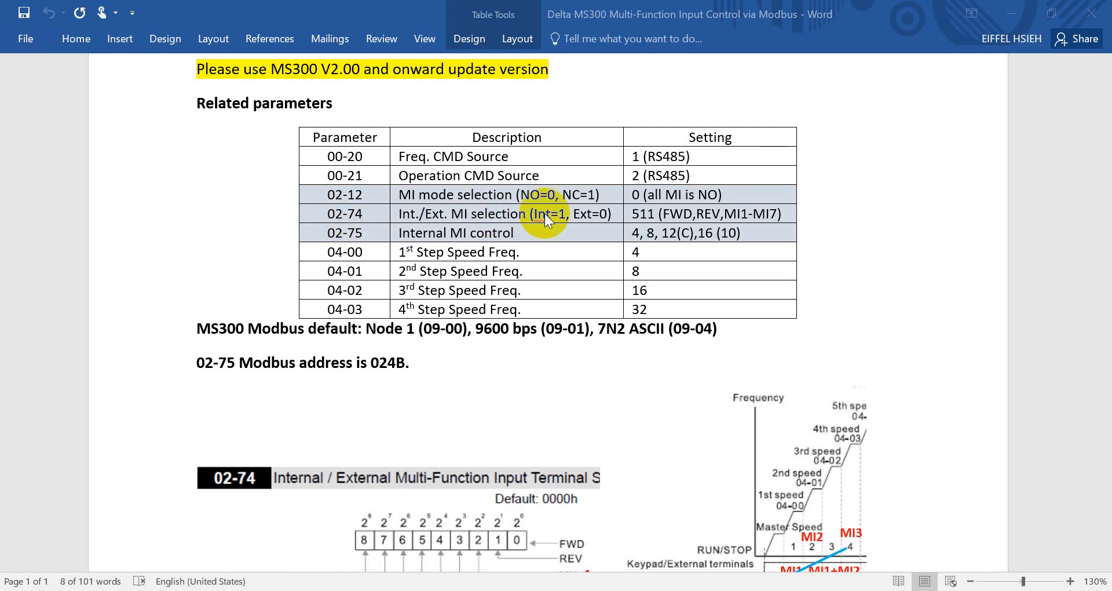
{"action": "mouse_move", "coordinate": [347, 241]}
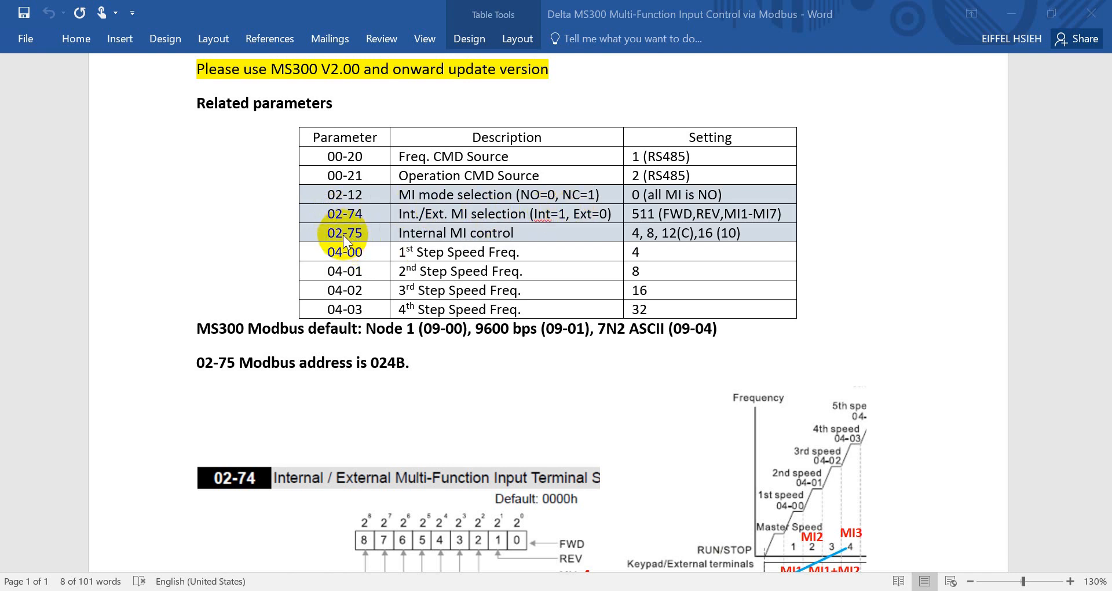
{"action": "mouse_move", "coordinate": [606, 237]}
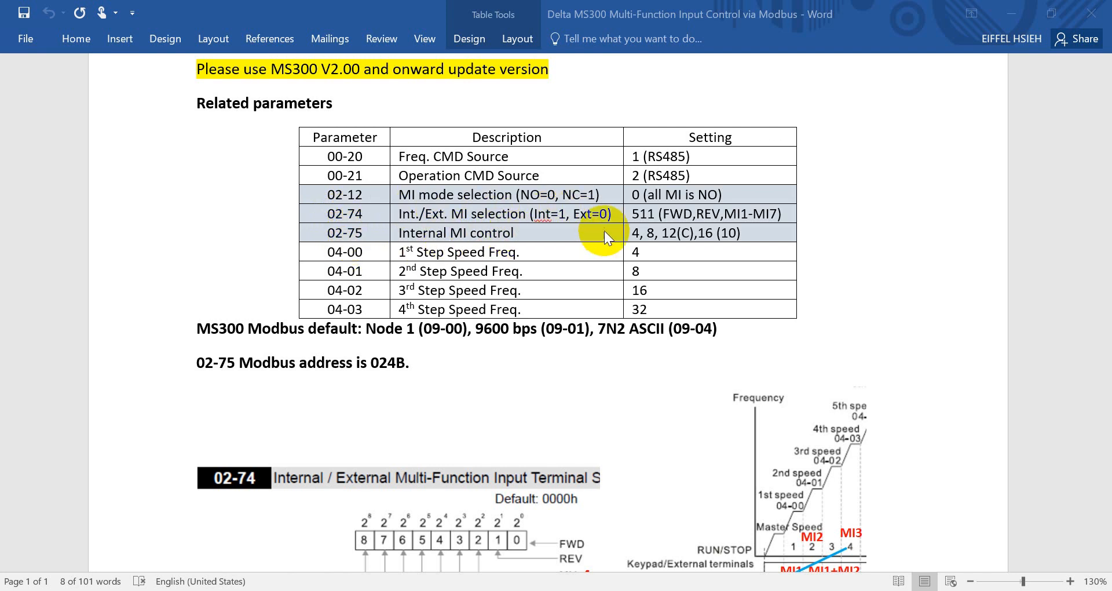
{"action": "mouse_move", "coordinate": [638, 245]}
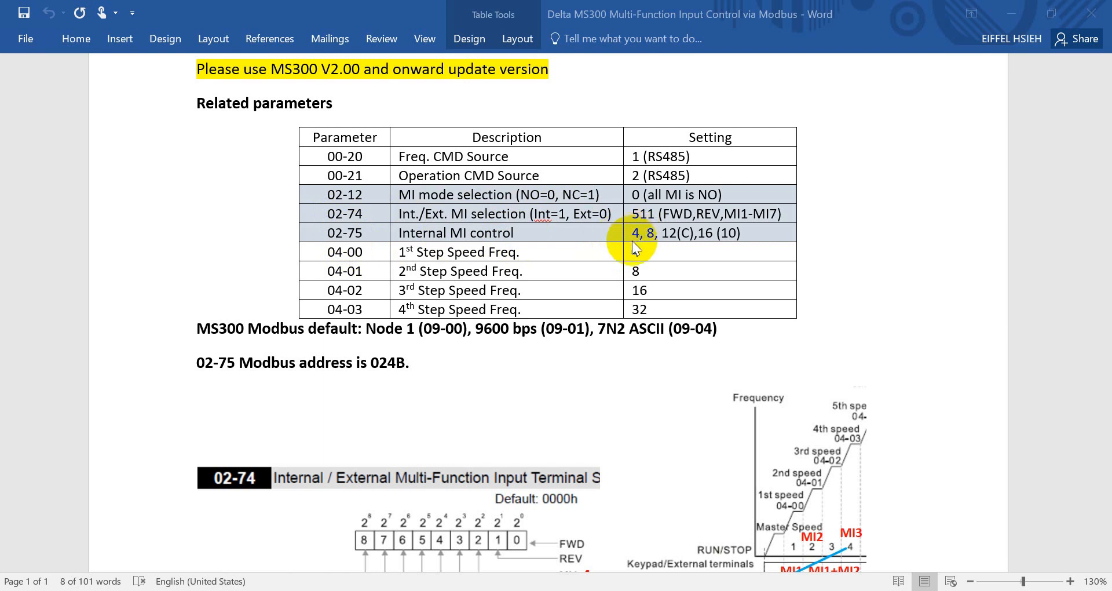
{"action": "scroll", "scroll_direction": "down", "scroll_amount": 3}
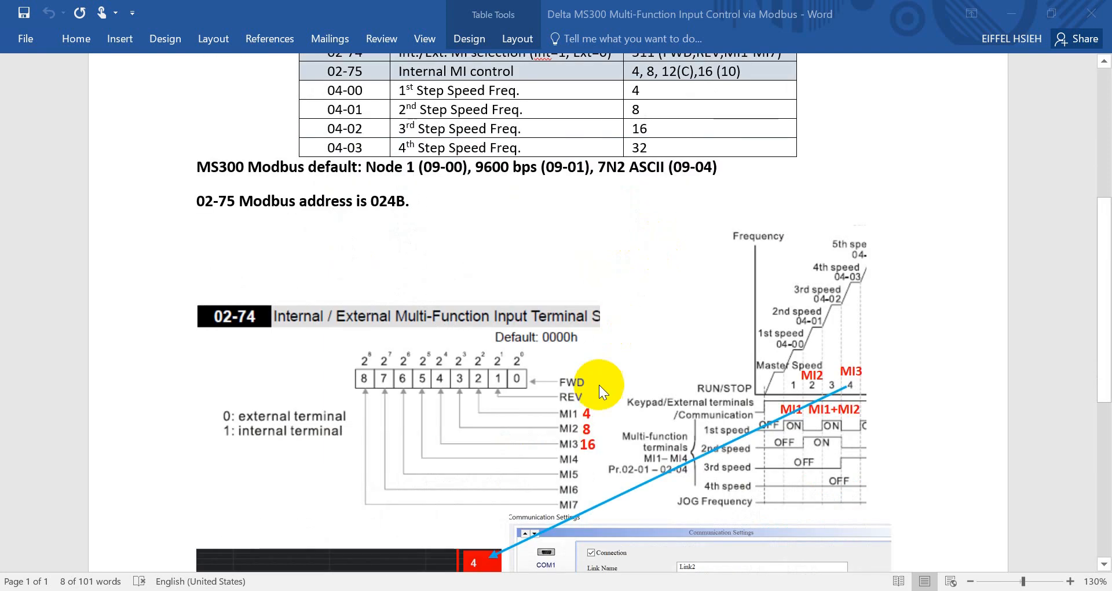
{"action": "scroll", "scroll_direction": "up", "scroll_amount": 3}
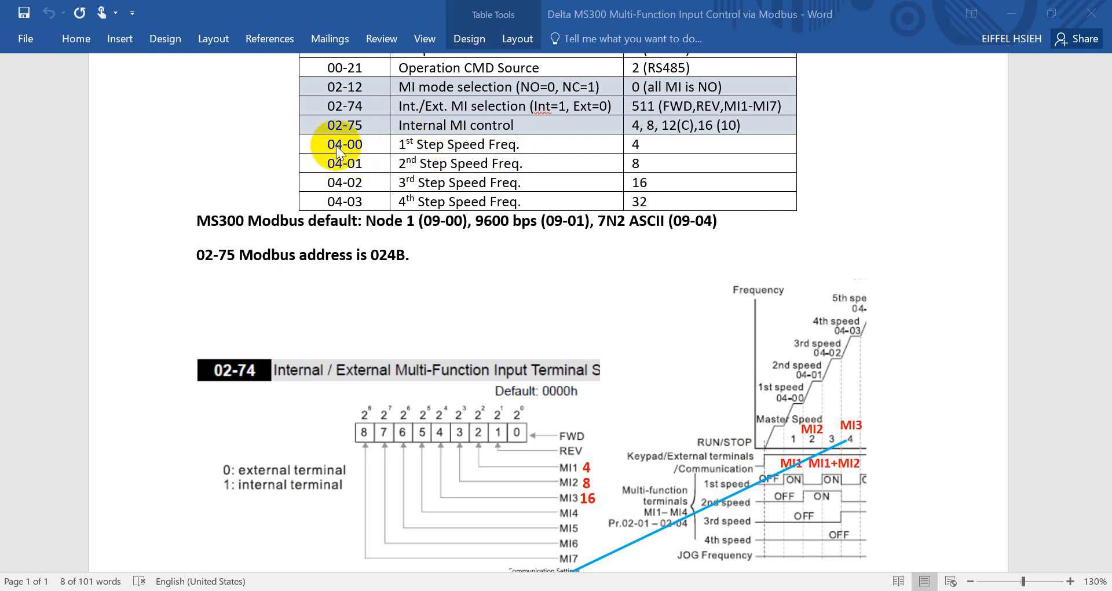
{"action": "mouse_move", "coordinate": [524, 151]}
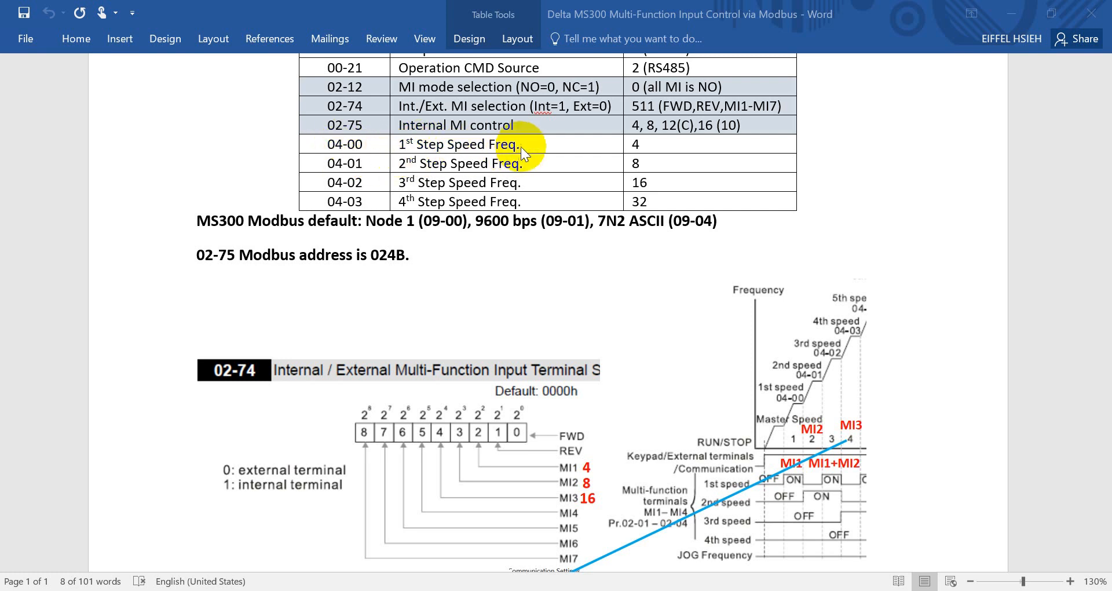
{"action": "mouse_move", "coordinate": [461, 173]}
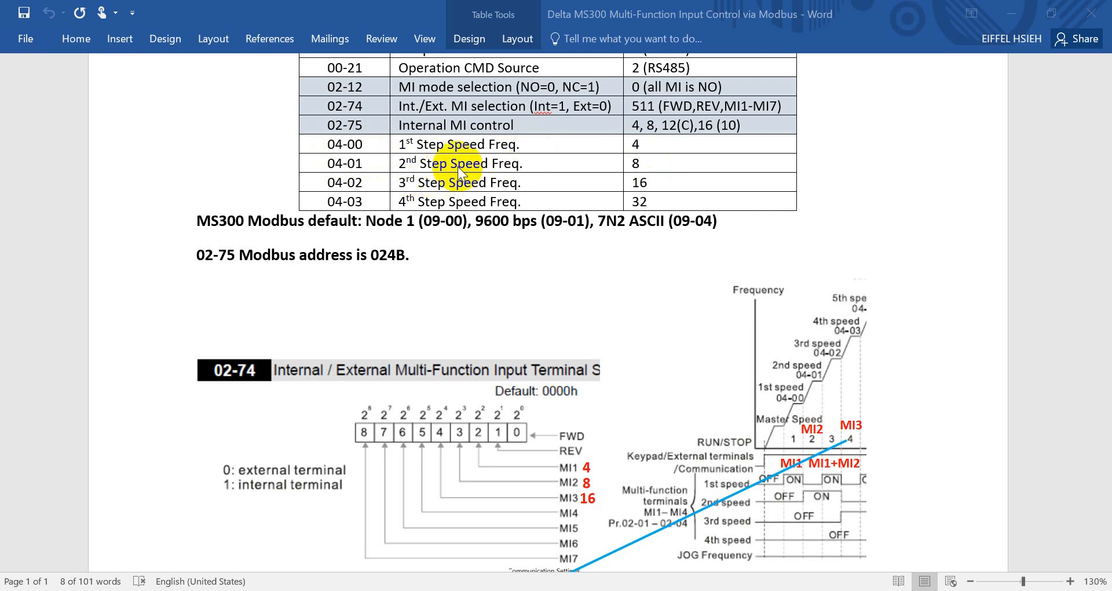
{"action": "mouse_move", "coordinate": [593, 177]}
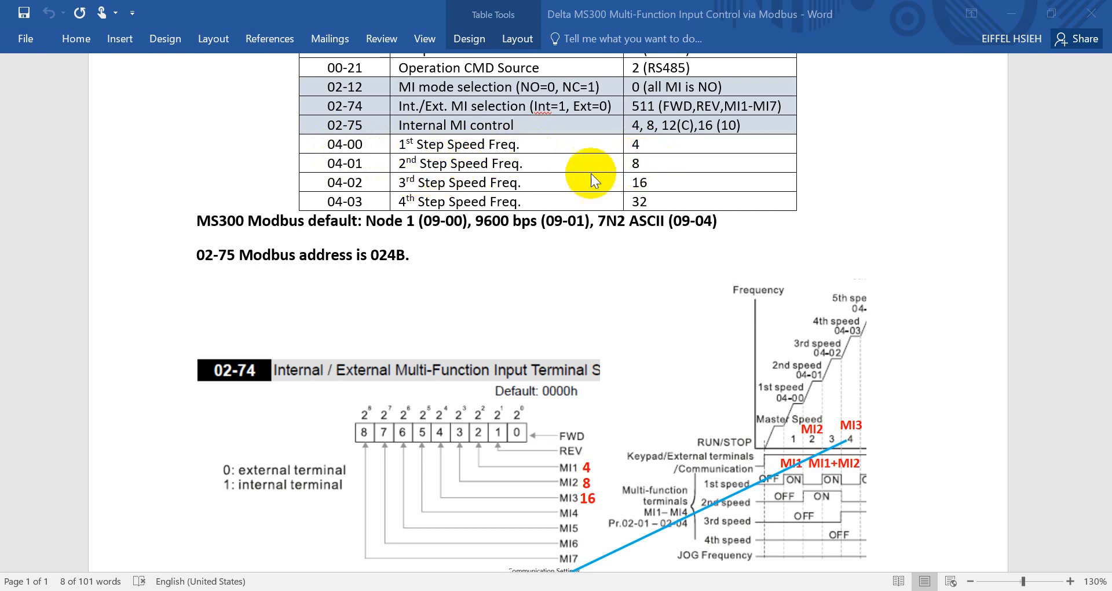
{"action": "mouse_move", "coordinate": [639, 187]}
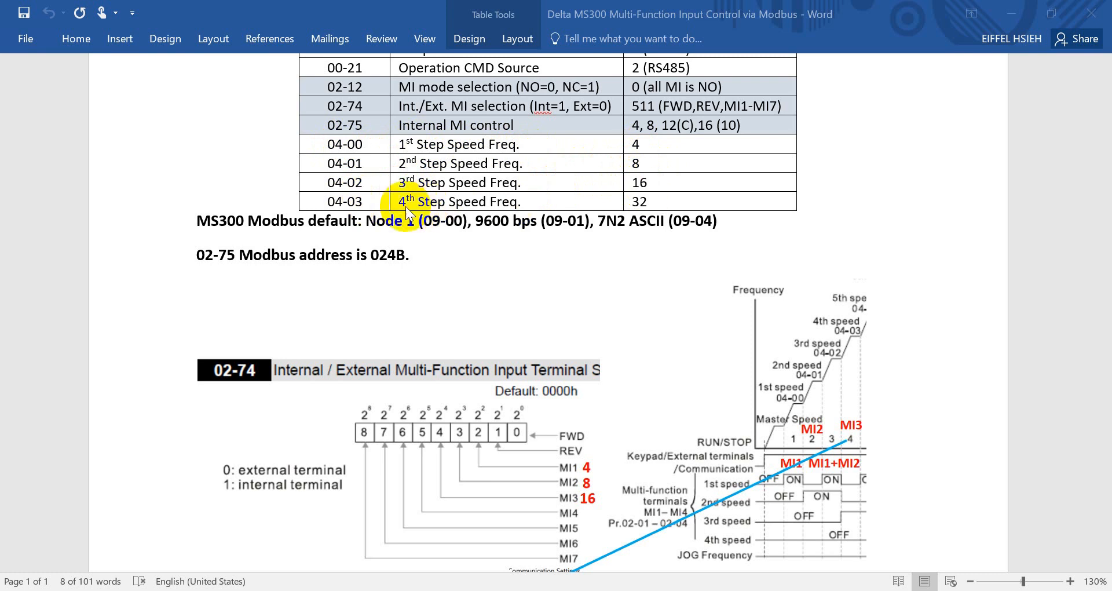
{"action": "mouse_move", "coordinate": [645, 210]}
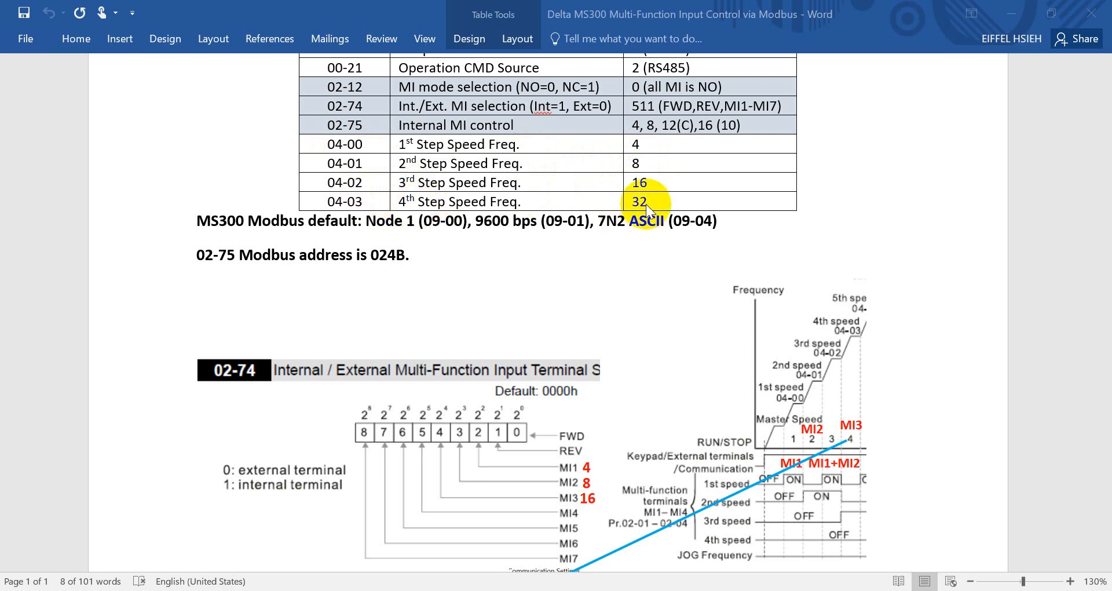
{"action": "scroll", "scroll_direction": "up", "scroll_amount": 3}
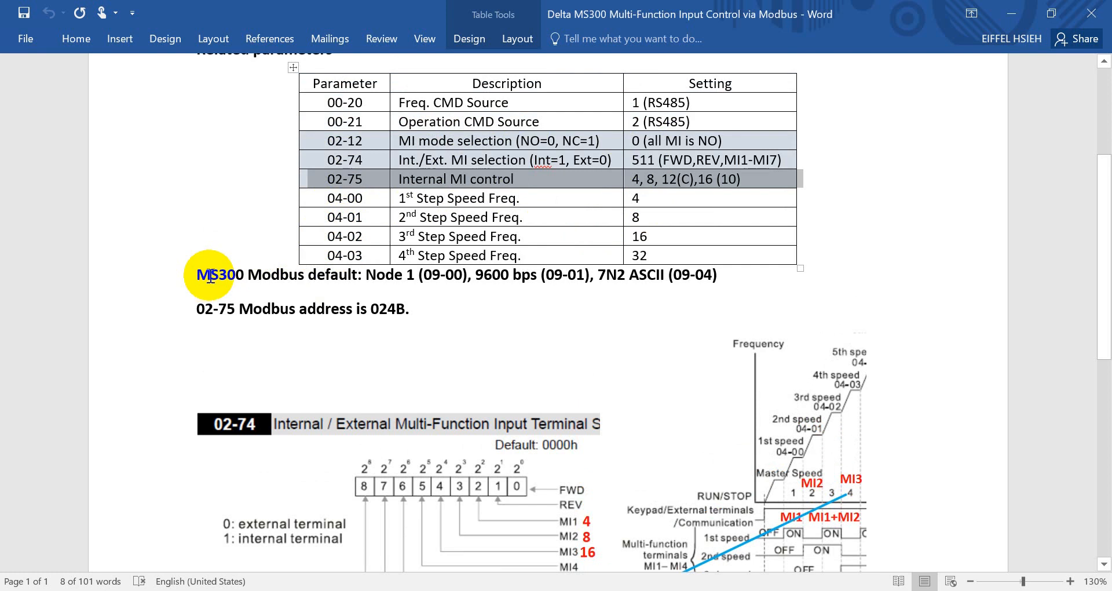
{"action": "mouse_move", "coordinate": [290, 277]}
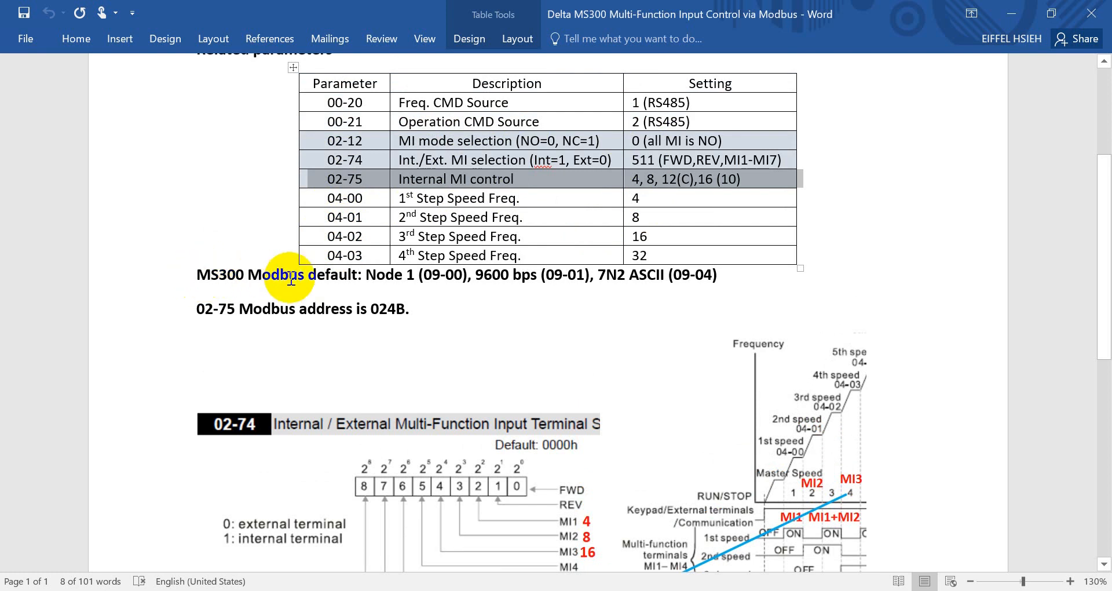
{"action": "mouse_move", "coordinate": [407, 273]}
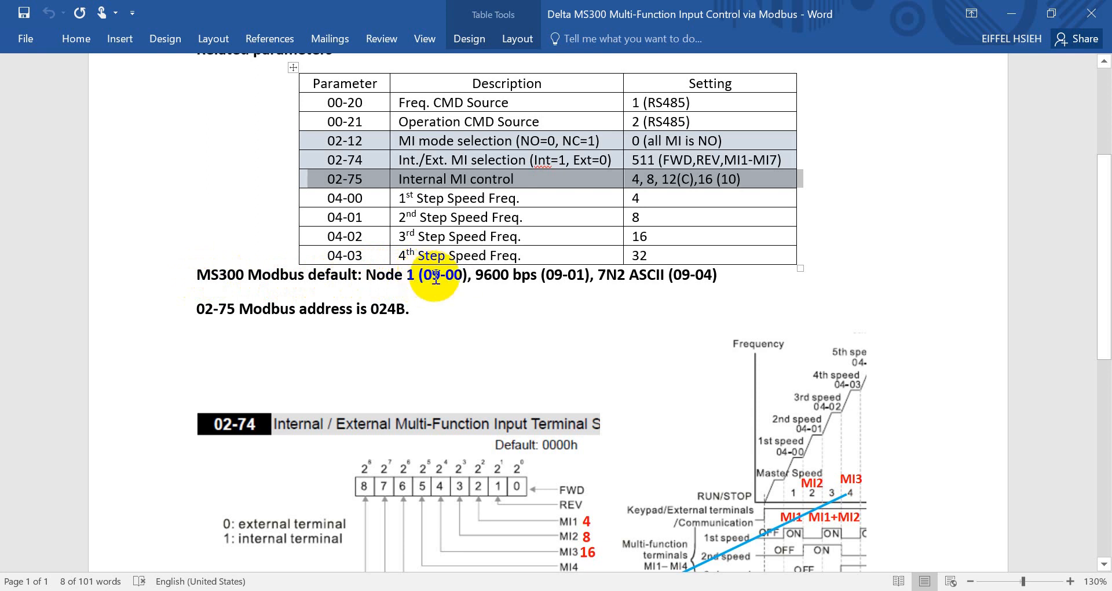
{"action": "mouse_move", "coordinate": [482, 276]}
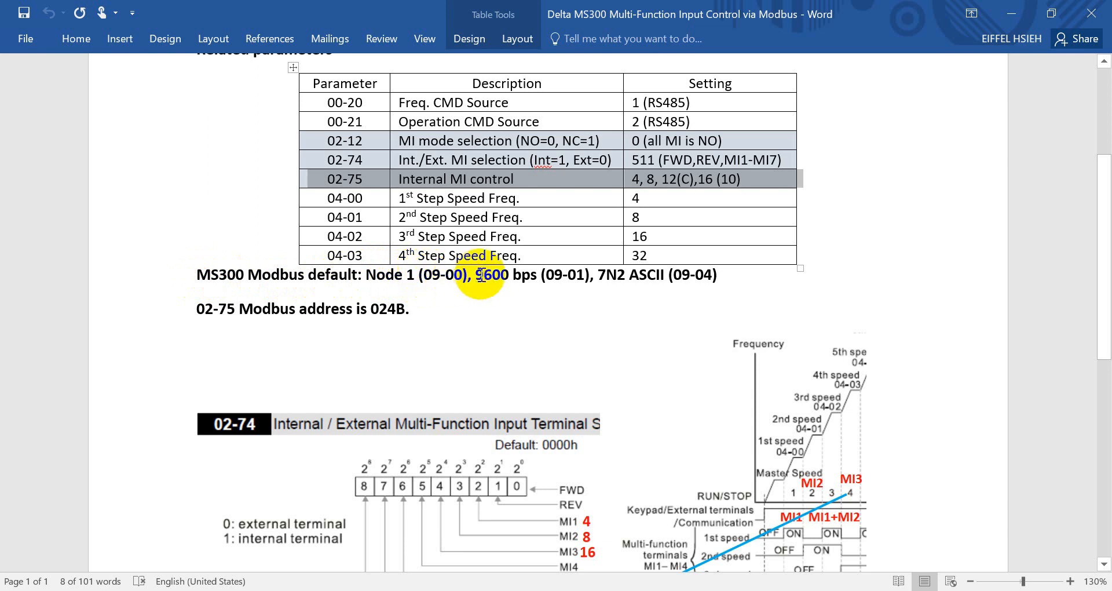
{"action": "mouse_move", "coordinate": [558, 276]}
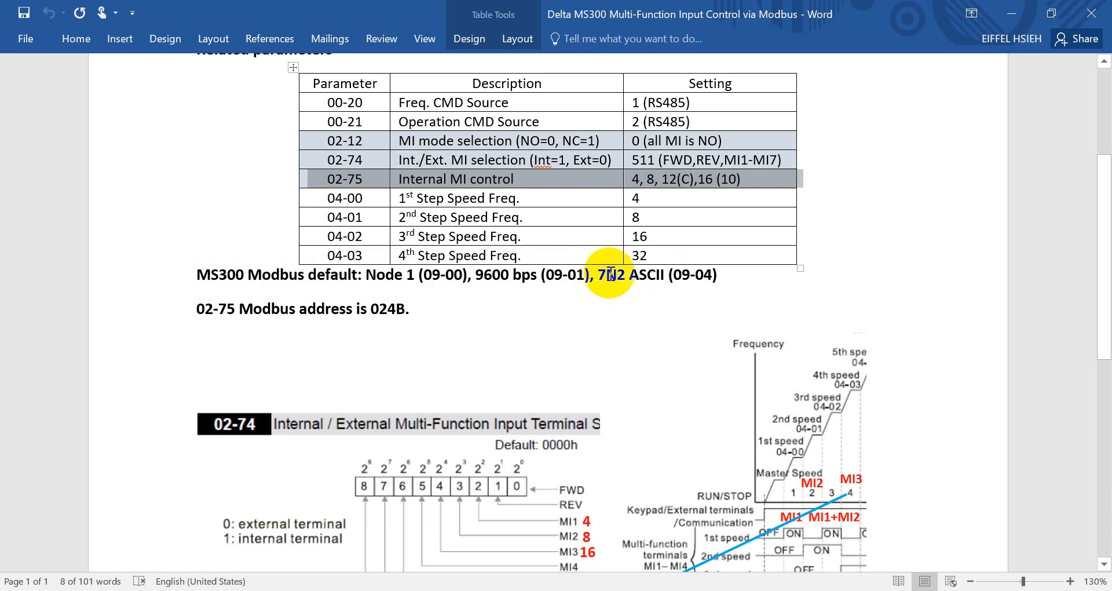
{"action": "mouse_move", "coordinate": [692, 275]}
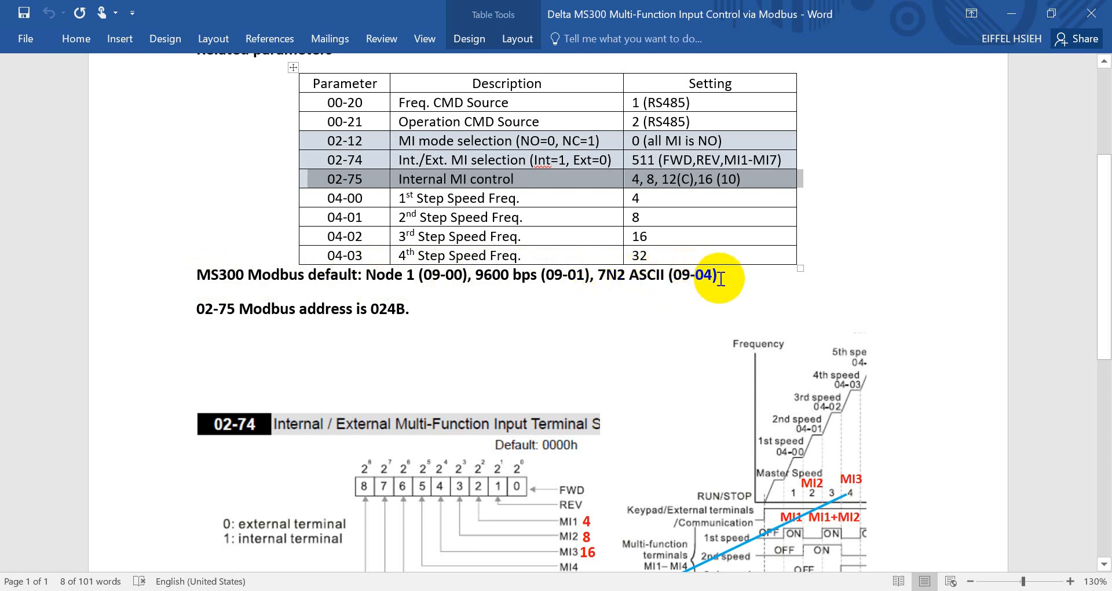
{"action": "scroll", "scroll_direction": "down", "scroll_amount": 3}
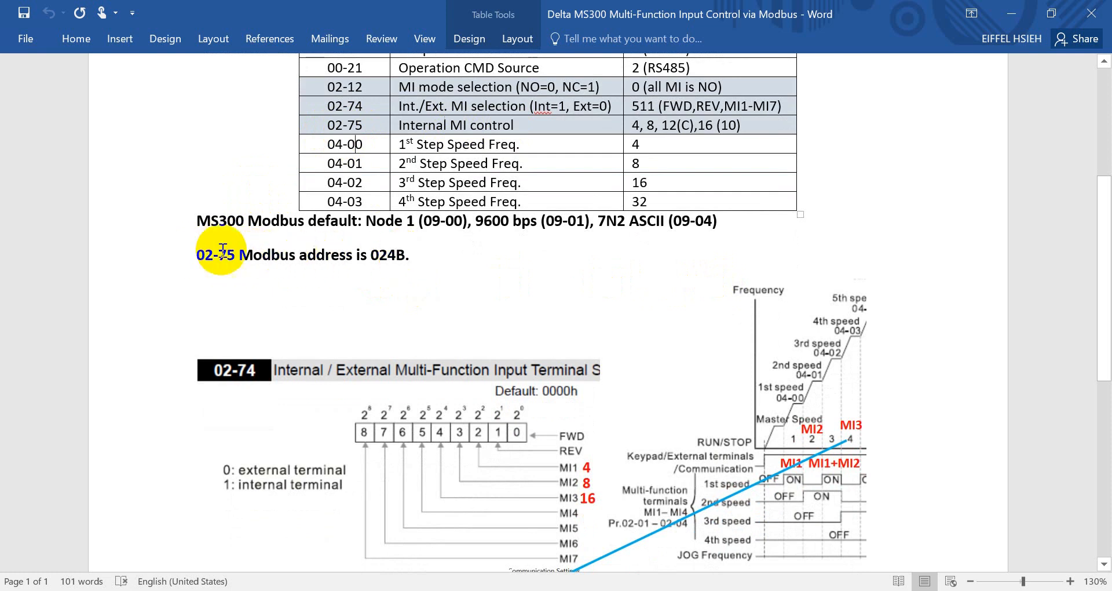
{"action": "mouse_move", "coordinate": [382, 254]}
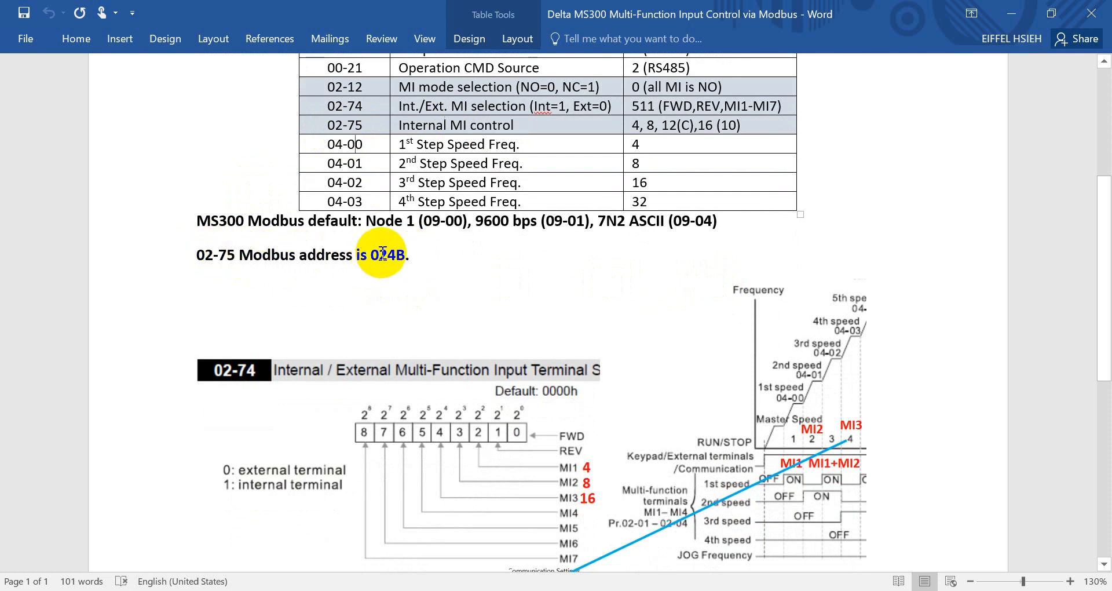
{"action": "mouse_move", "coordinate": [400, 359]}
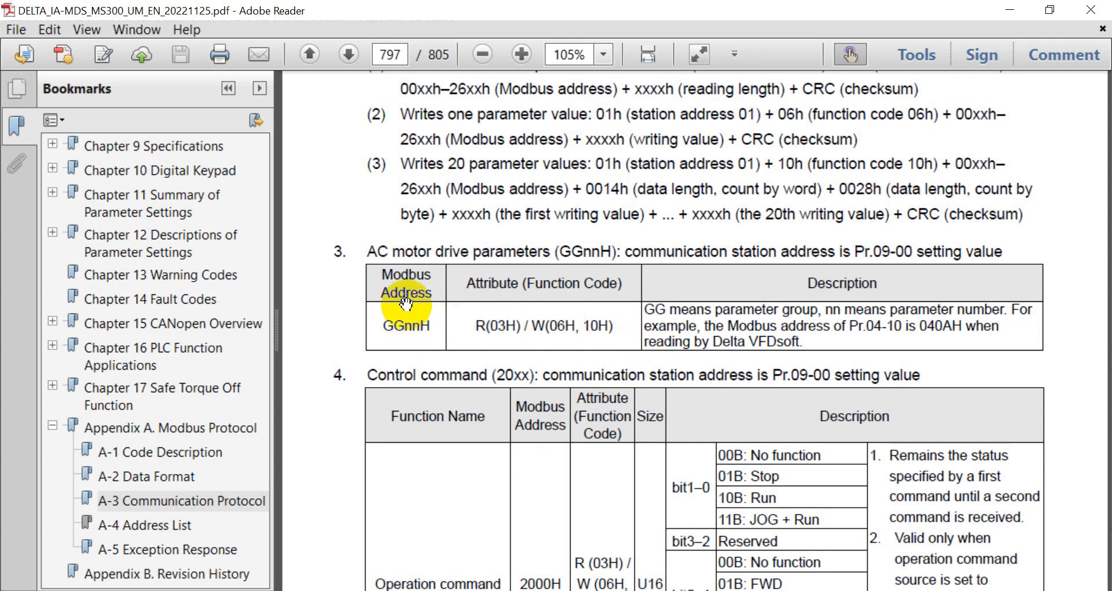
{"action": "mouse_move", "coordinate": [517, 338]}
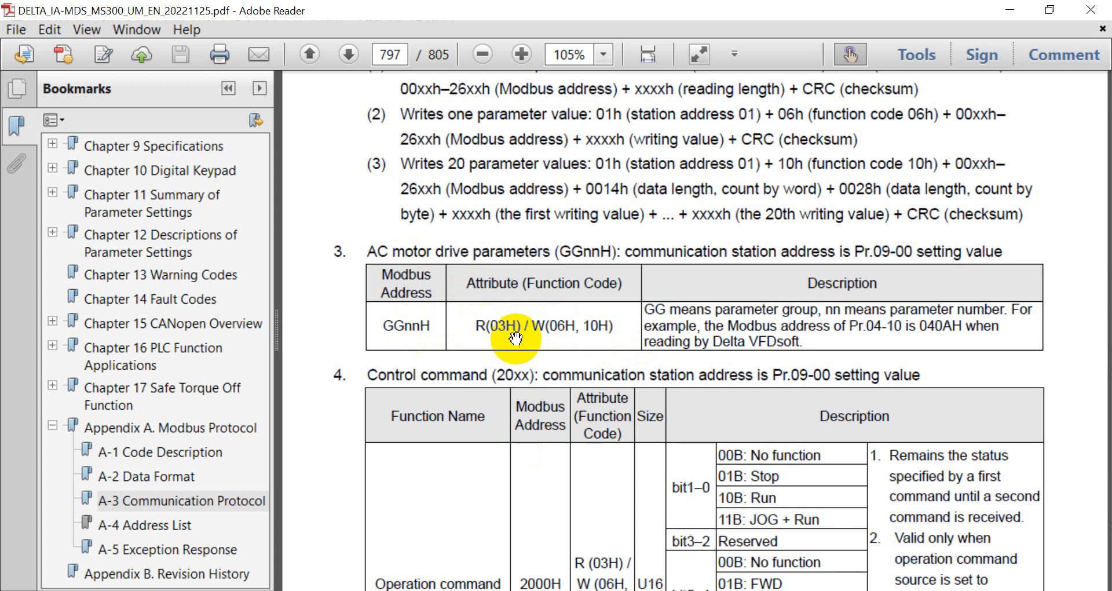
{"action": "scroll", "scroll_direction": "up", "scroll_amount": 3}
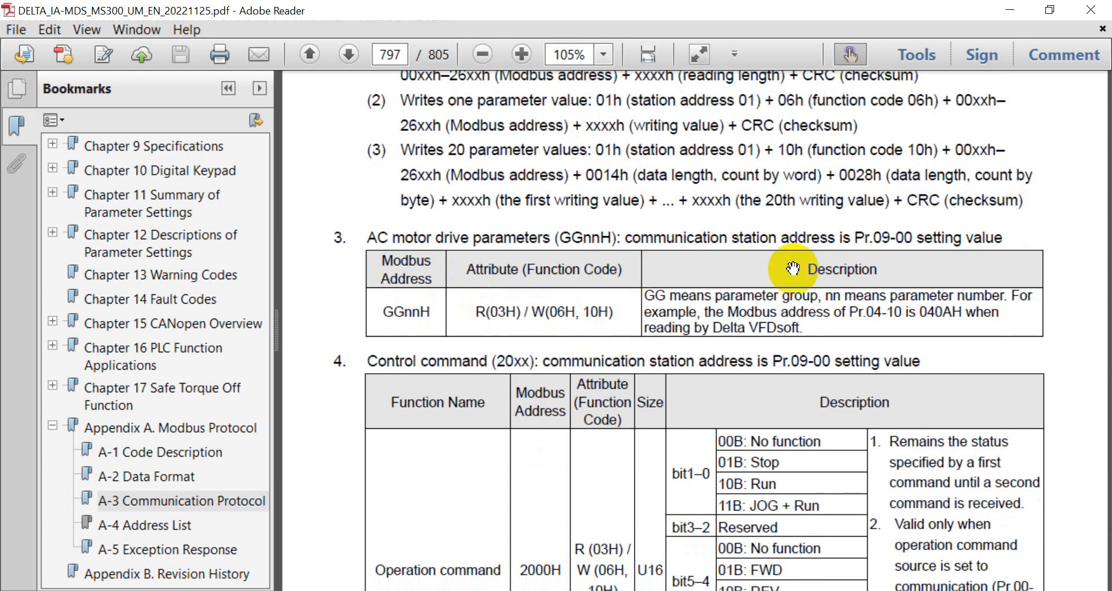
{"action": "mouse_move", "coordinate": [883, 315]}
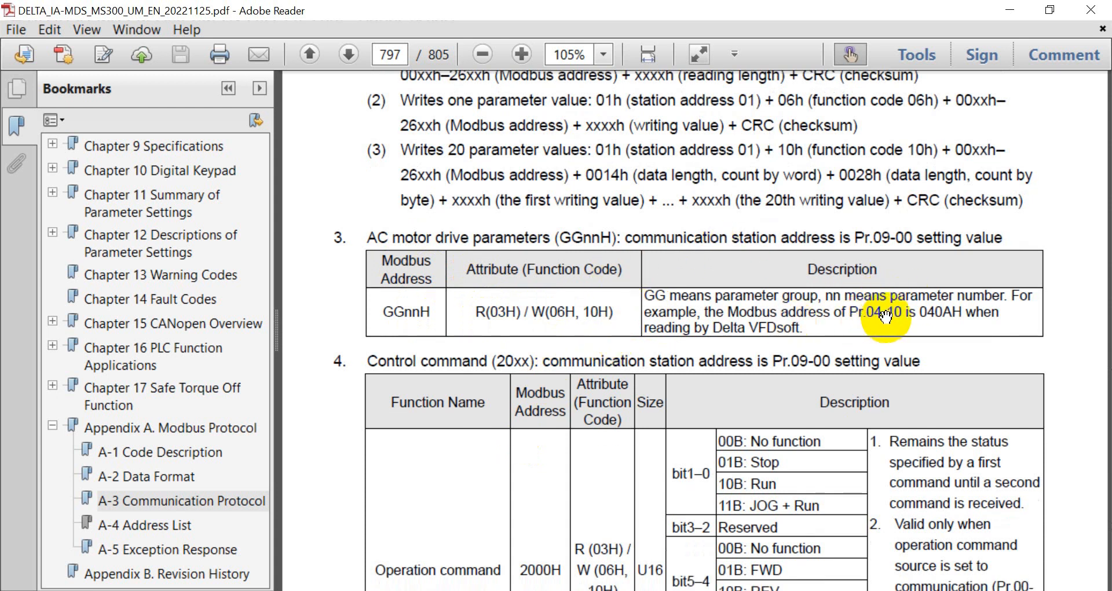
{"action": "mouse_move", "coordinate": [895, 316]}
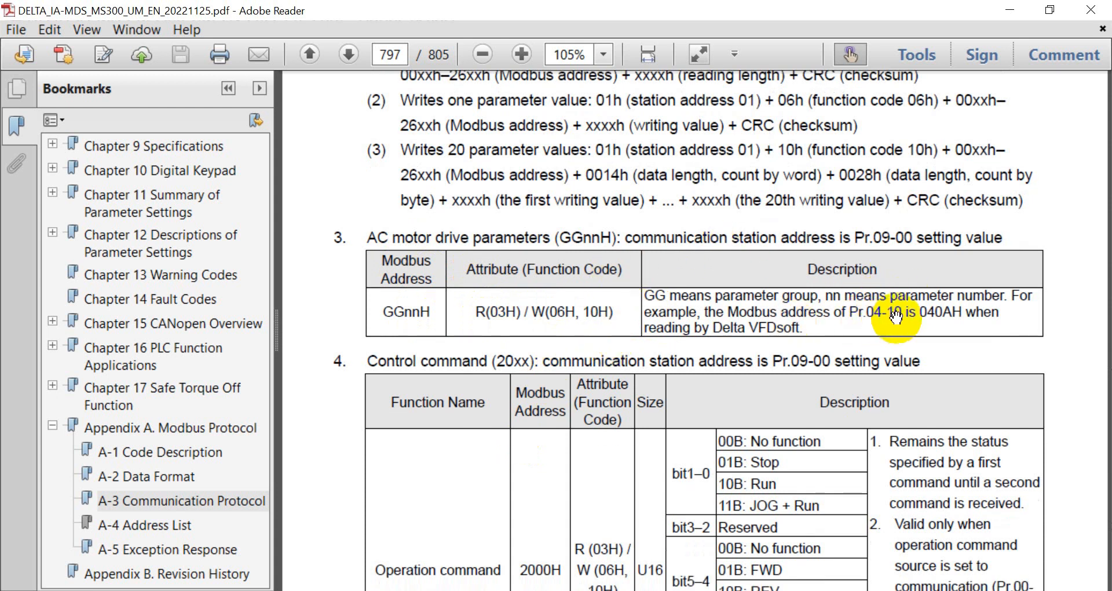
{"action": "mouse_move", "coordinate": [946, 321]}
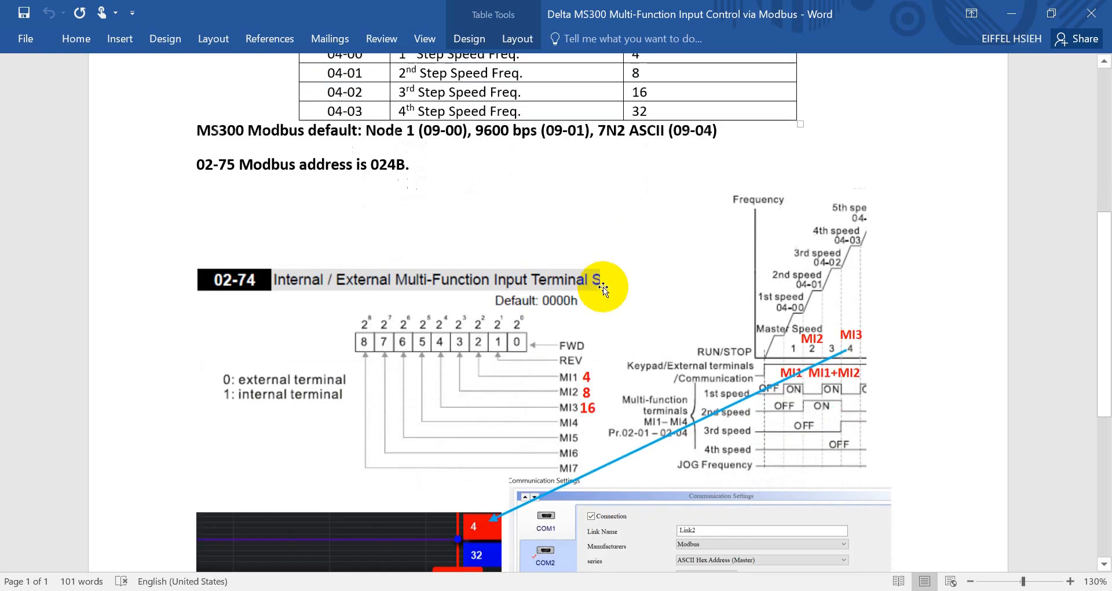
{"action": "scroll", "scroll_direction": "down", "scroll_amount": 3}
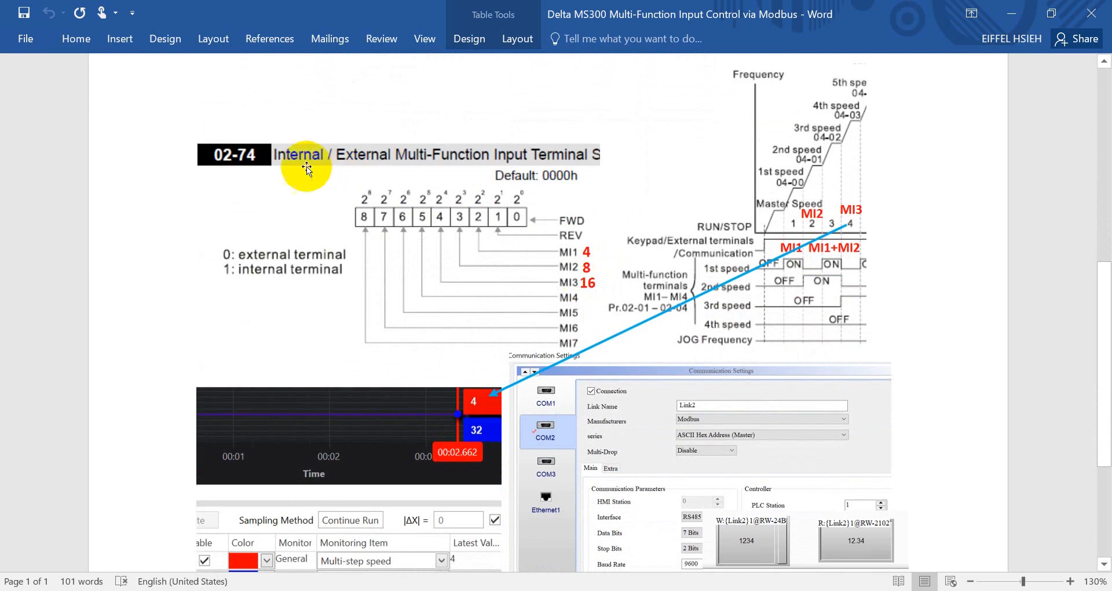
{"action": "scroll", "scroll_direction": "down", "scroll_amount": 3}
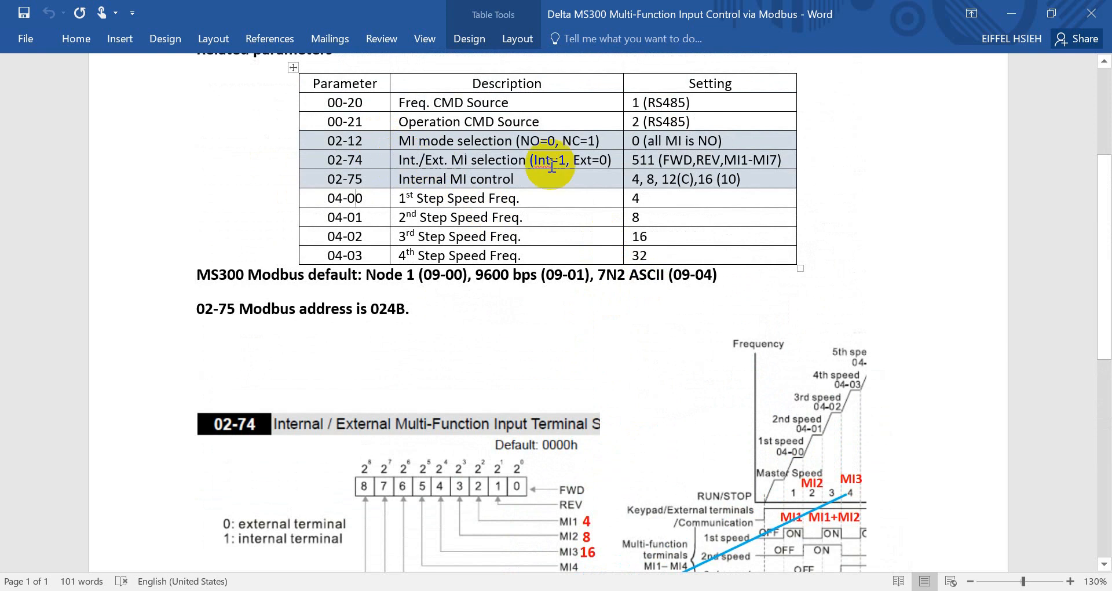
{"action": "scroll", "scroll_direction": "down", "scroll_amount": 3}
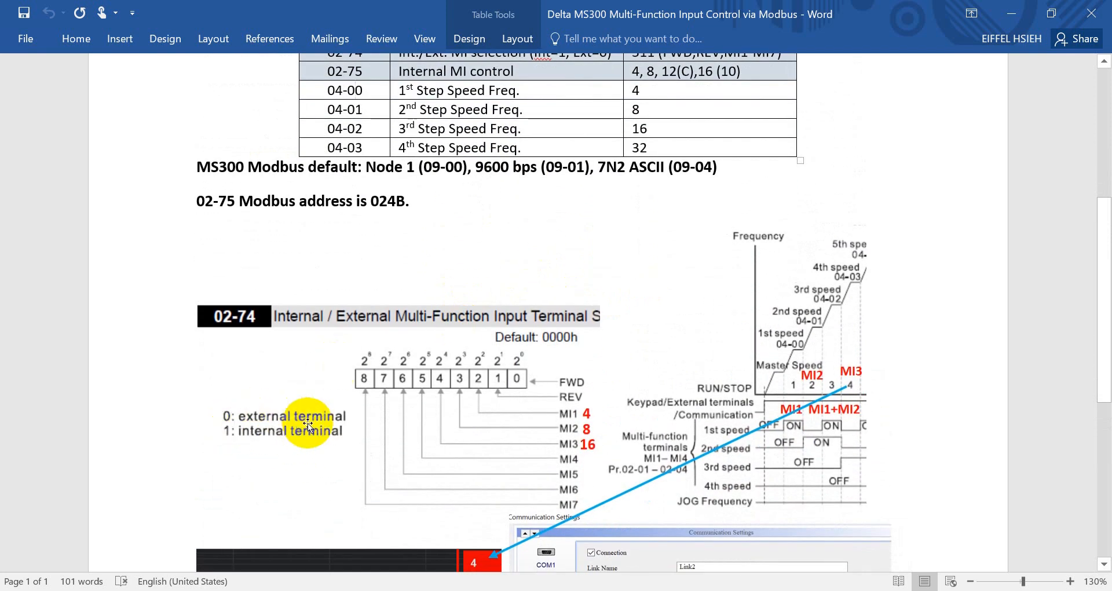
{"action": "mouse_move", "coordinate": [571, 418]}
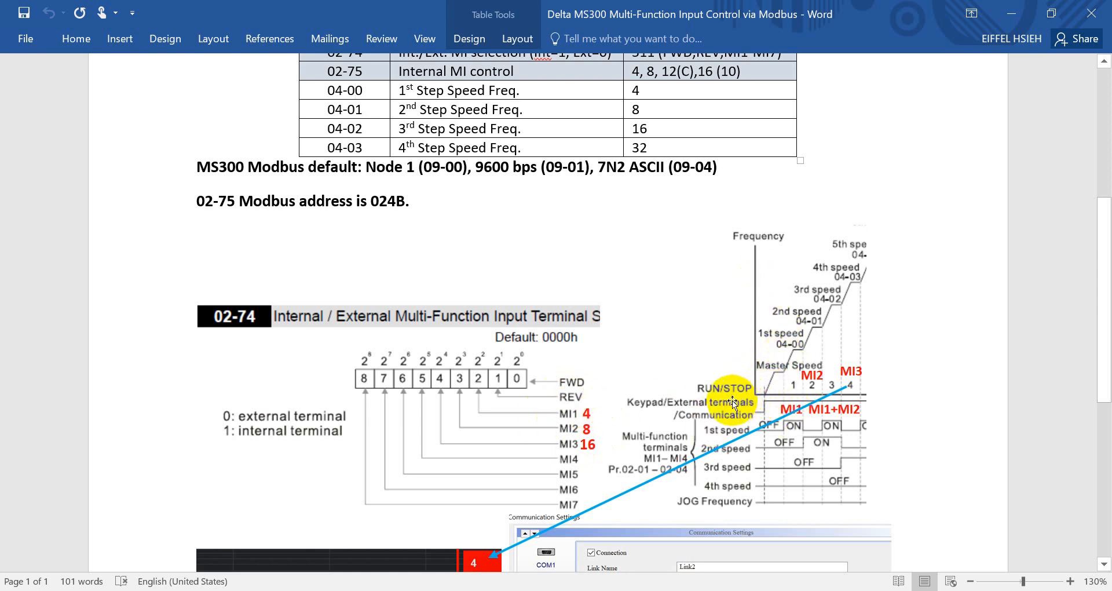
{"action": "mouse_move", "coordinate": [795, 343]}
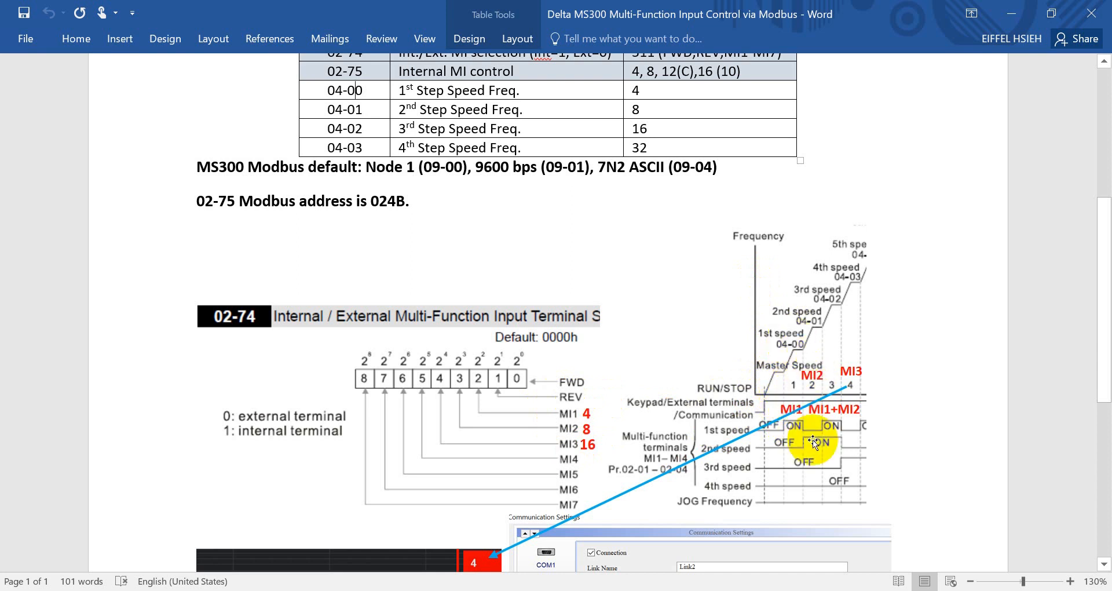
{"action": "mouse_move", "coordinate": [825, 348]}
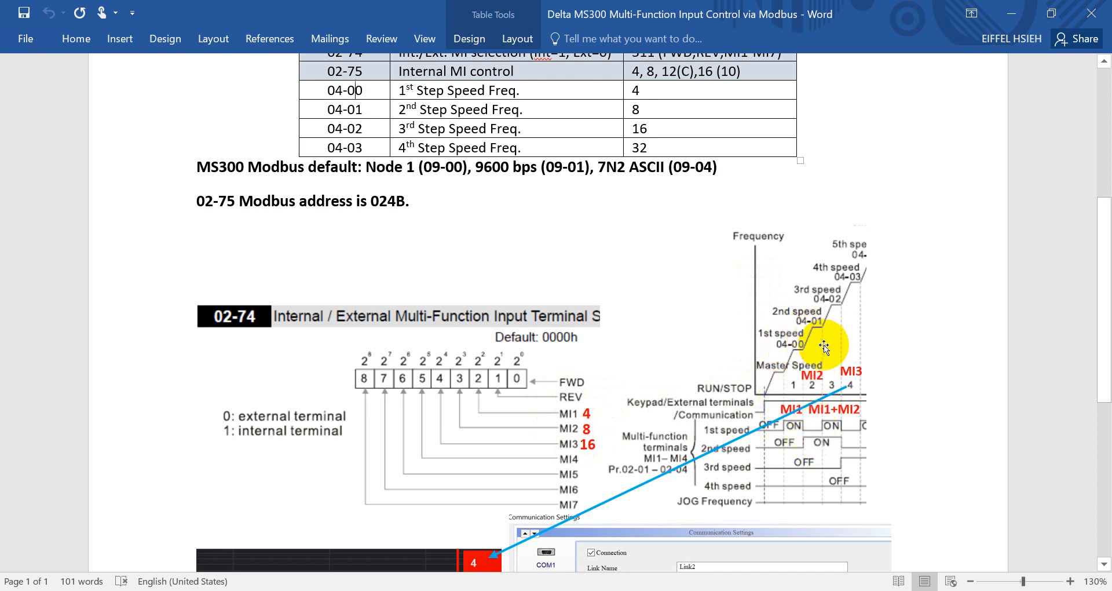
{"action": "mouse_move", "coordinate": [829, 428]}
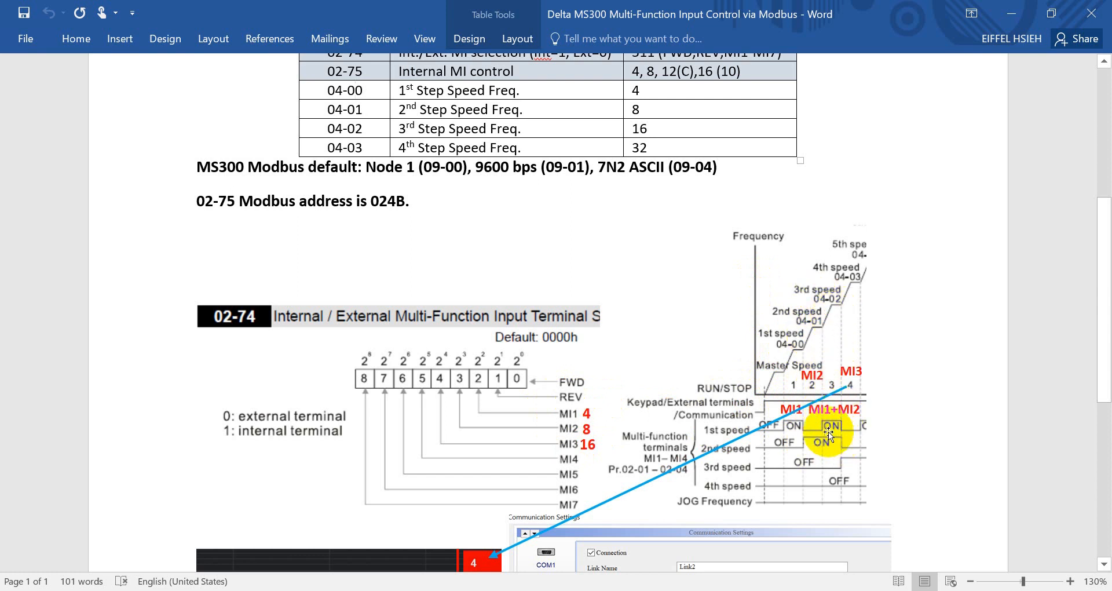
{"action": "mouse_move", "coordinate": [841, 320]}
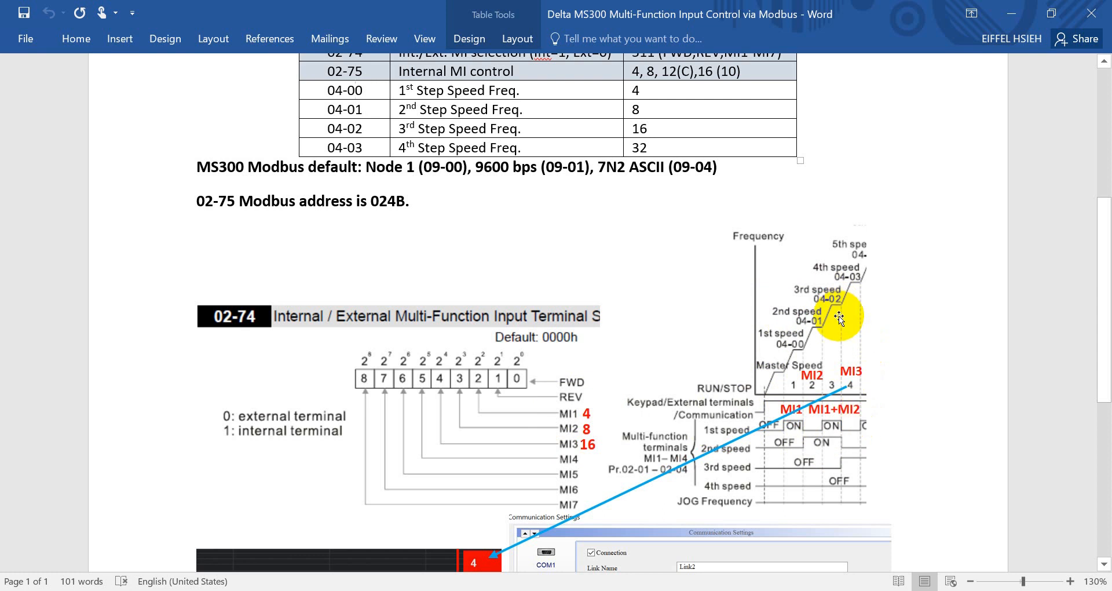
{"action": "mouse_move", "coordinate": [845, 397]}
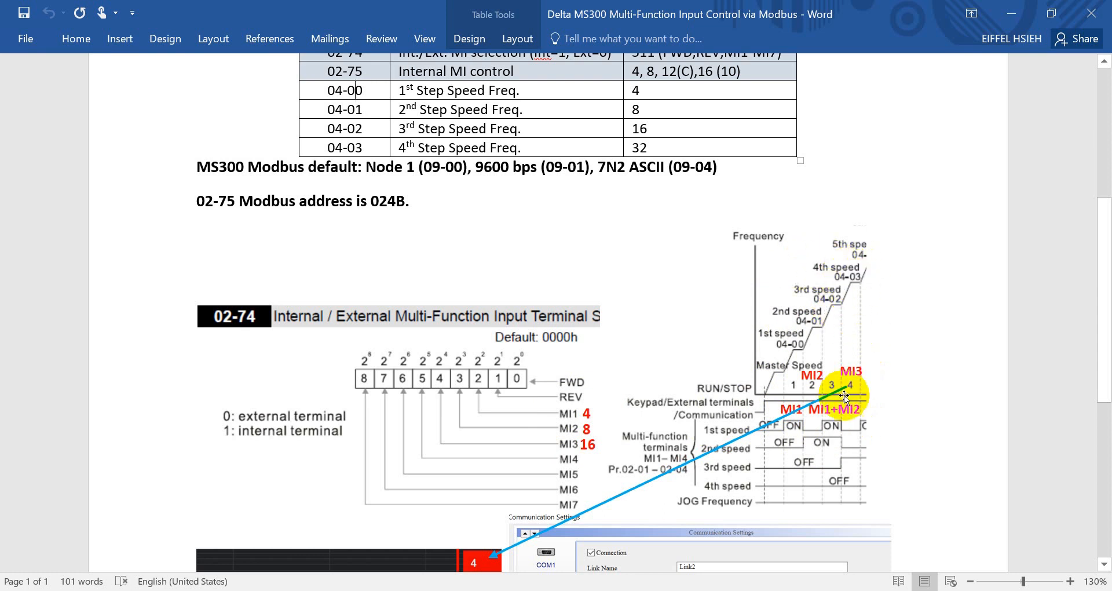
{"action": "mouse_move", "coordinate": [629, 376]}
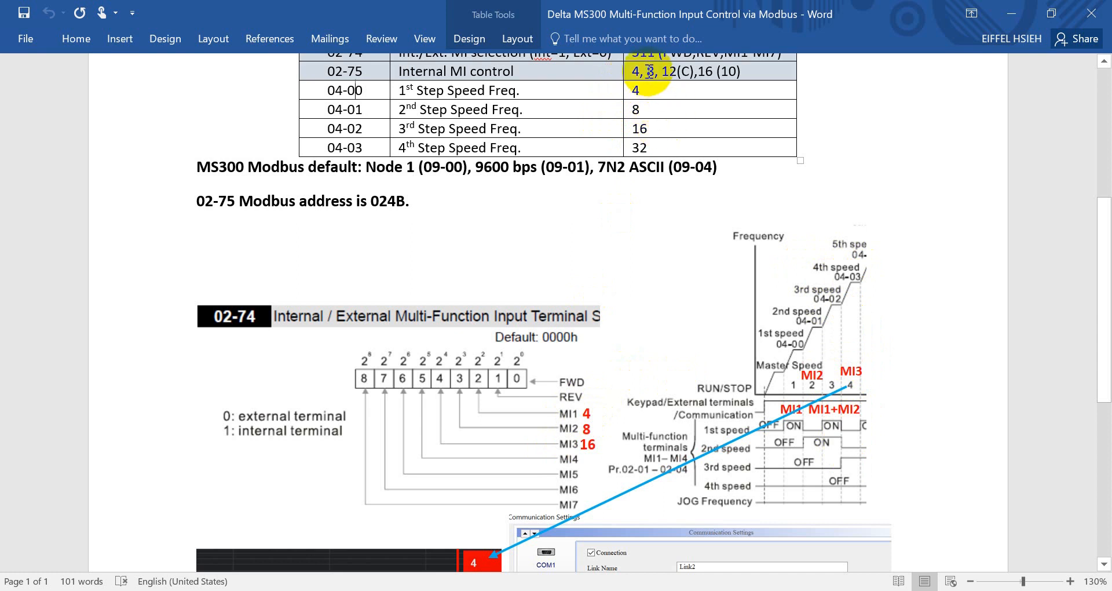
Scroll down through the DIADesigner trace and Communication Settings screenshots in the explainer.
{"action": "scroll", "scroll_direction": "down", "scroll_amount": 3}
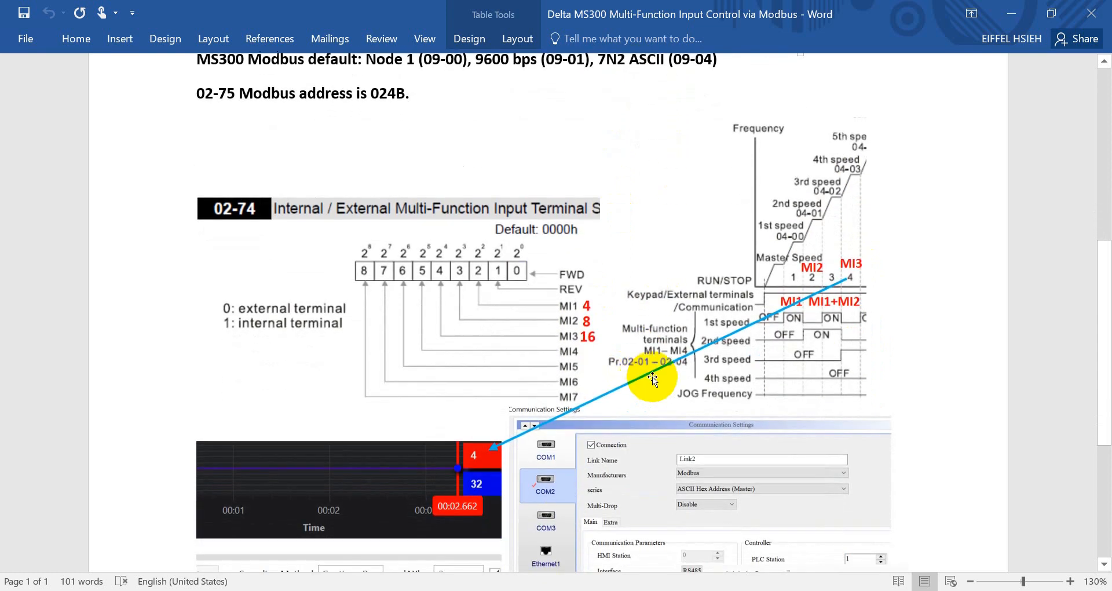
{"action": "scroll", "scroll_direction": "down", "scroll_amount": 3}
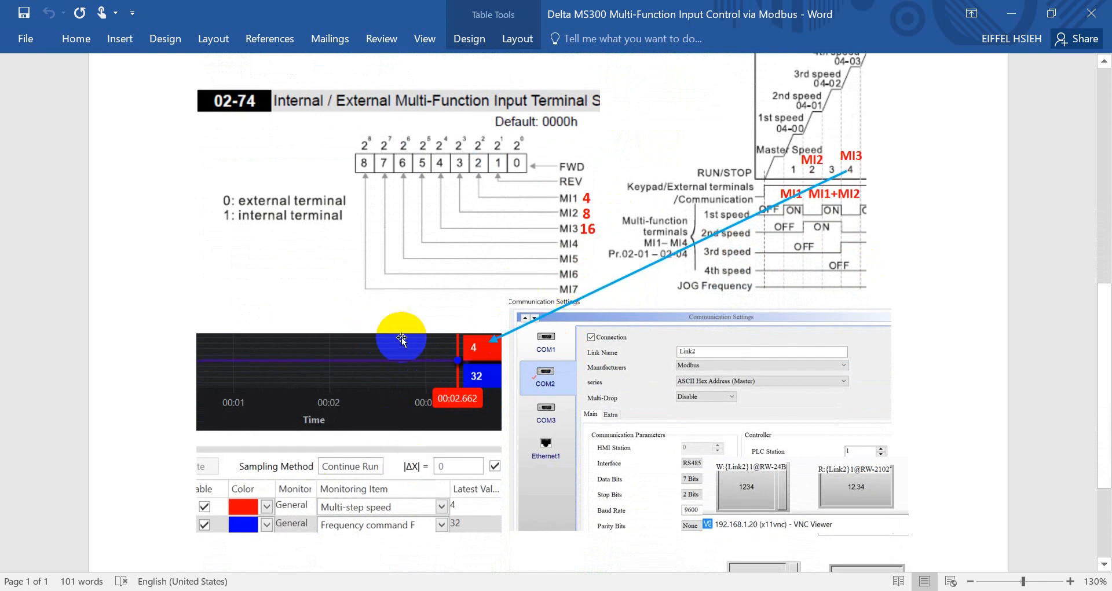
{"action": "mouse_move", "coordinate": [464, 351]}
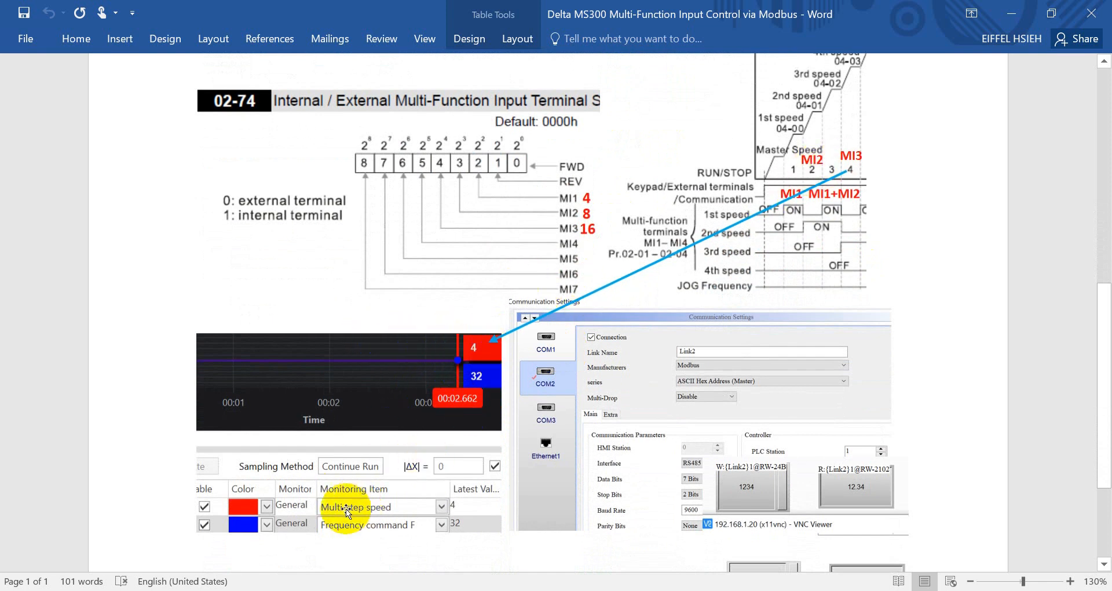
{"action": "mouse_move", "coordinate": [344, 528]}
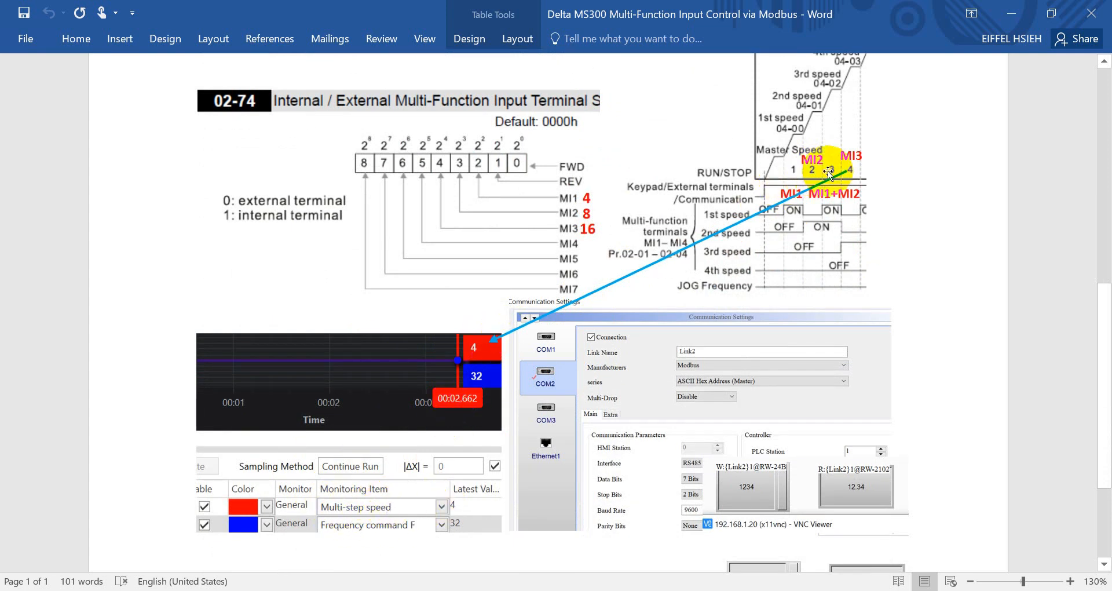
{"action": "mouse_move", "coordinate": [381, 538]}
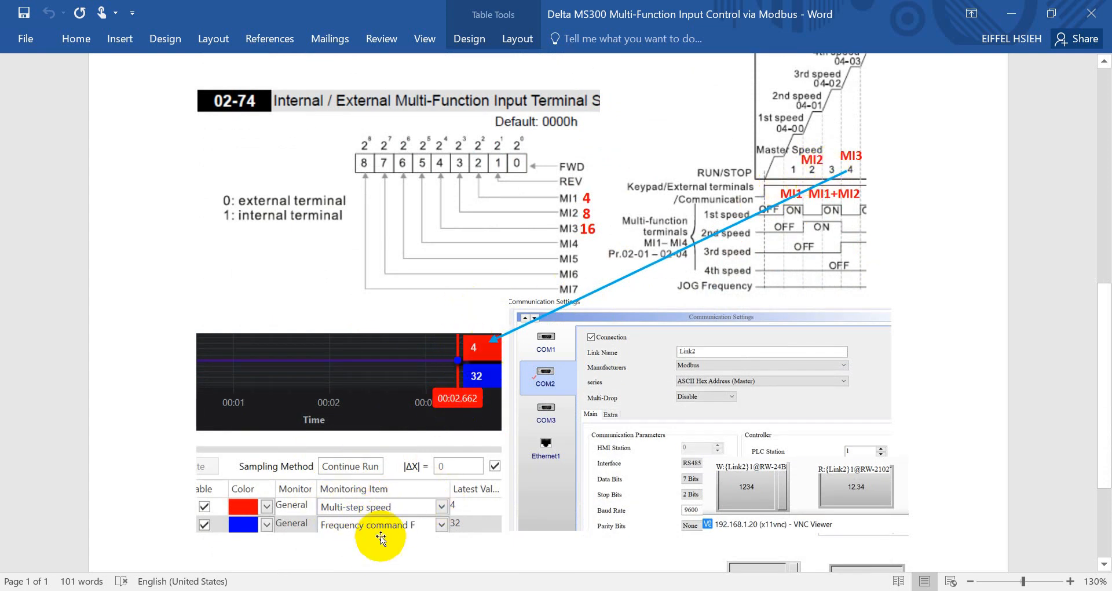
{"action": "mouse_move", "coordinate": [486, 528]}
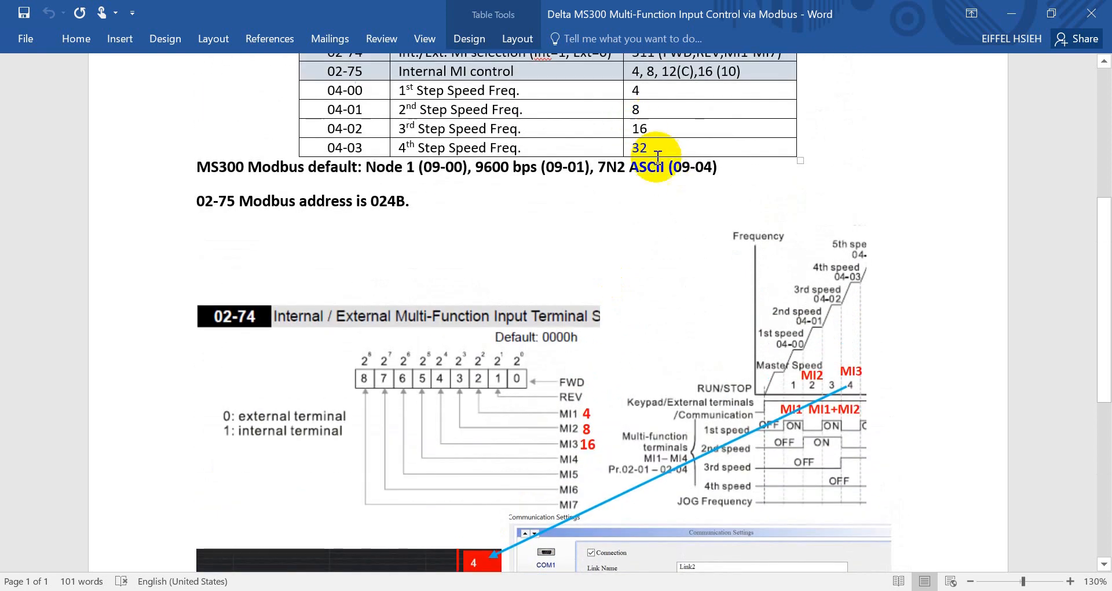
{"action": "scroll", "scroll_direction": "down", "scroll_amount": 3}
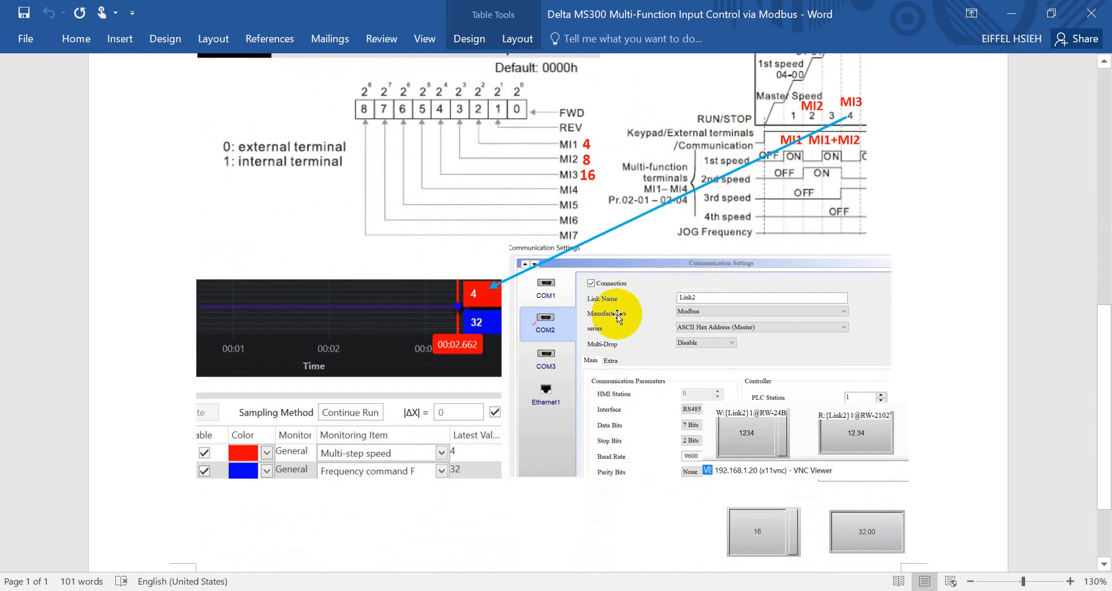
{"action": "mouse_move", "coordinate": [899, 309]}
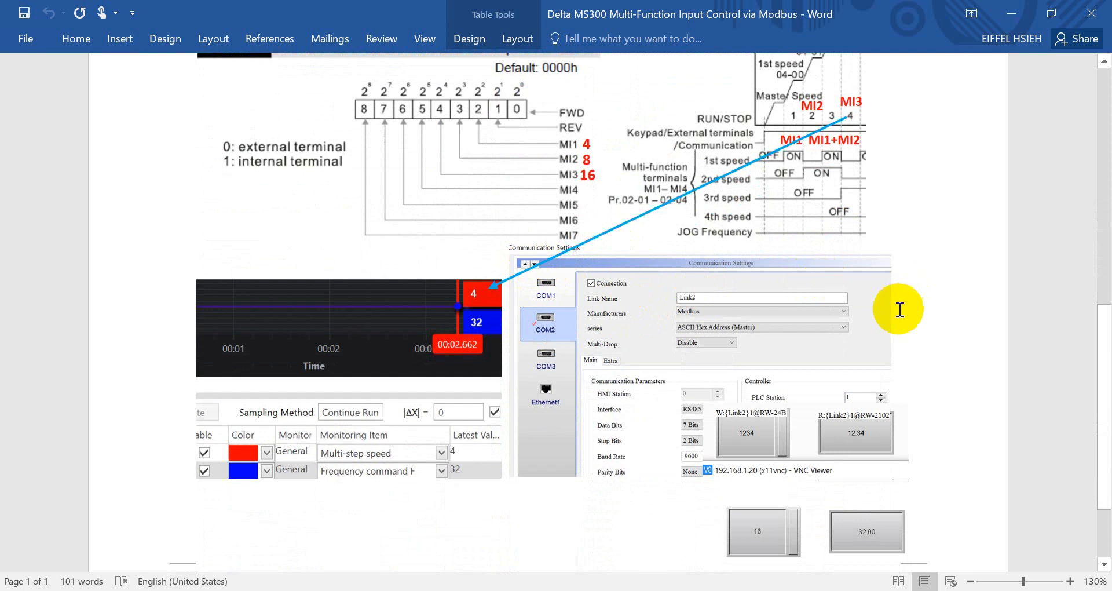
{"action": "mouse_move", "coordinate": [689, 320]}
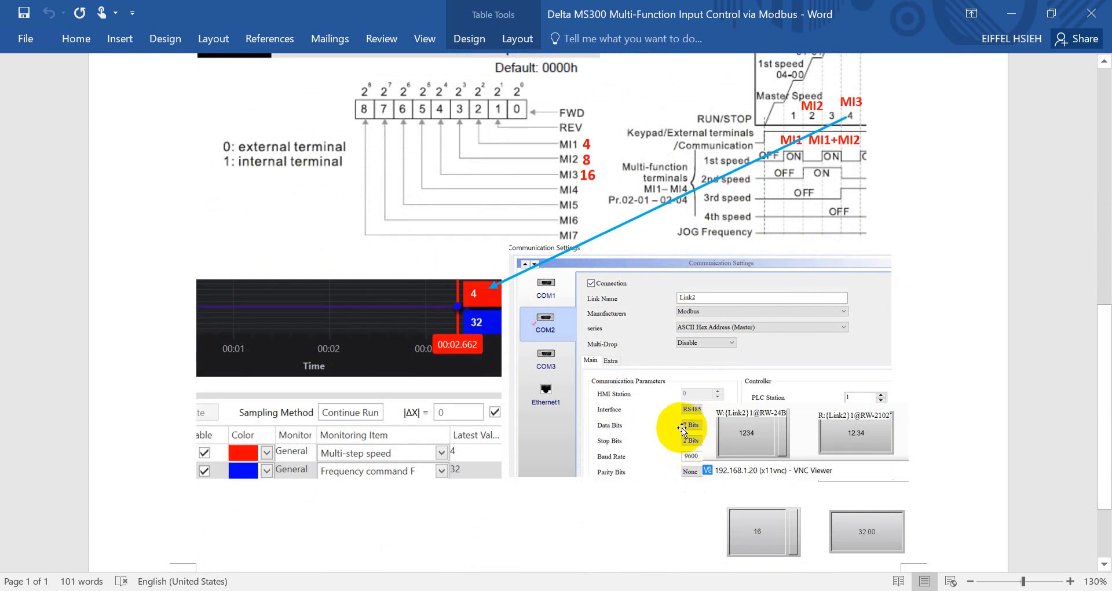
{"action": "mouse_move", "coordinate": [667, 454]}
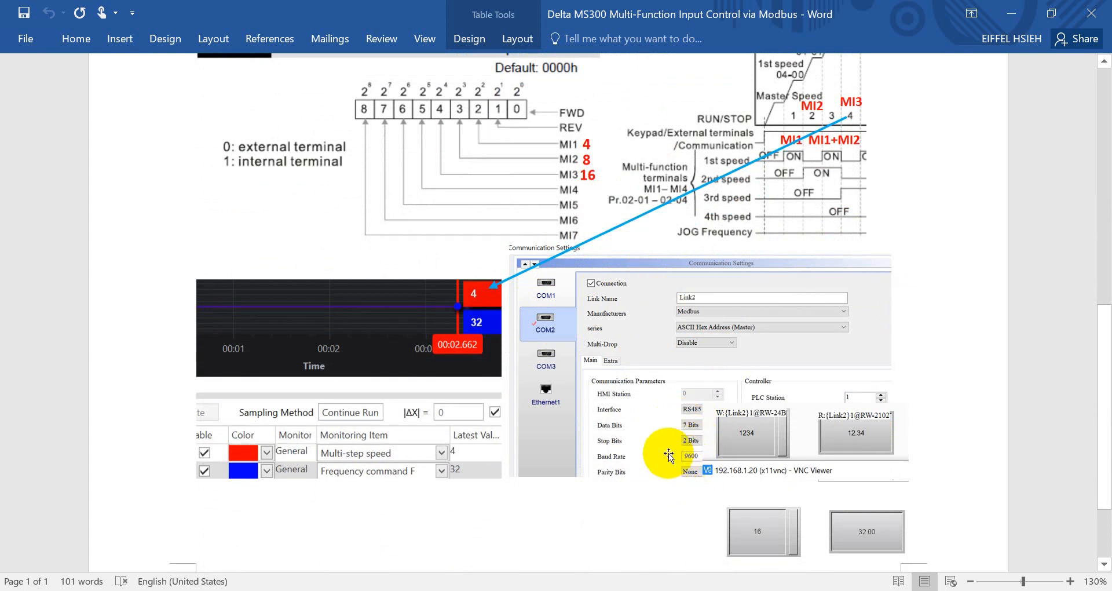
{"action": "mouse_move", "coordinate": [719, 261]}
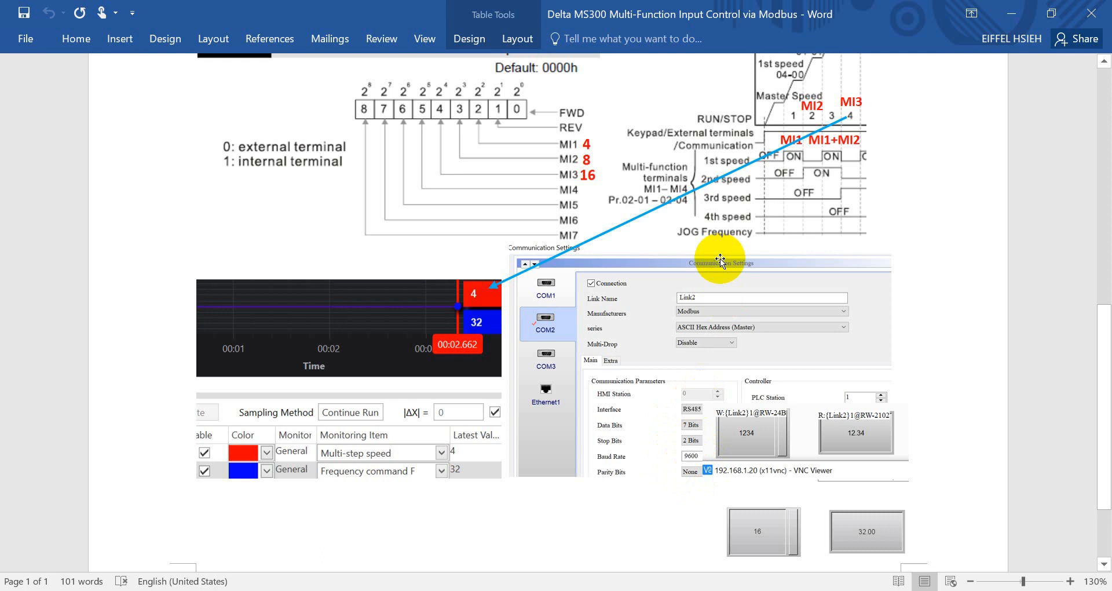
{"action": "mouse_move", "coordinate": [709, 314]}
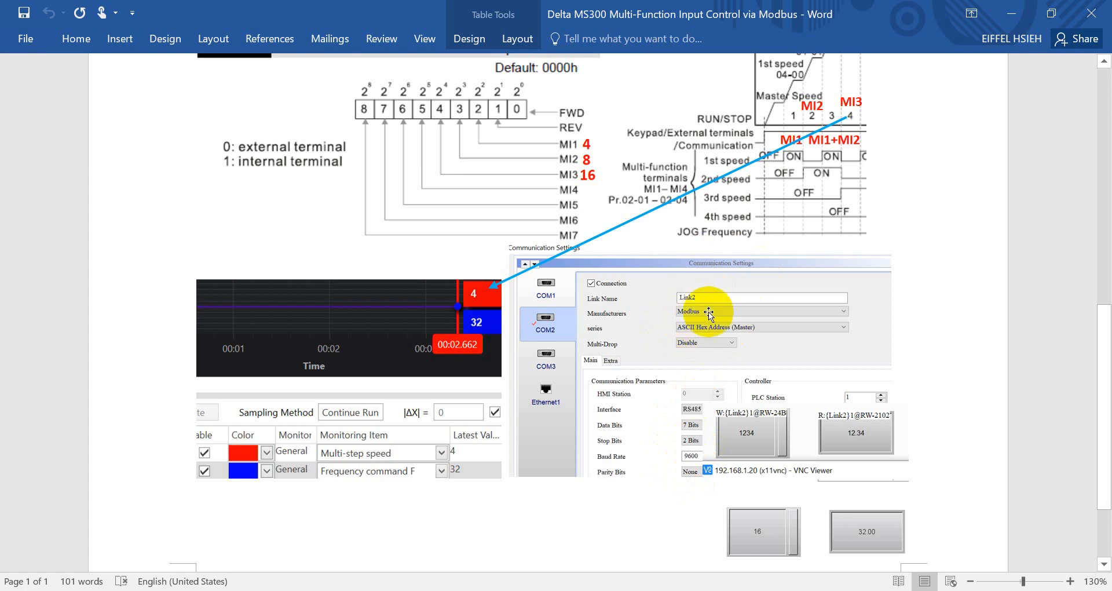
{"action": "mouse_move", "coordinate": [756, 326]}
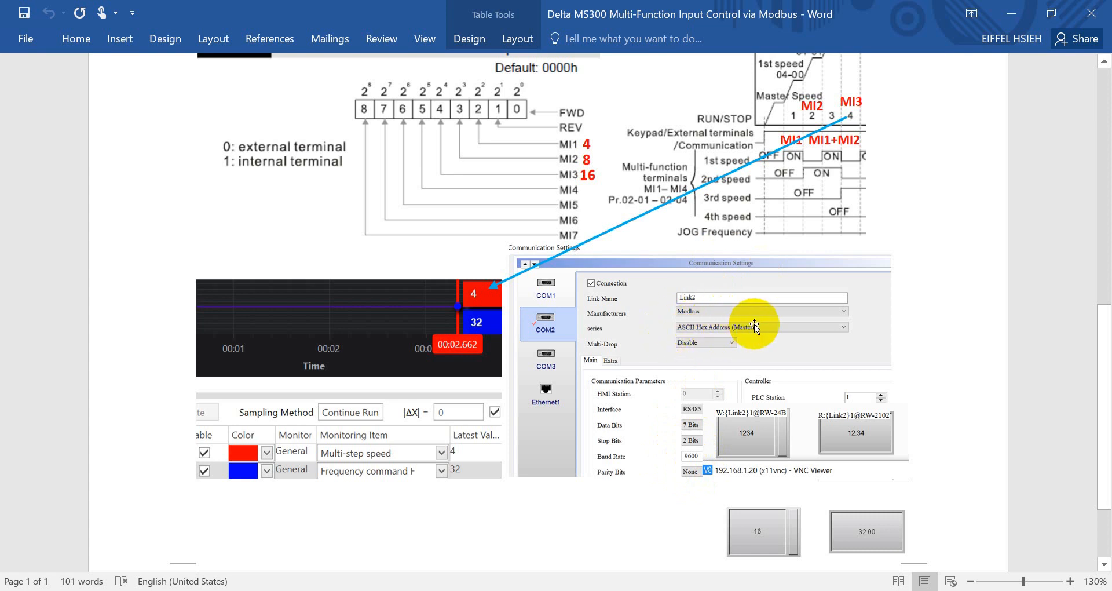
{"action": "mouse_move", "coordinate": [785, 409]}
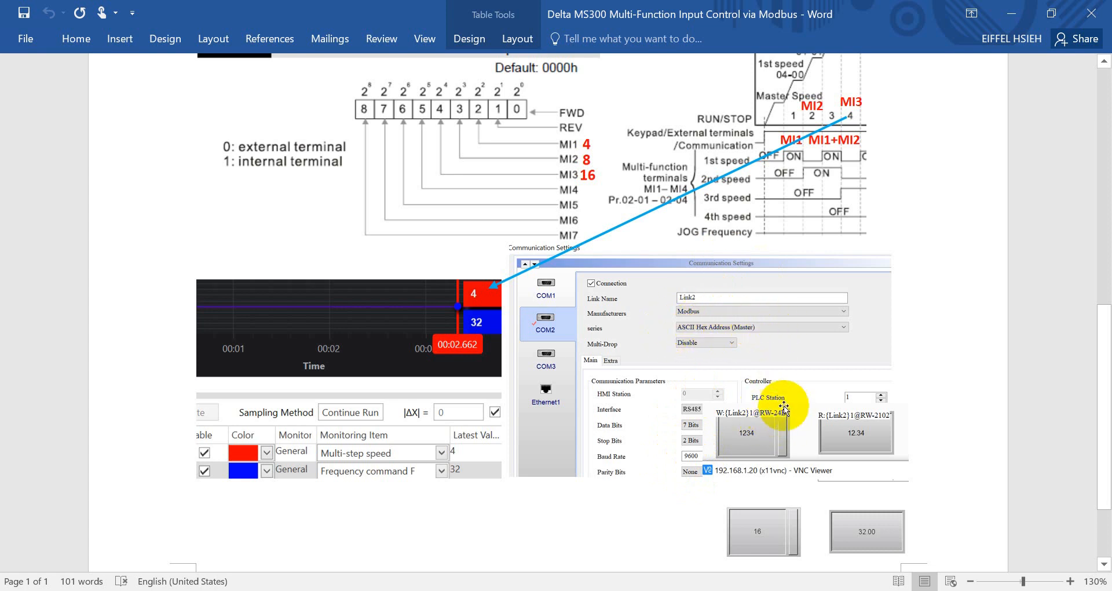
{"action": "mouse_move", "coordinate": [776, 418]}
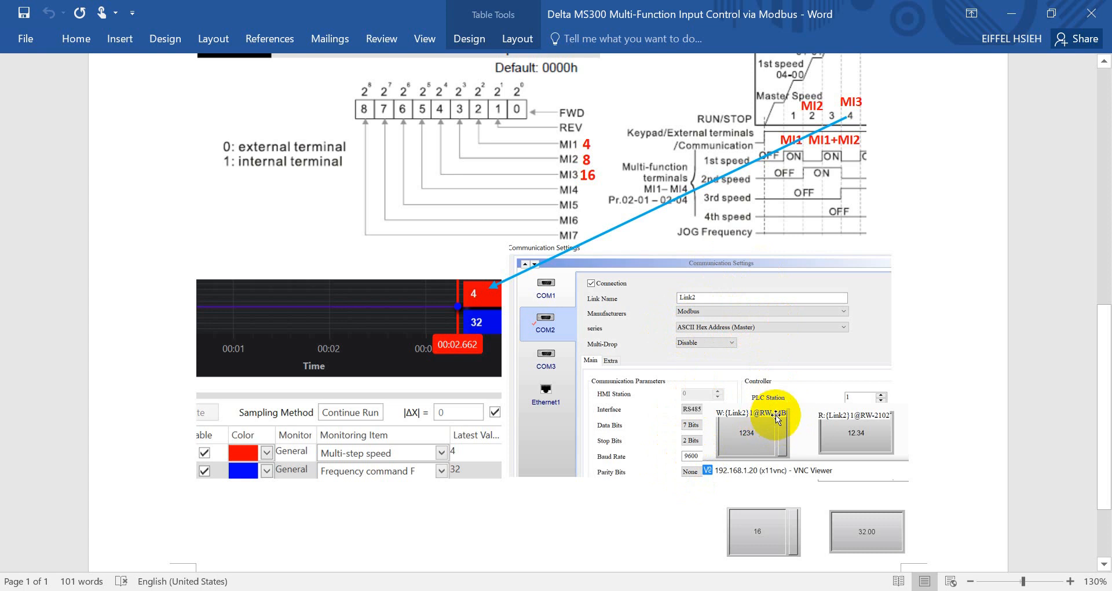
{"action": "mouse_move", "coordinate": [746, 419]}
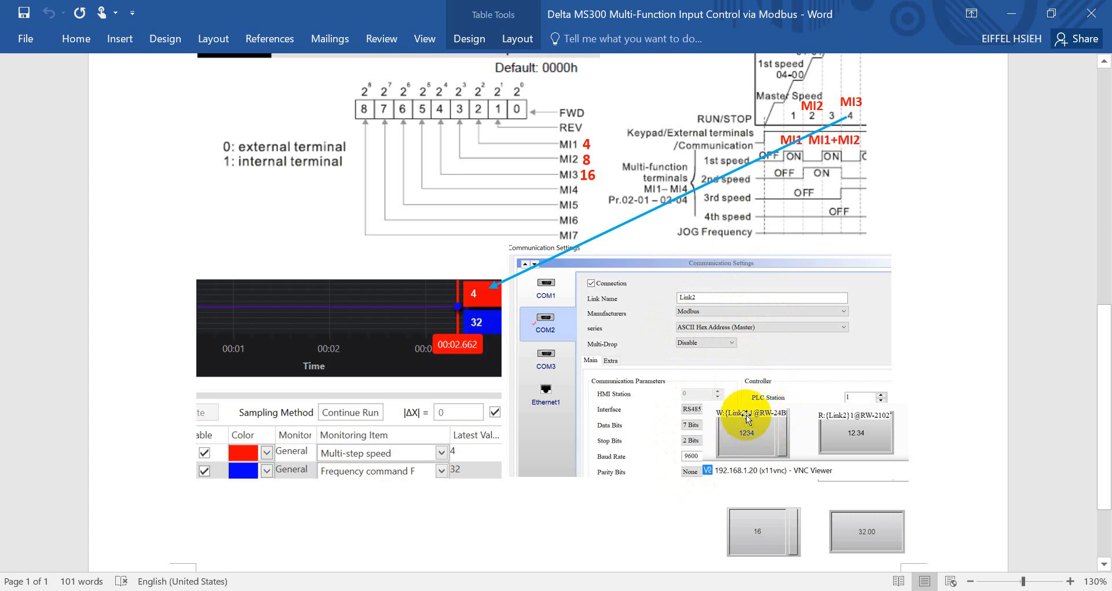
{"action": "mouse_move", "coordinate": [764, 404]}
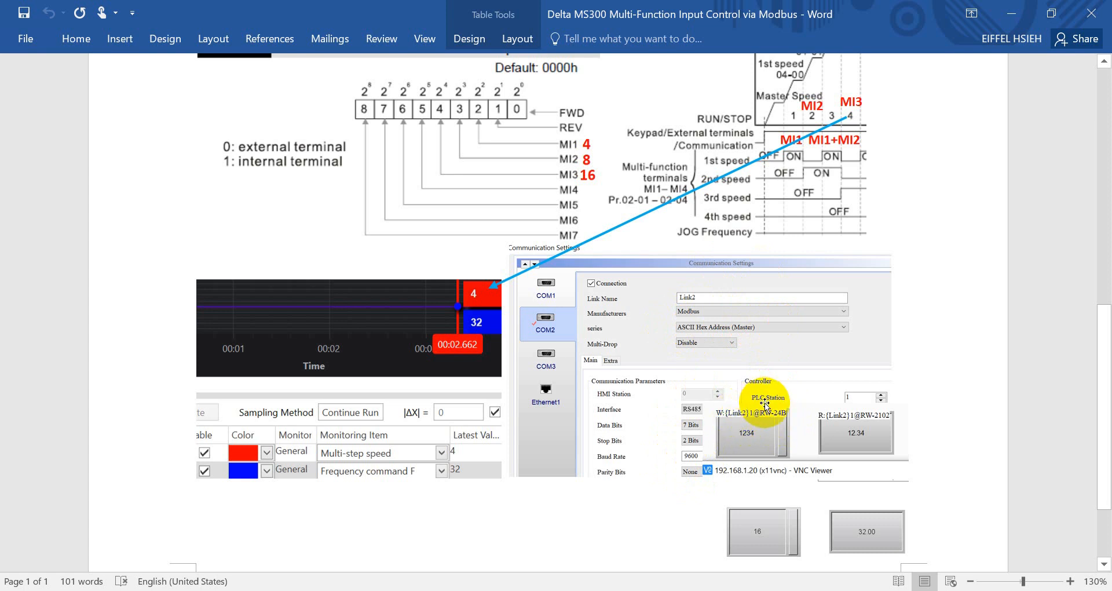
{"action": "mouse_move", "coordinate": [769, 421]}
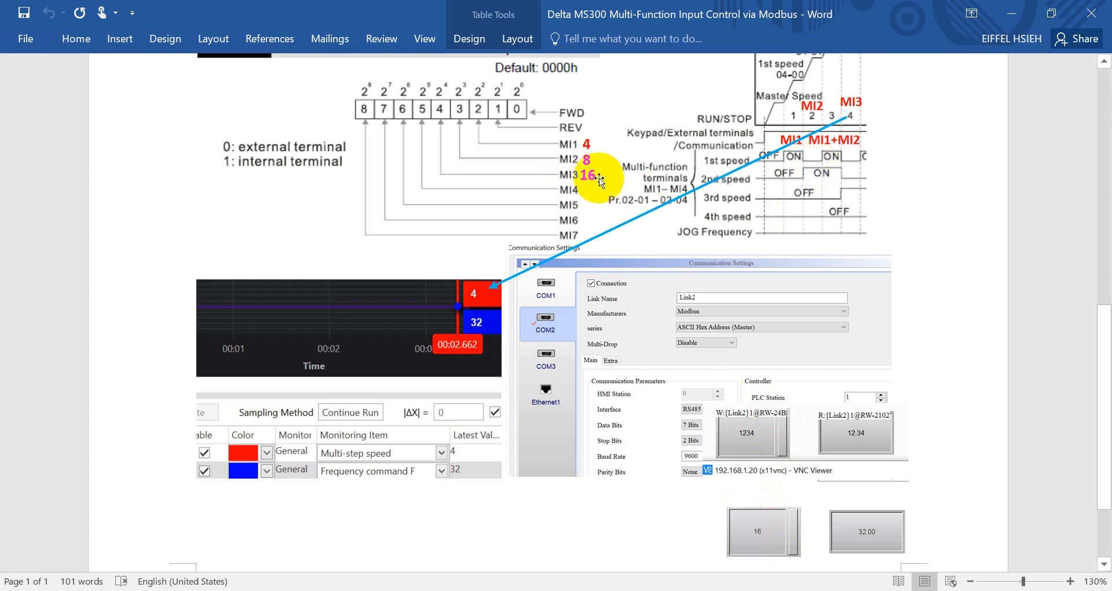
{"action": "mouse_move", "coordinate": [867, 528]}
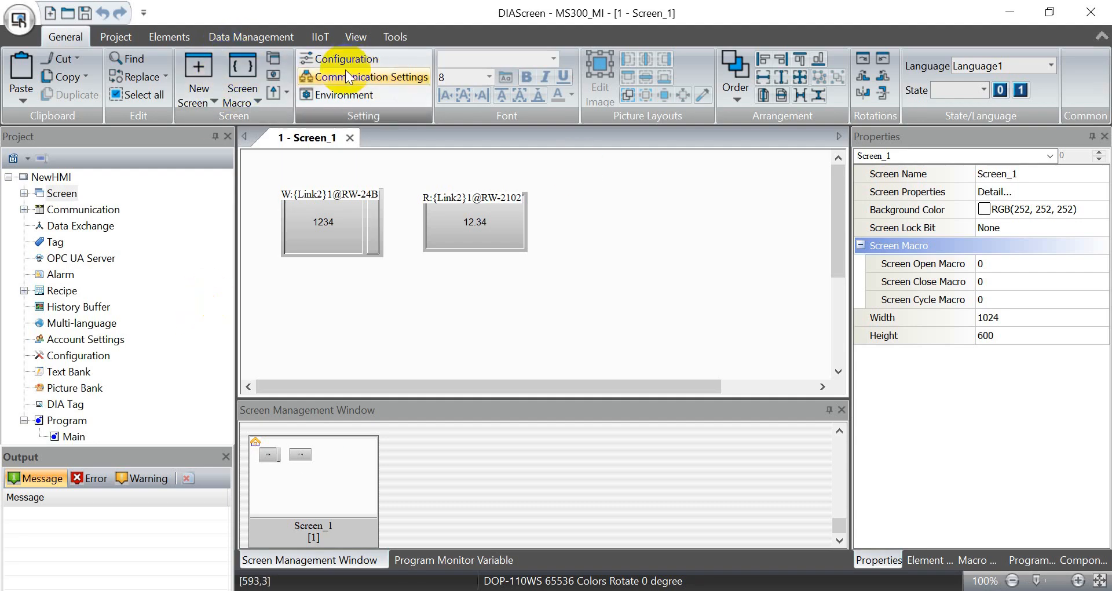
{"action": "left_click", "coordinate": [344, 77]}
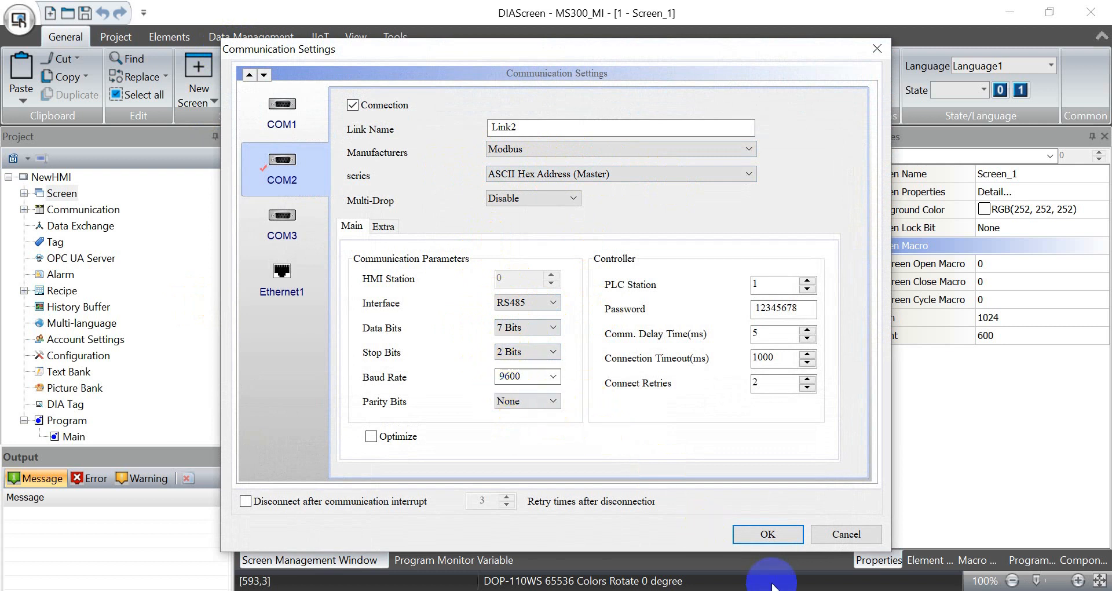
{"action": "left_click", "coordinate": [767, 534]}
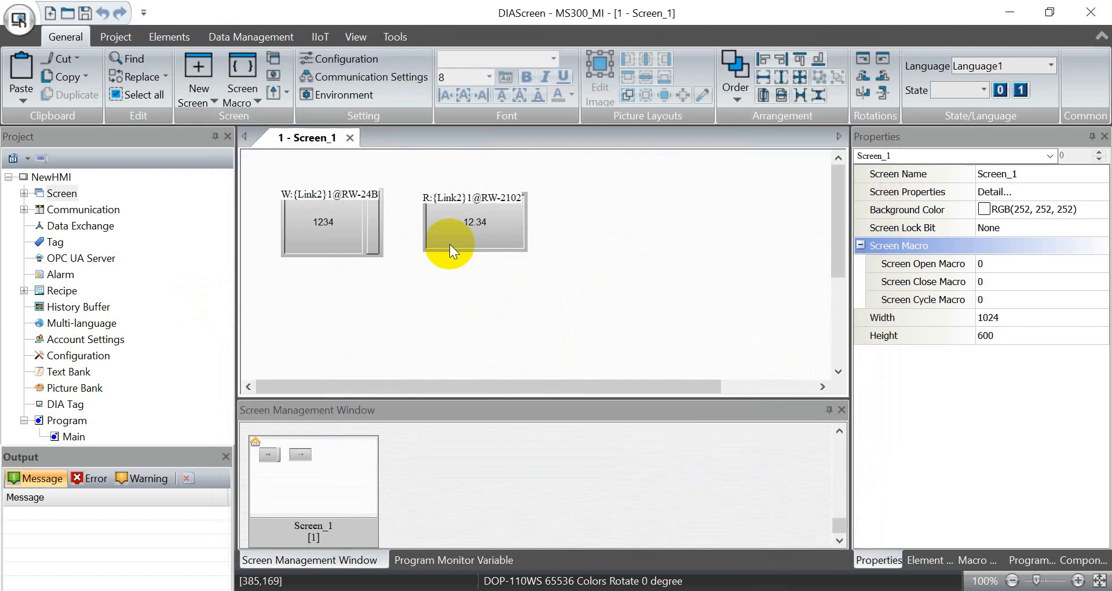
{"action": "left_click", "coordinate": [323, 223]}
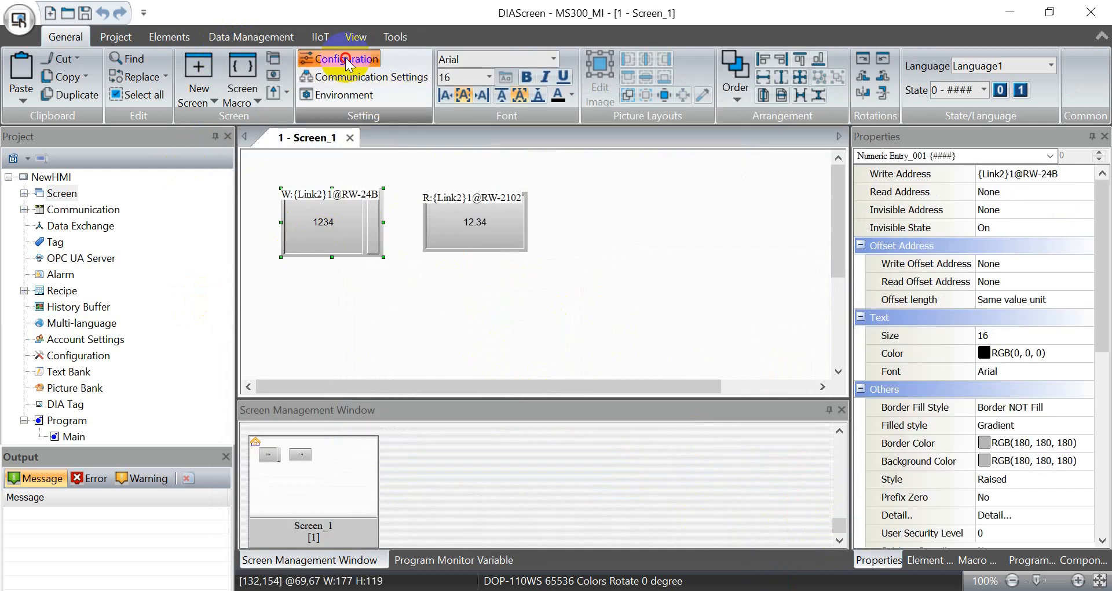
{"action": "left_click", "coordinate": [339, 58]}
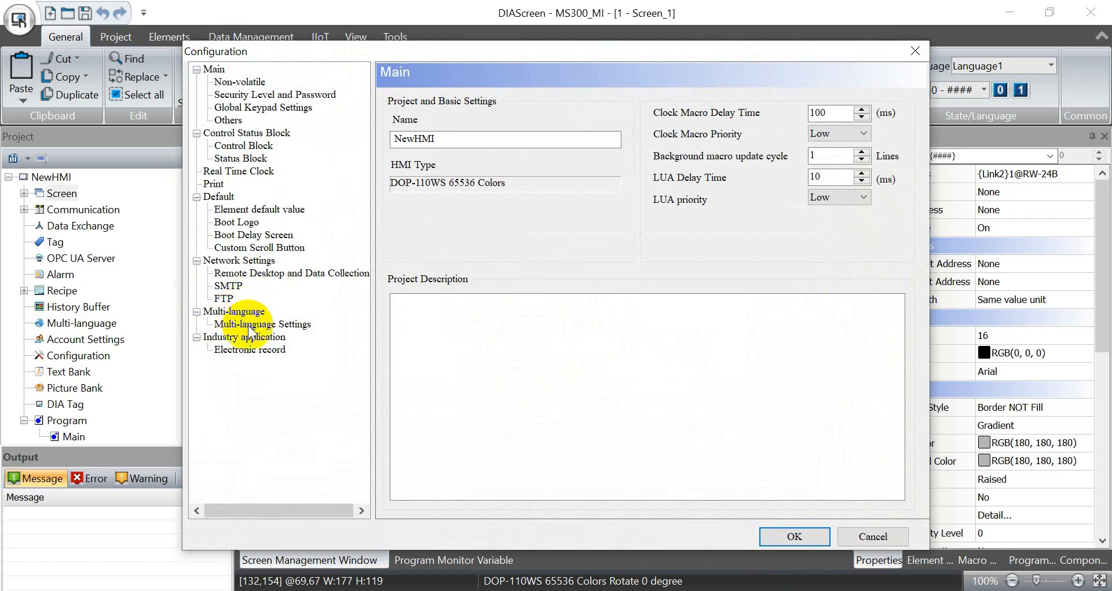
{"action": "left_click", "coordinate": [291, 273]}
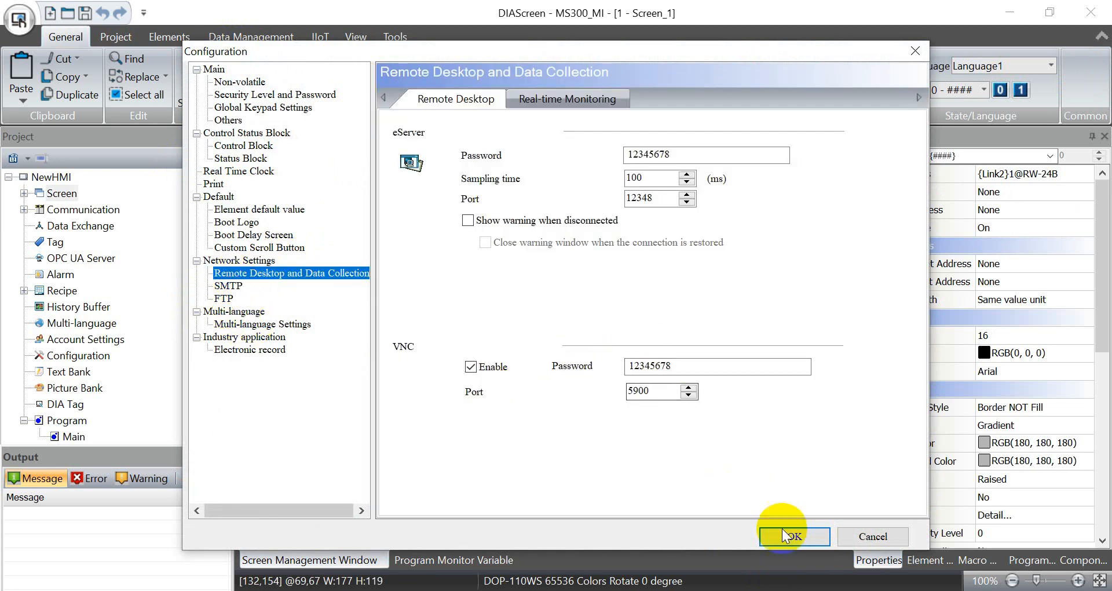
{"action": "left_click", "coordinate": [793, 537]}
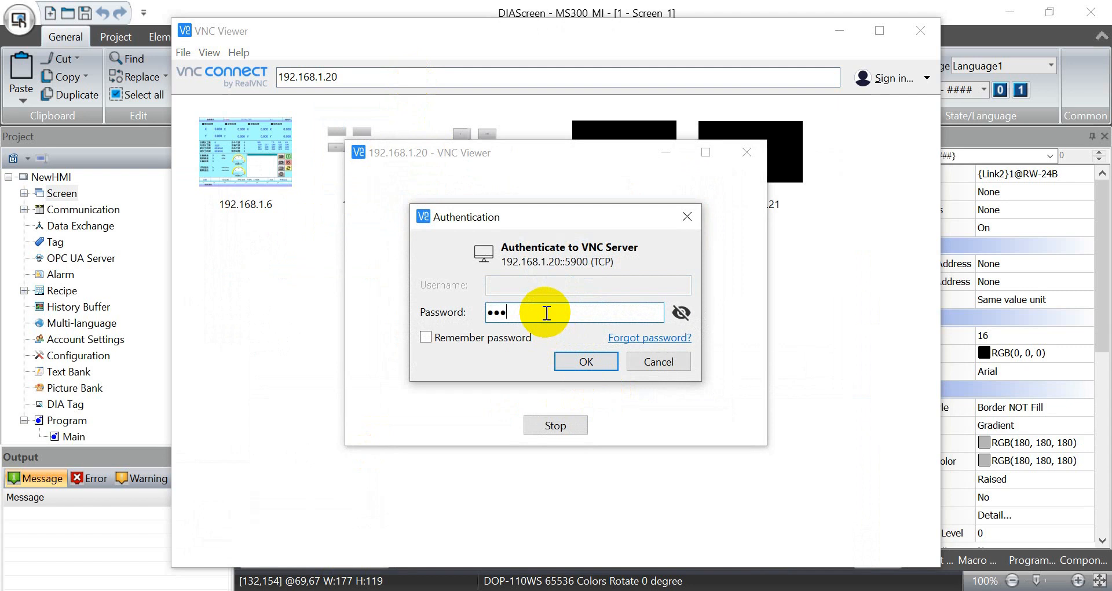
Sign in to the HMI at 192.168.1.20 over VNC and wake its display.
{"action": "left_click", "coordinate": [681, 312]}
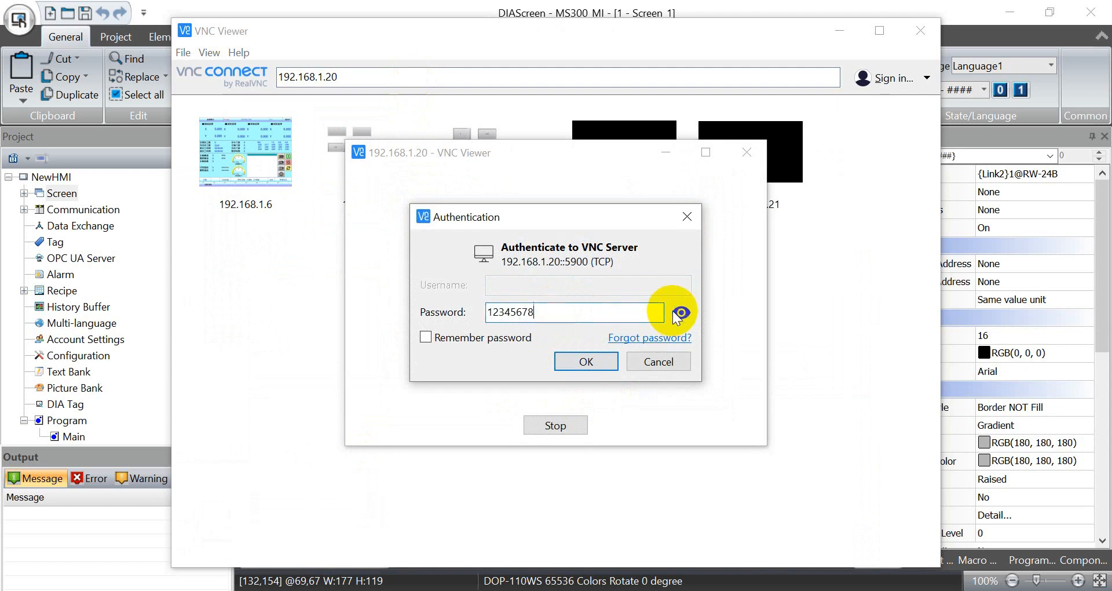
{"action": "left_click", "coordinate": [584, 361]}
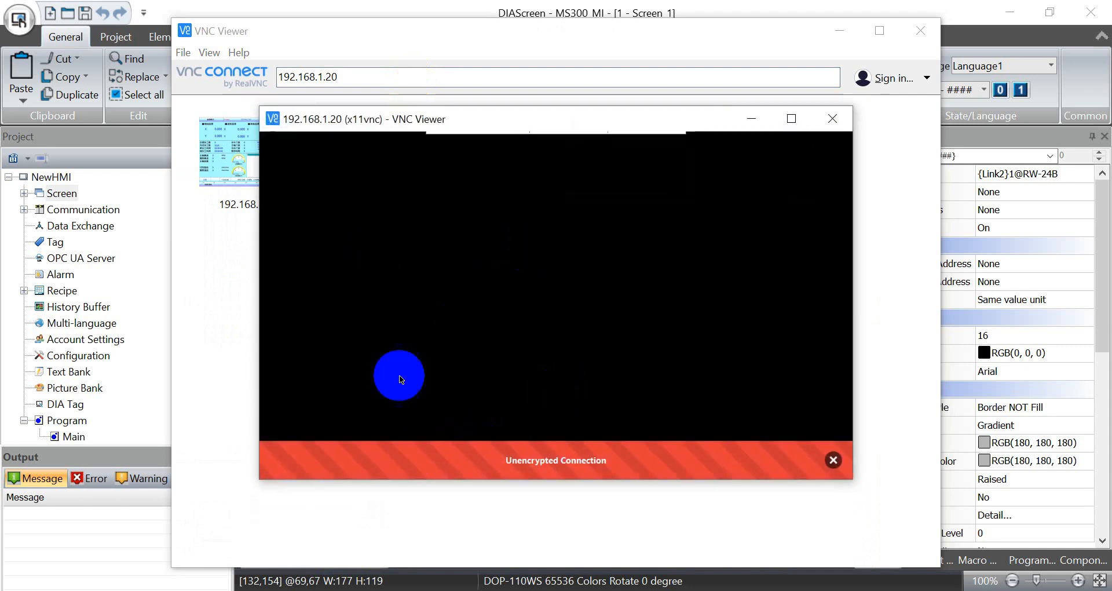
{"action": "left_click", "coordinate": [833, 460]}
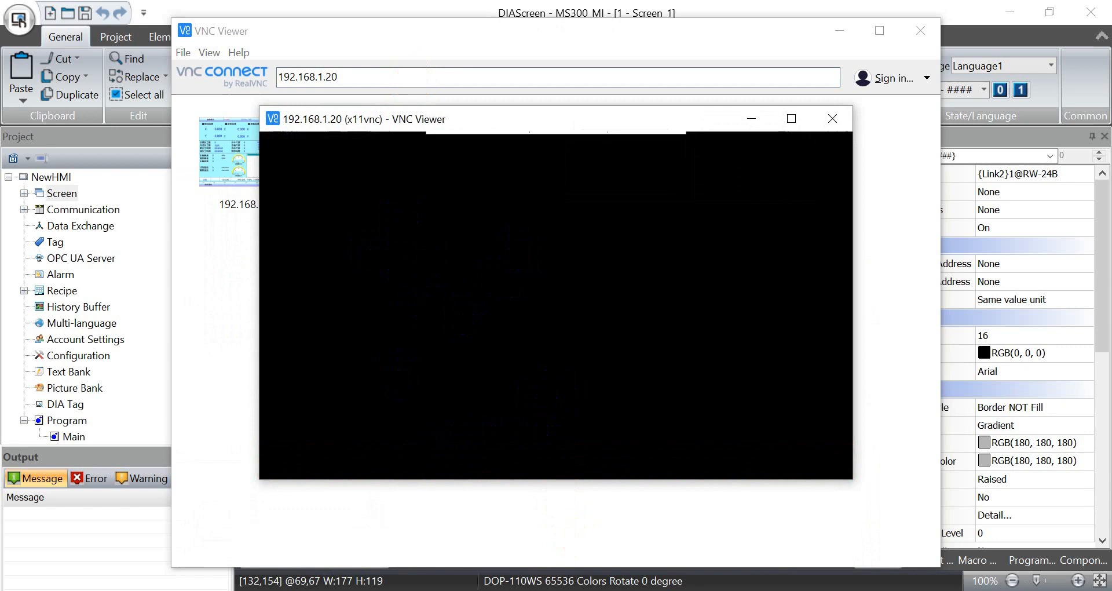
Enter a new step-speed value on the HMI numeric keypad and confirm with ENT.
{"action": "left_click", "coordinate": [349, 204]}
{"action": "type", "text": "44"}
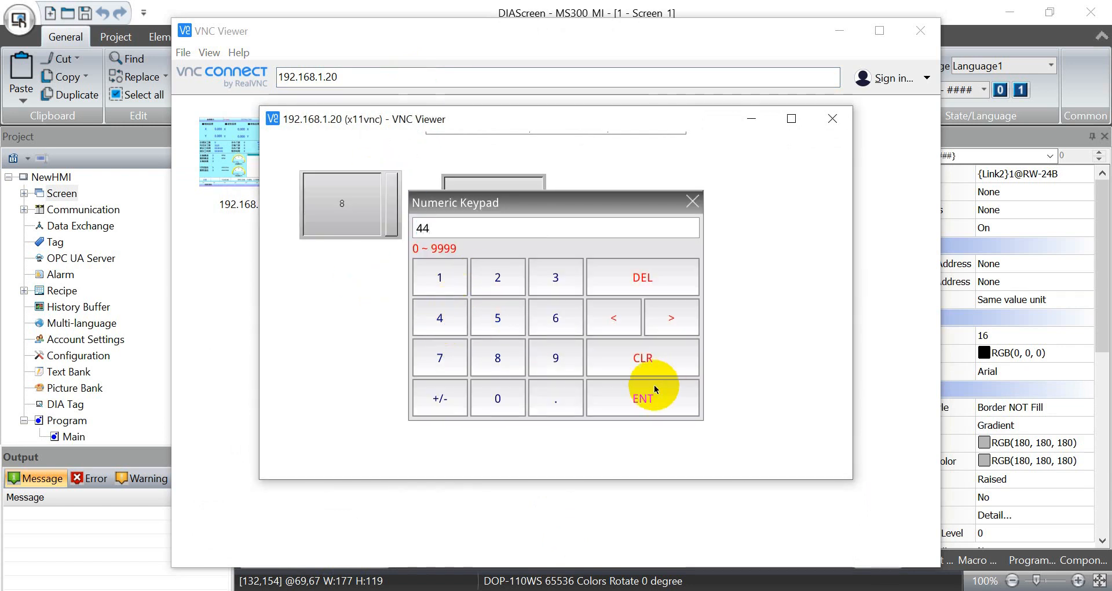
{"action": "left_click", "coordinate": [641, 277]}
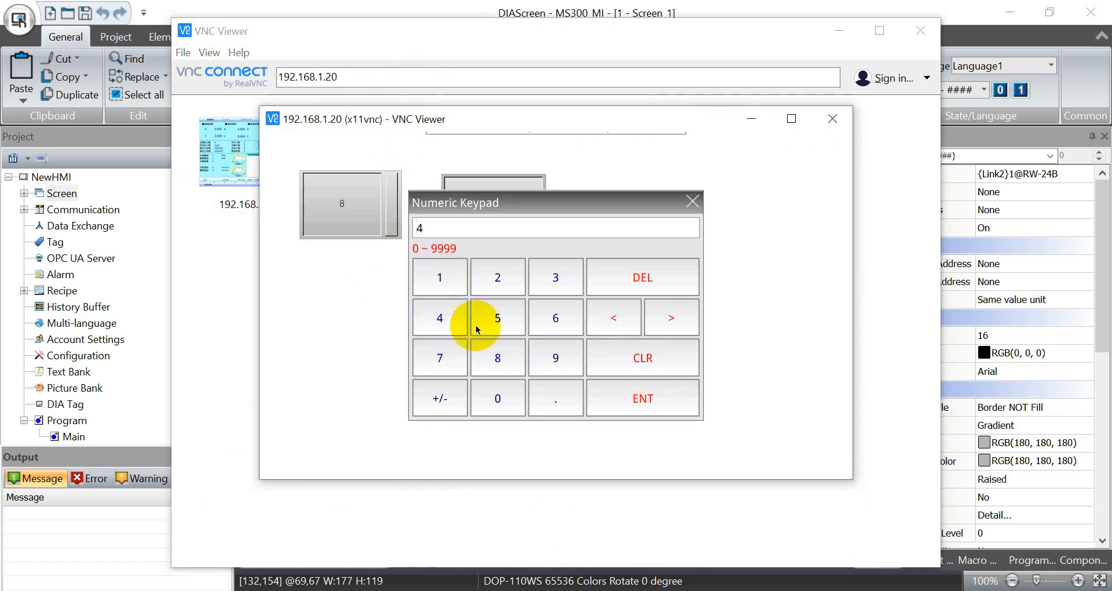
{"action": "left_click", "coordinate": [640, 397]}
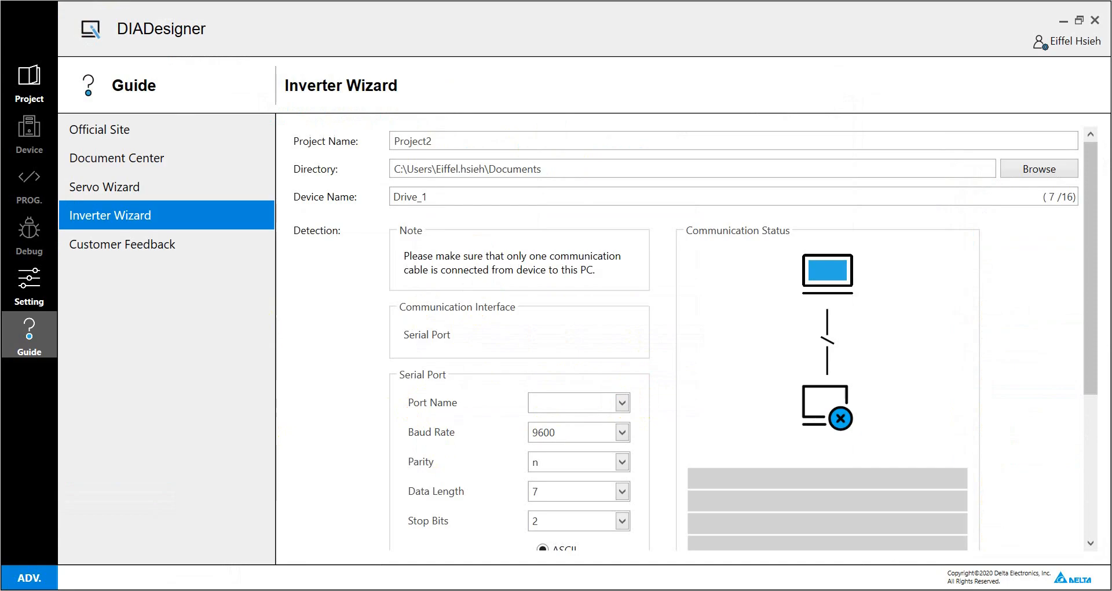
Detect the VFD11AMS21***AA drive on COM11 and add it to Project2 as Drive_1.
{"action": "left_click", "coordinate": [573, 402]}
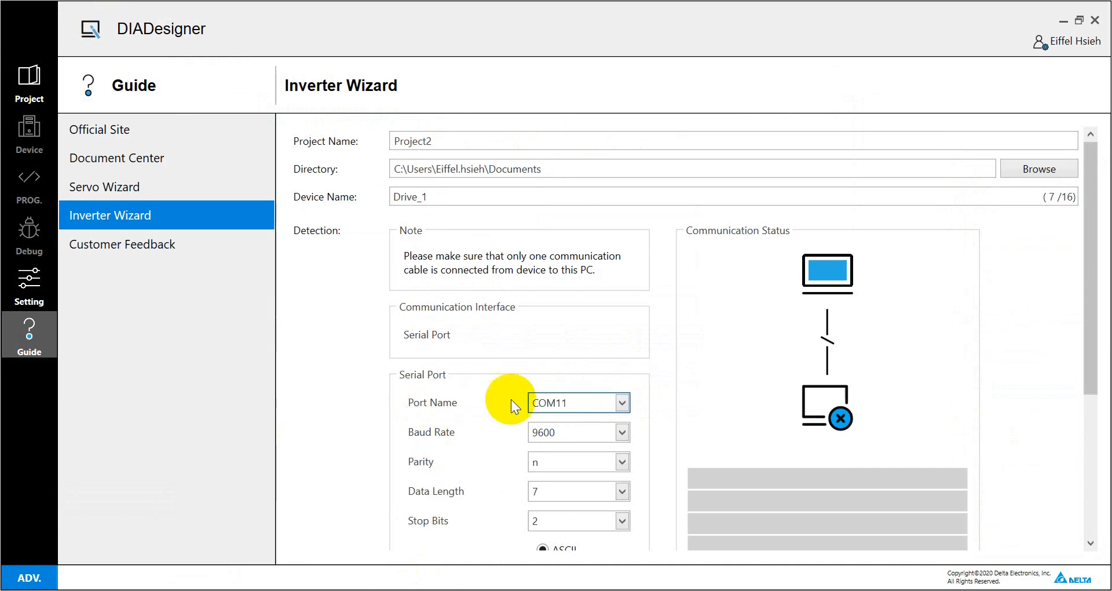
{"action": "scroll", "scroll_direction": "down", "scroll_amount": 3}
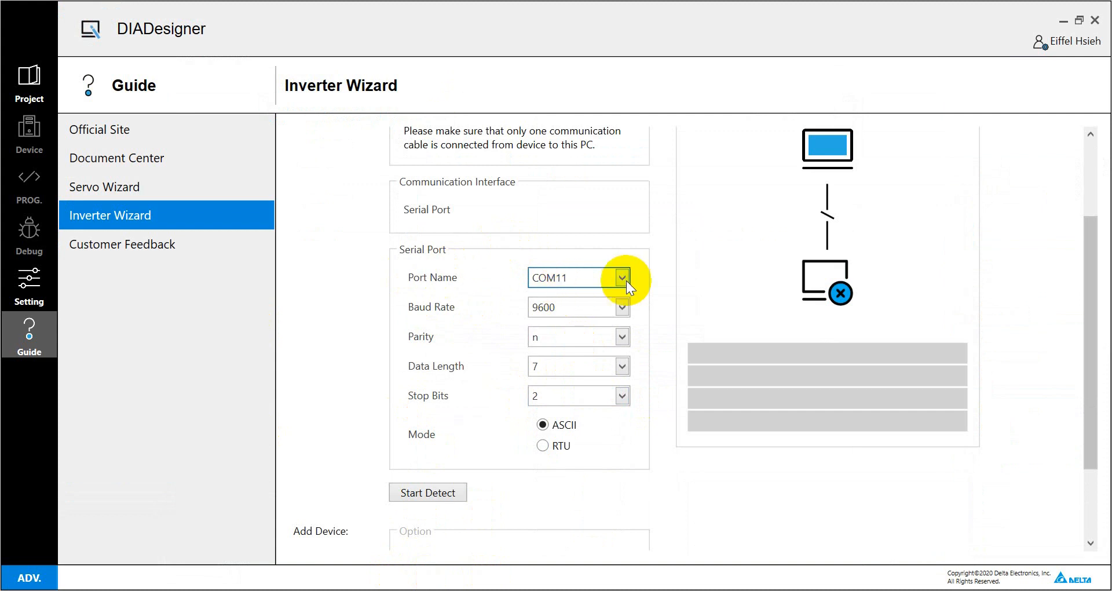
{"action": "mouse_move", "coordinate": [542, 336]}
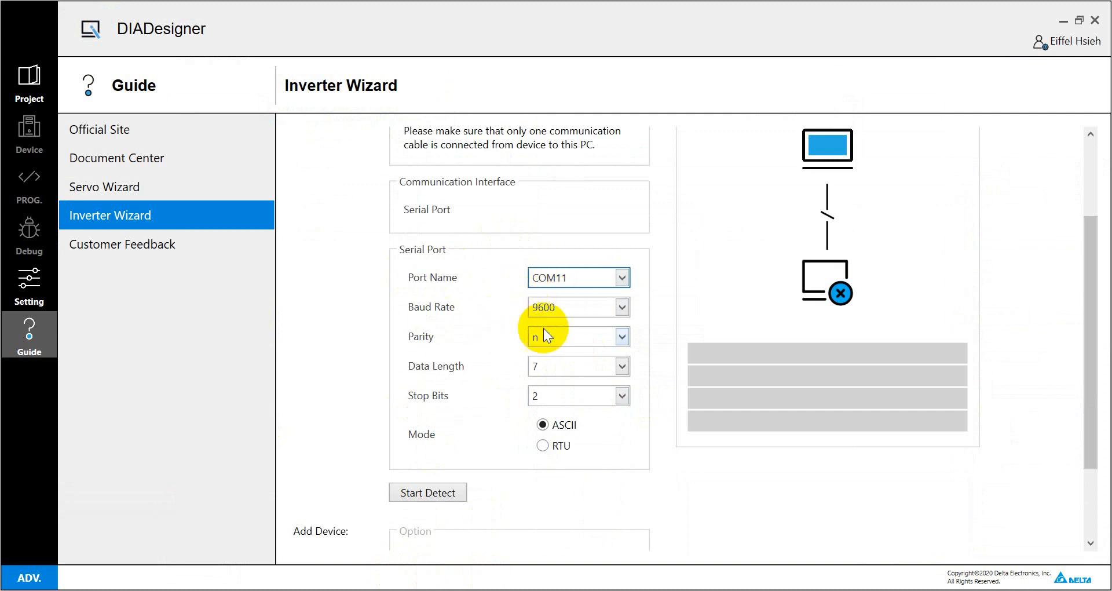
{"action": "mouse_move", "coordinate": [428, 492]}
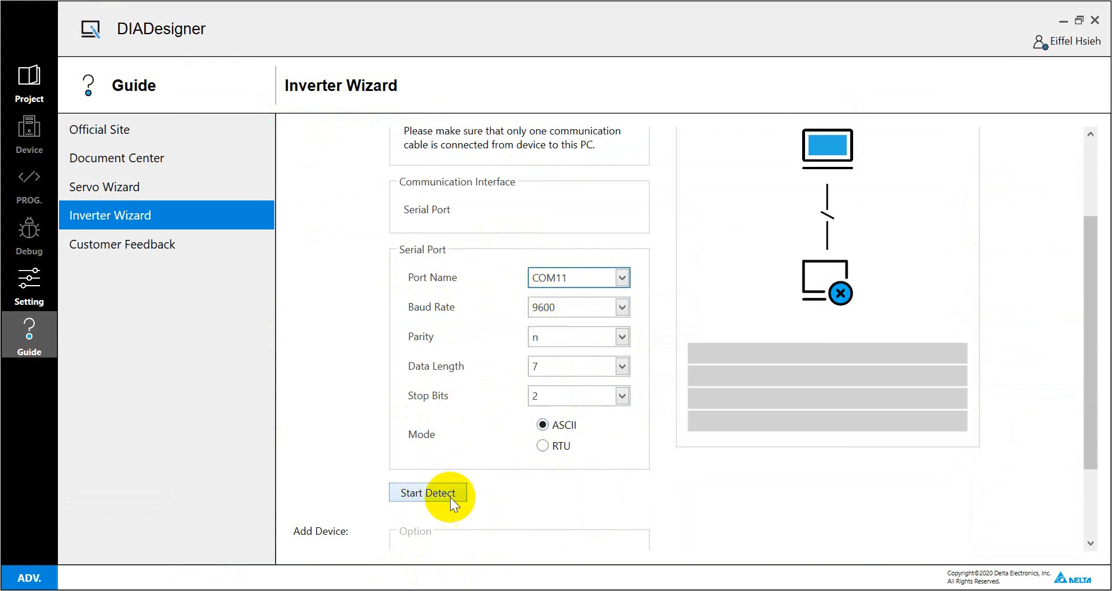
{"action": "left_click", "coordinate": [427, 492]}
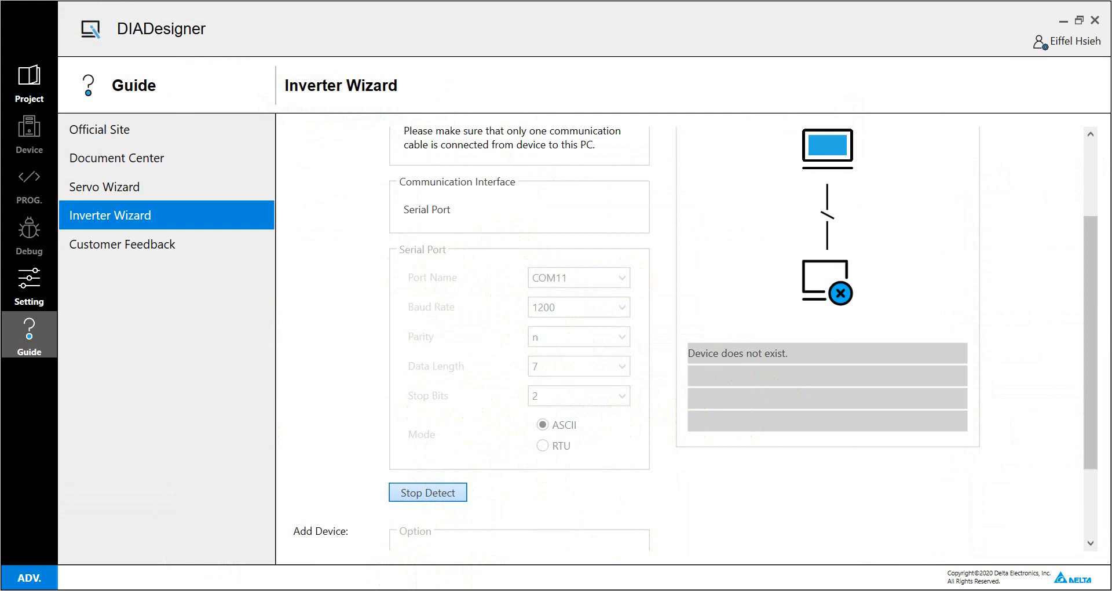
{"action": "left_click", "coordinate": [428, 491]}
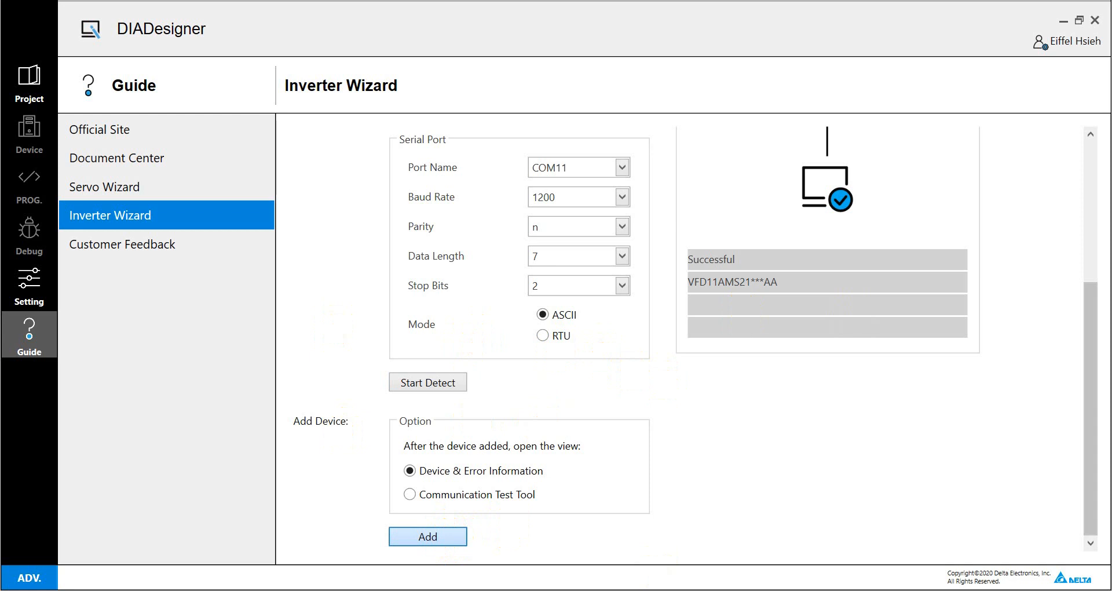
{"action": "left_click", "coordinate": [427, 535]}
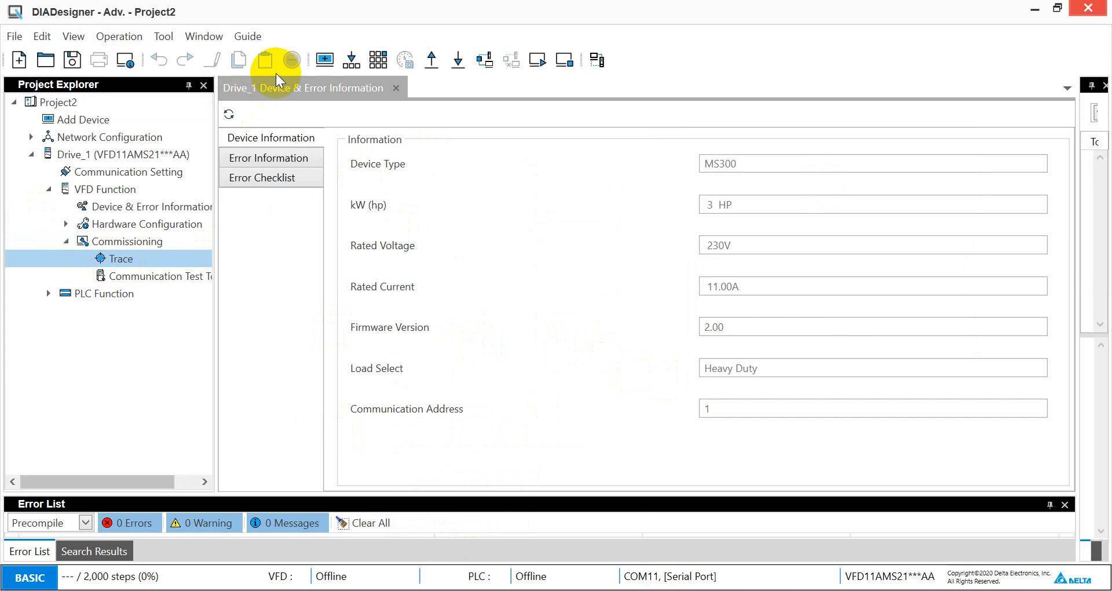
Set Drive_1's first trace item to Multi-step speed and start live recording.
{"action": "left_click", "coordinate": [119, 258]}
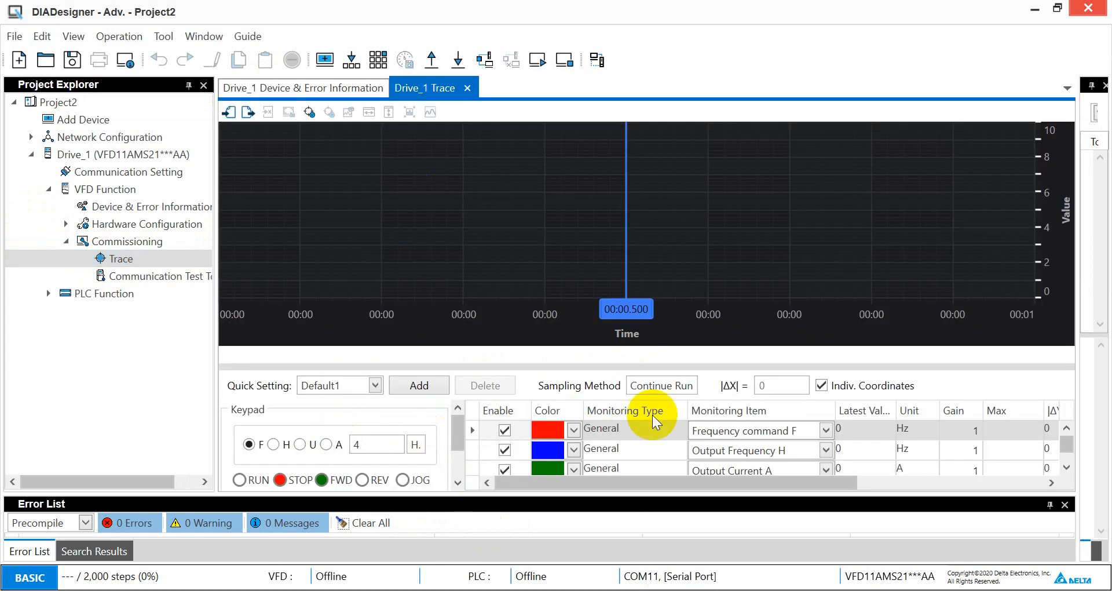
{"action": "left_click", "coordinate": [825, 430]}
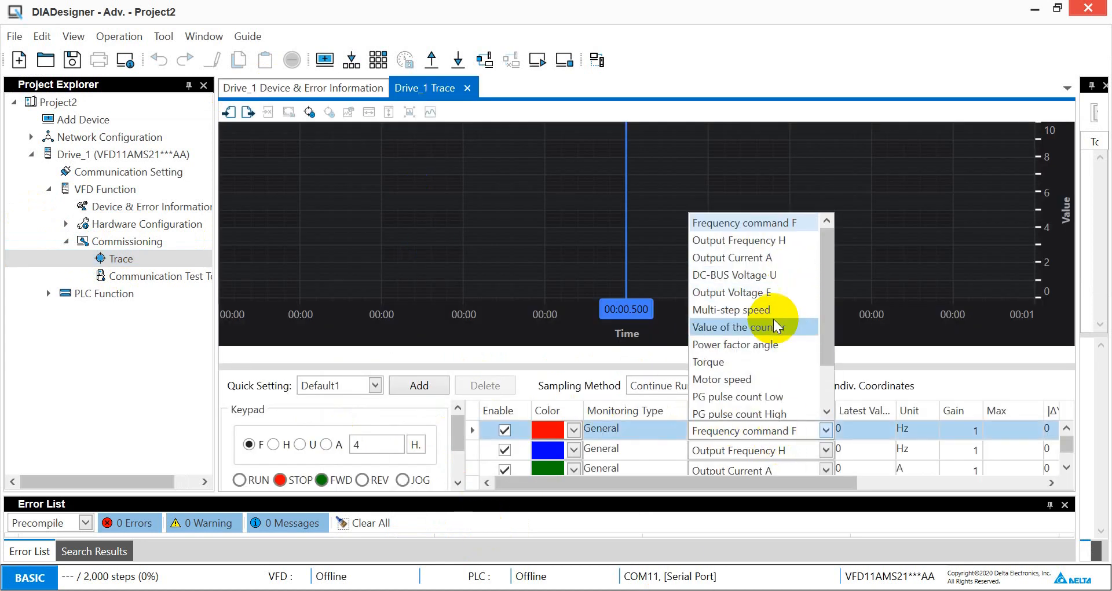
{"action": "mouse_move", "coordinate": [829, 327]}
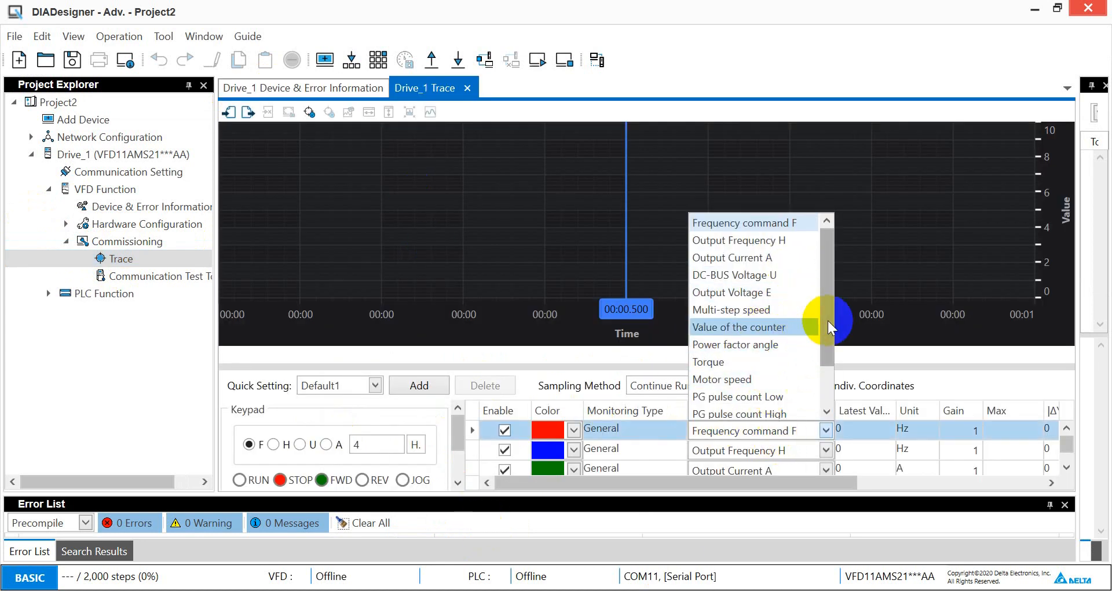
{"action": "left_click", "coordinate": [731, 309]}
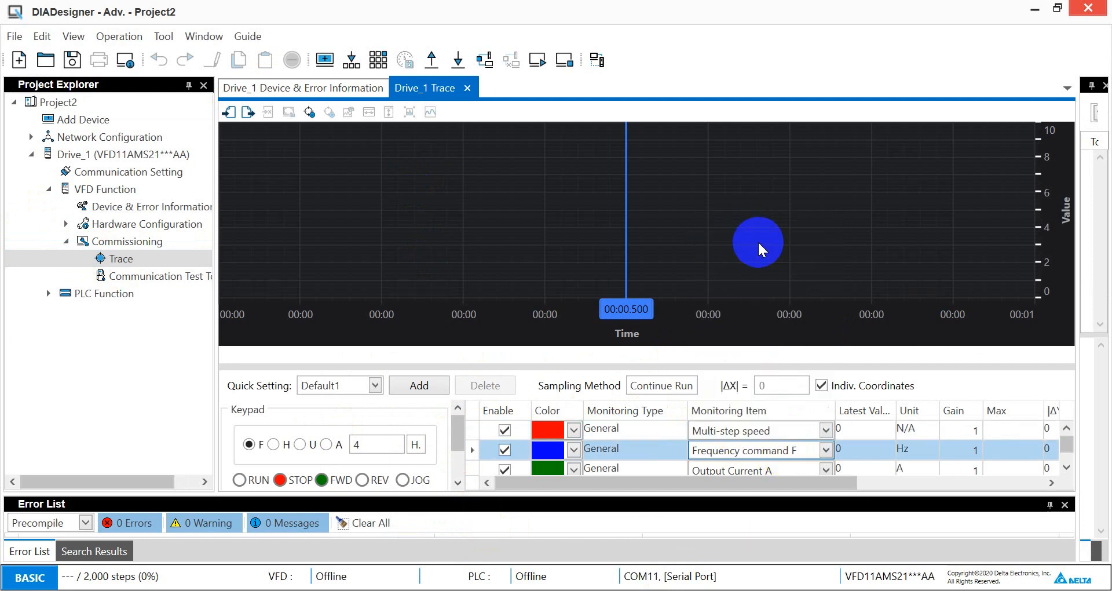
{"action": "mouse_move", "coordinate": [309, 111]}
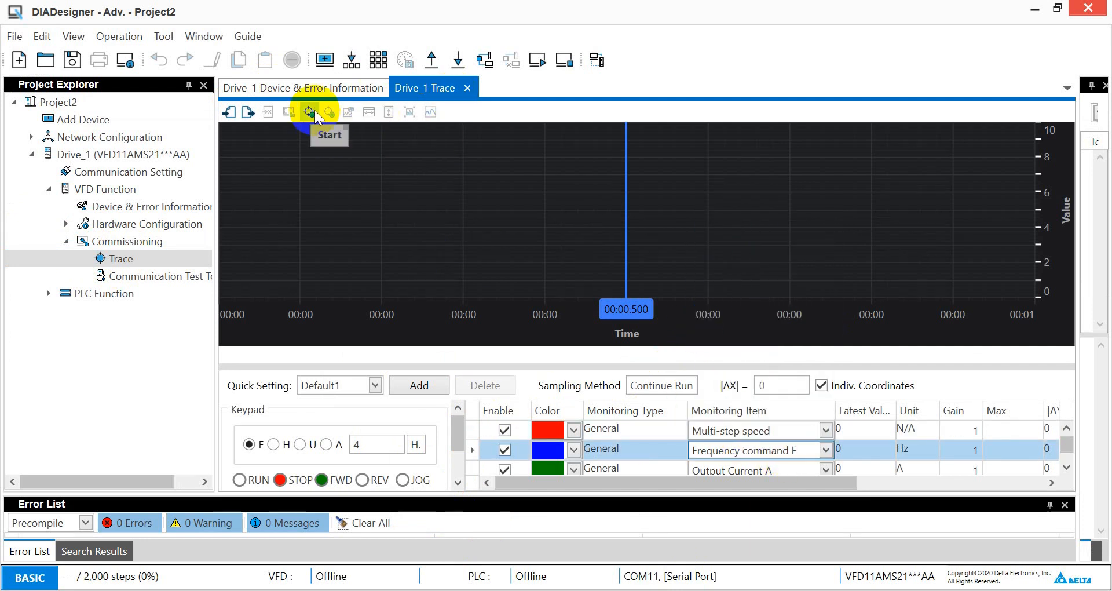
{"action": "left_click", "coordinate": [309, 112]}
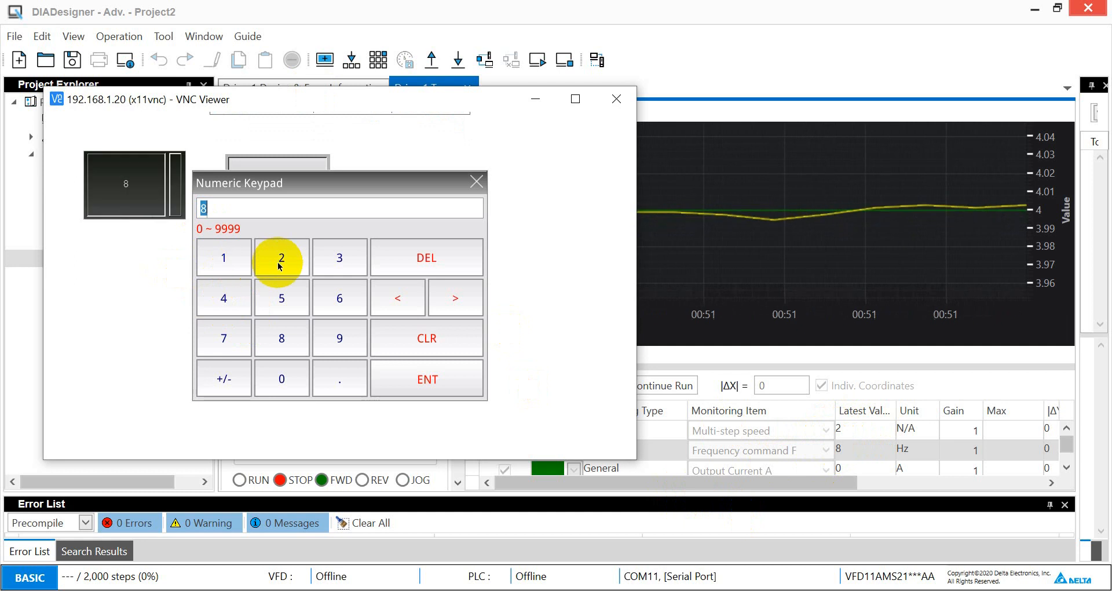
Set the HMI input to 16 (frequency 32.00) and close the VNC session.
{"action": "left_click", "coordinate": [223, 258]}
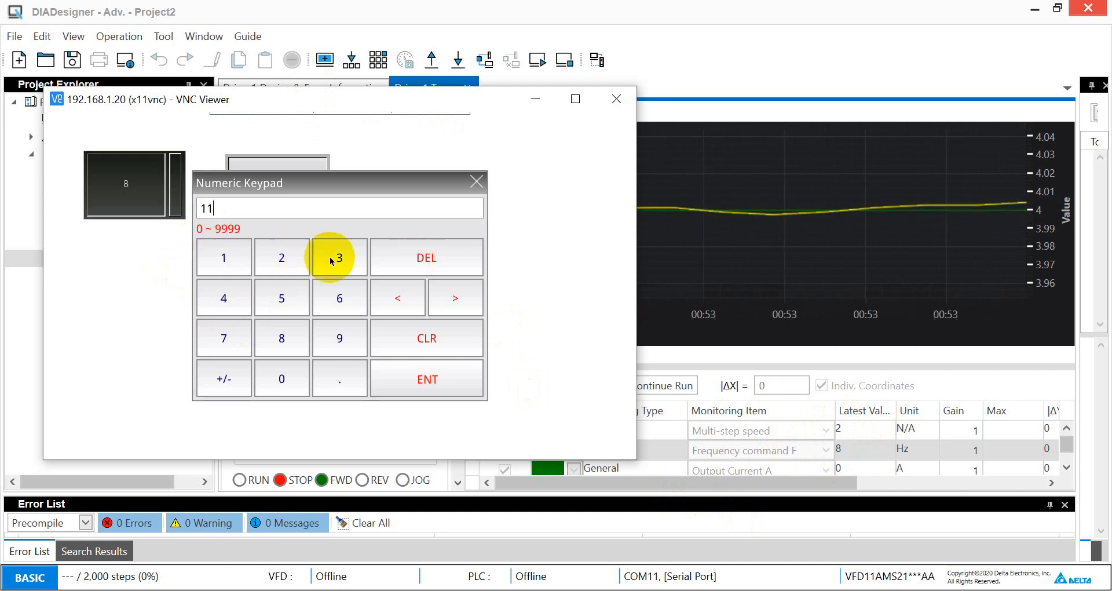
{"action": "left_click", "coordinate": [426, 379]}
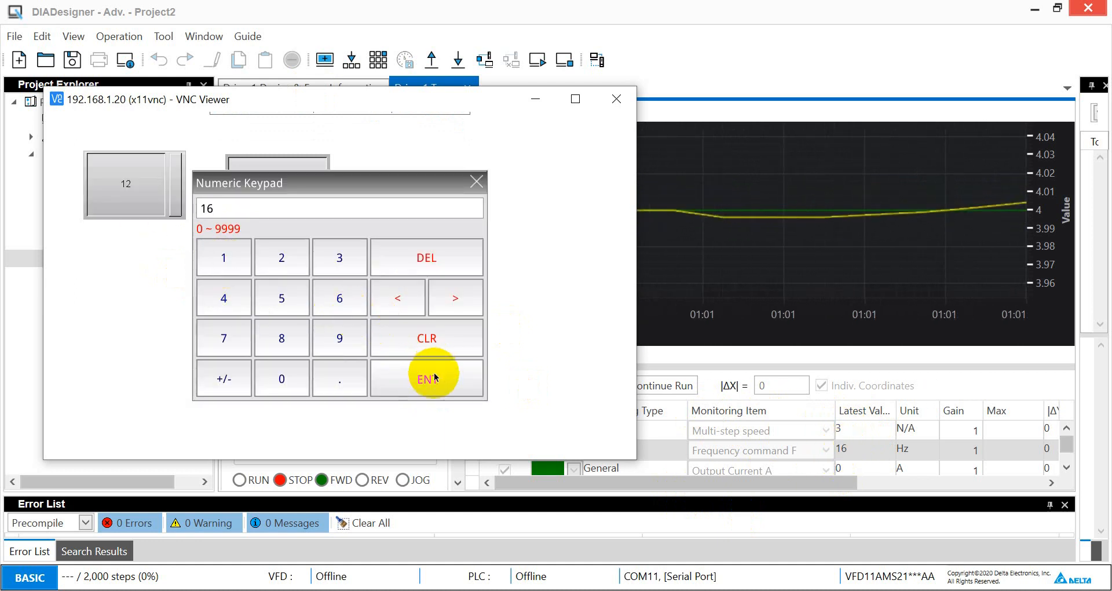
{"action": "left_click", "coordinate": [427, 378]}
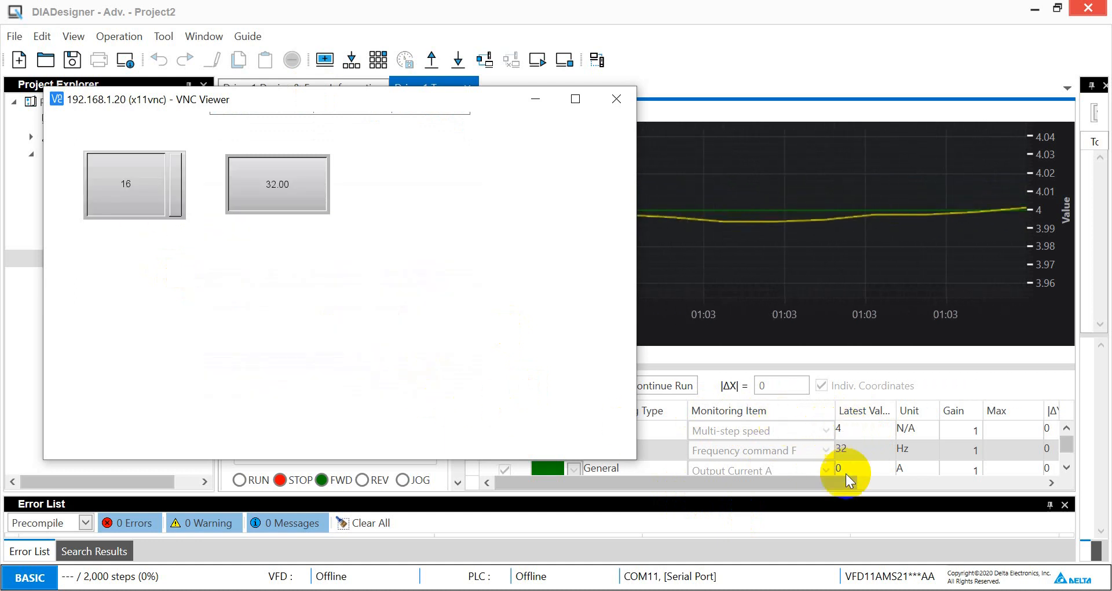
{"action": "mouse_move", "coordinate": [615, 98]}
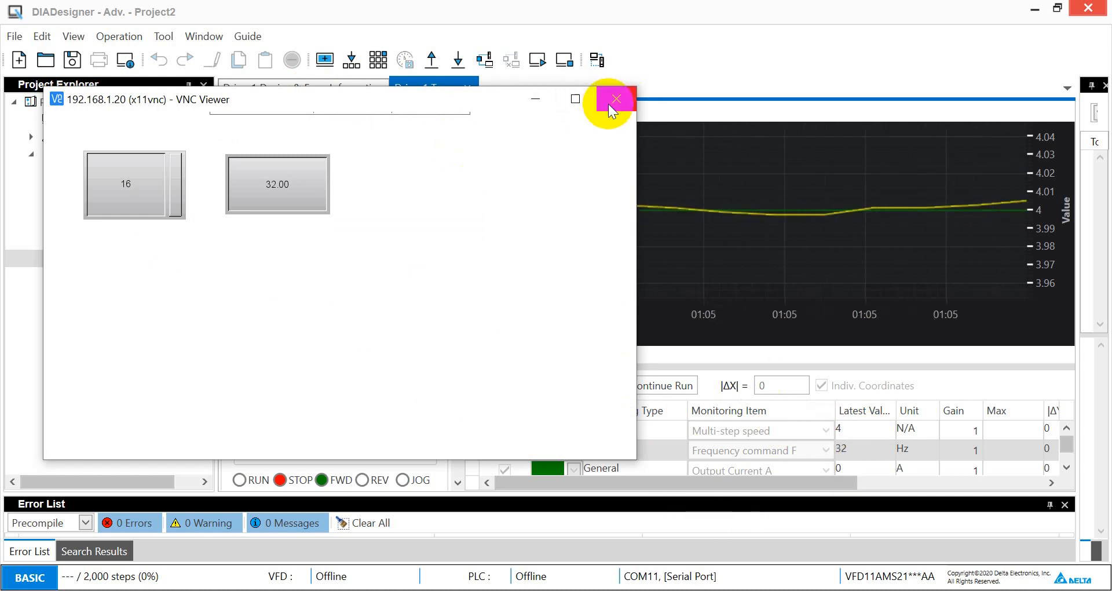
{"action": "left_click", "coordinate": [614, 99]}
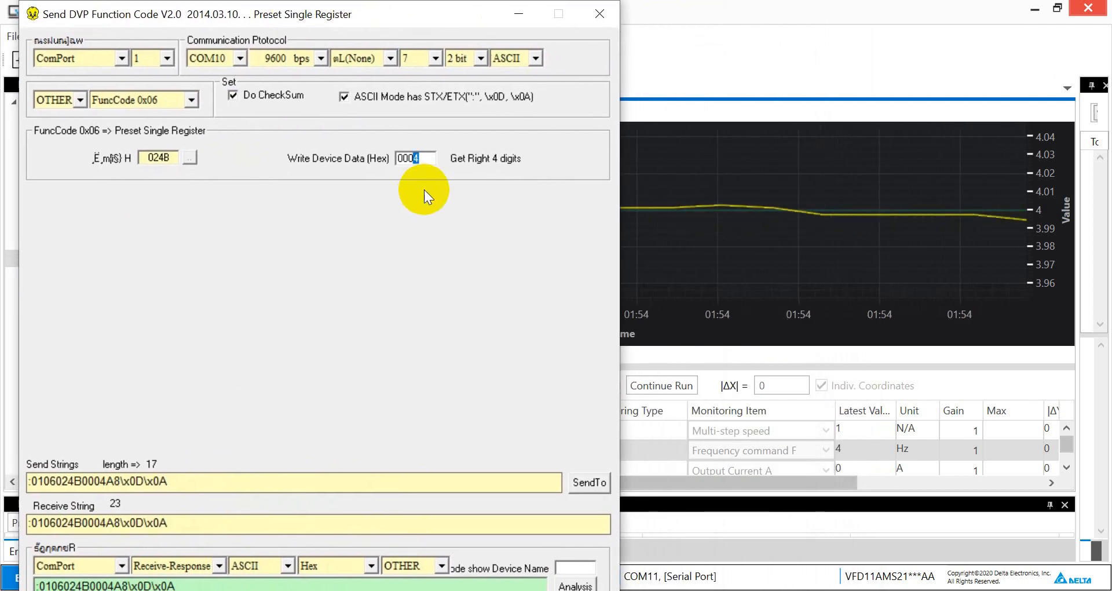
Write 000C then 0010 to register 024B with FuncCode 0x06 via SendTo.
{"action": "left_click", "coordinate": [590, 484]}
{"action": "type", "text": "C"}
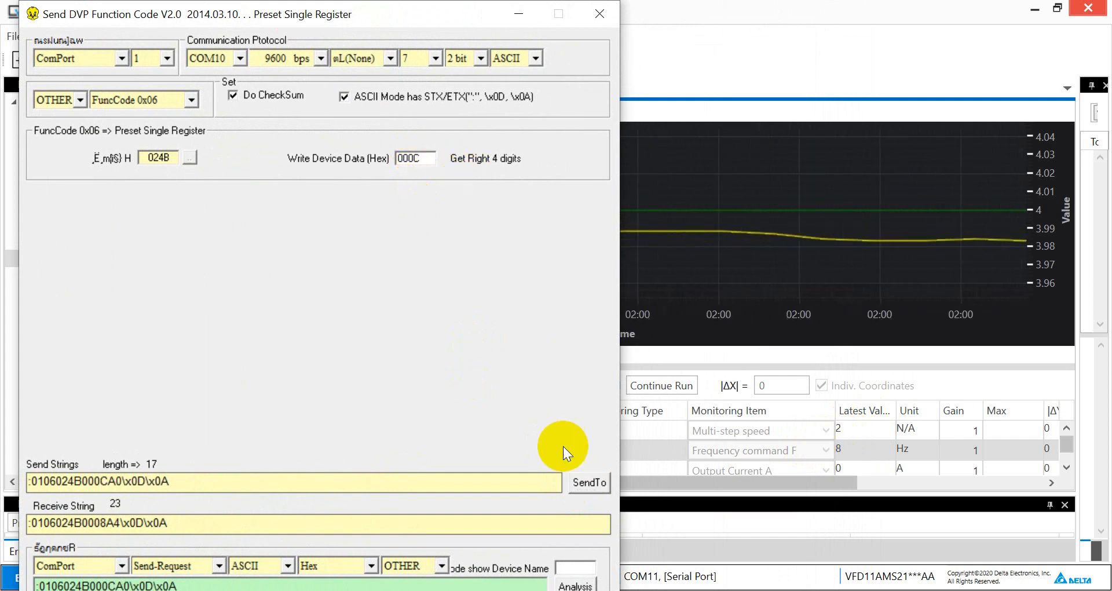
{"action": "left_click", "coordinate": [589, 483]}
{"action": "type", "text": "1"}
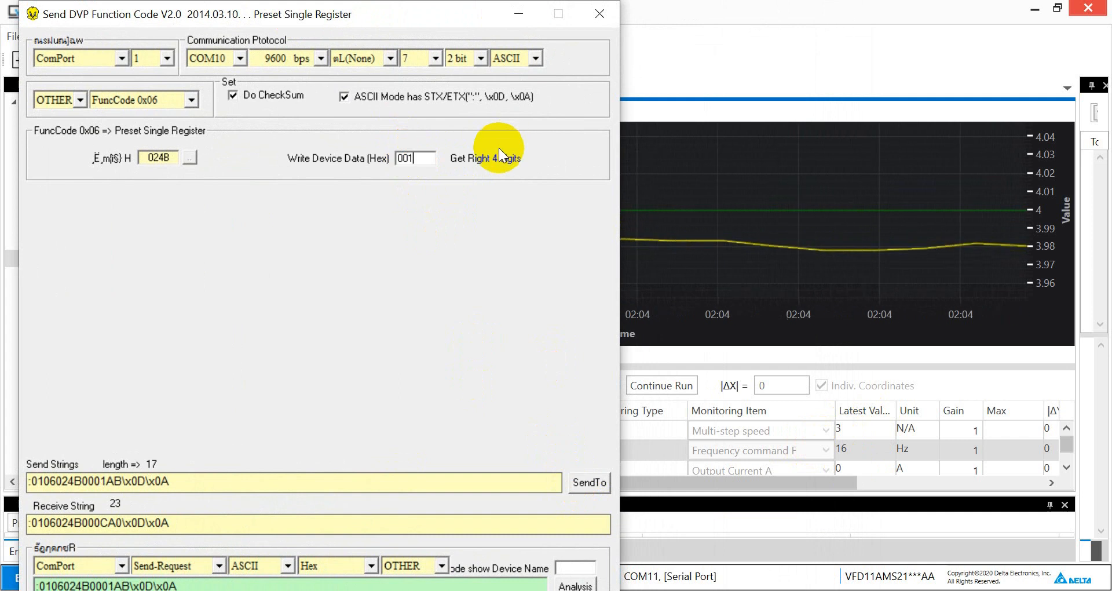
{"action": "left_click", "coordinate": [589, 482]}
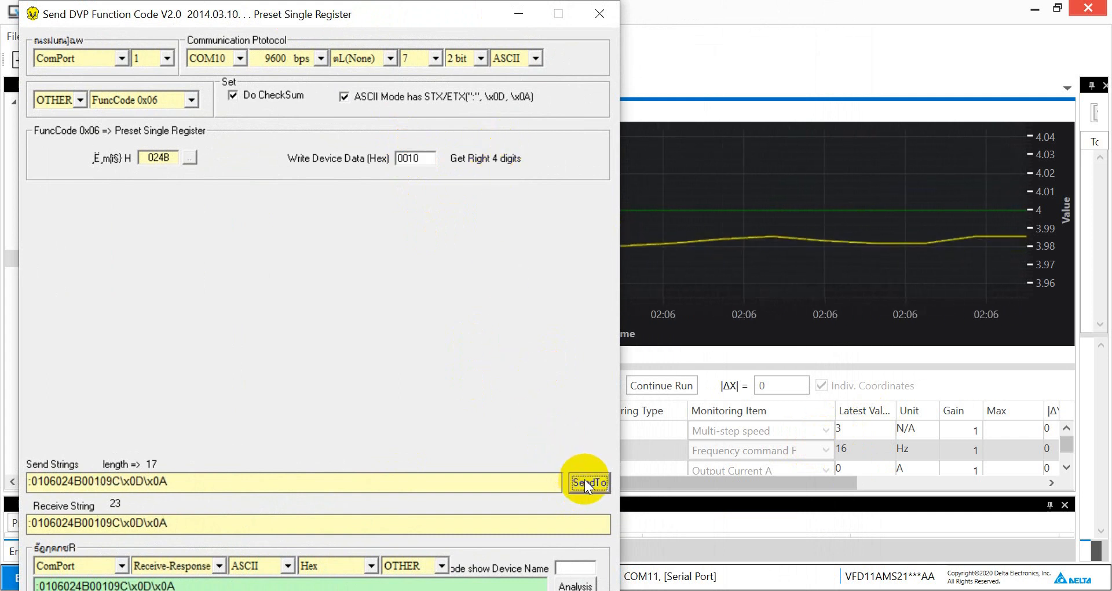